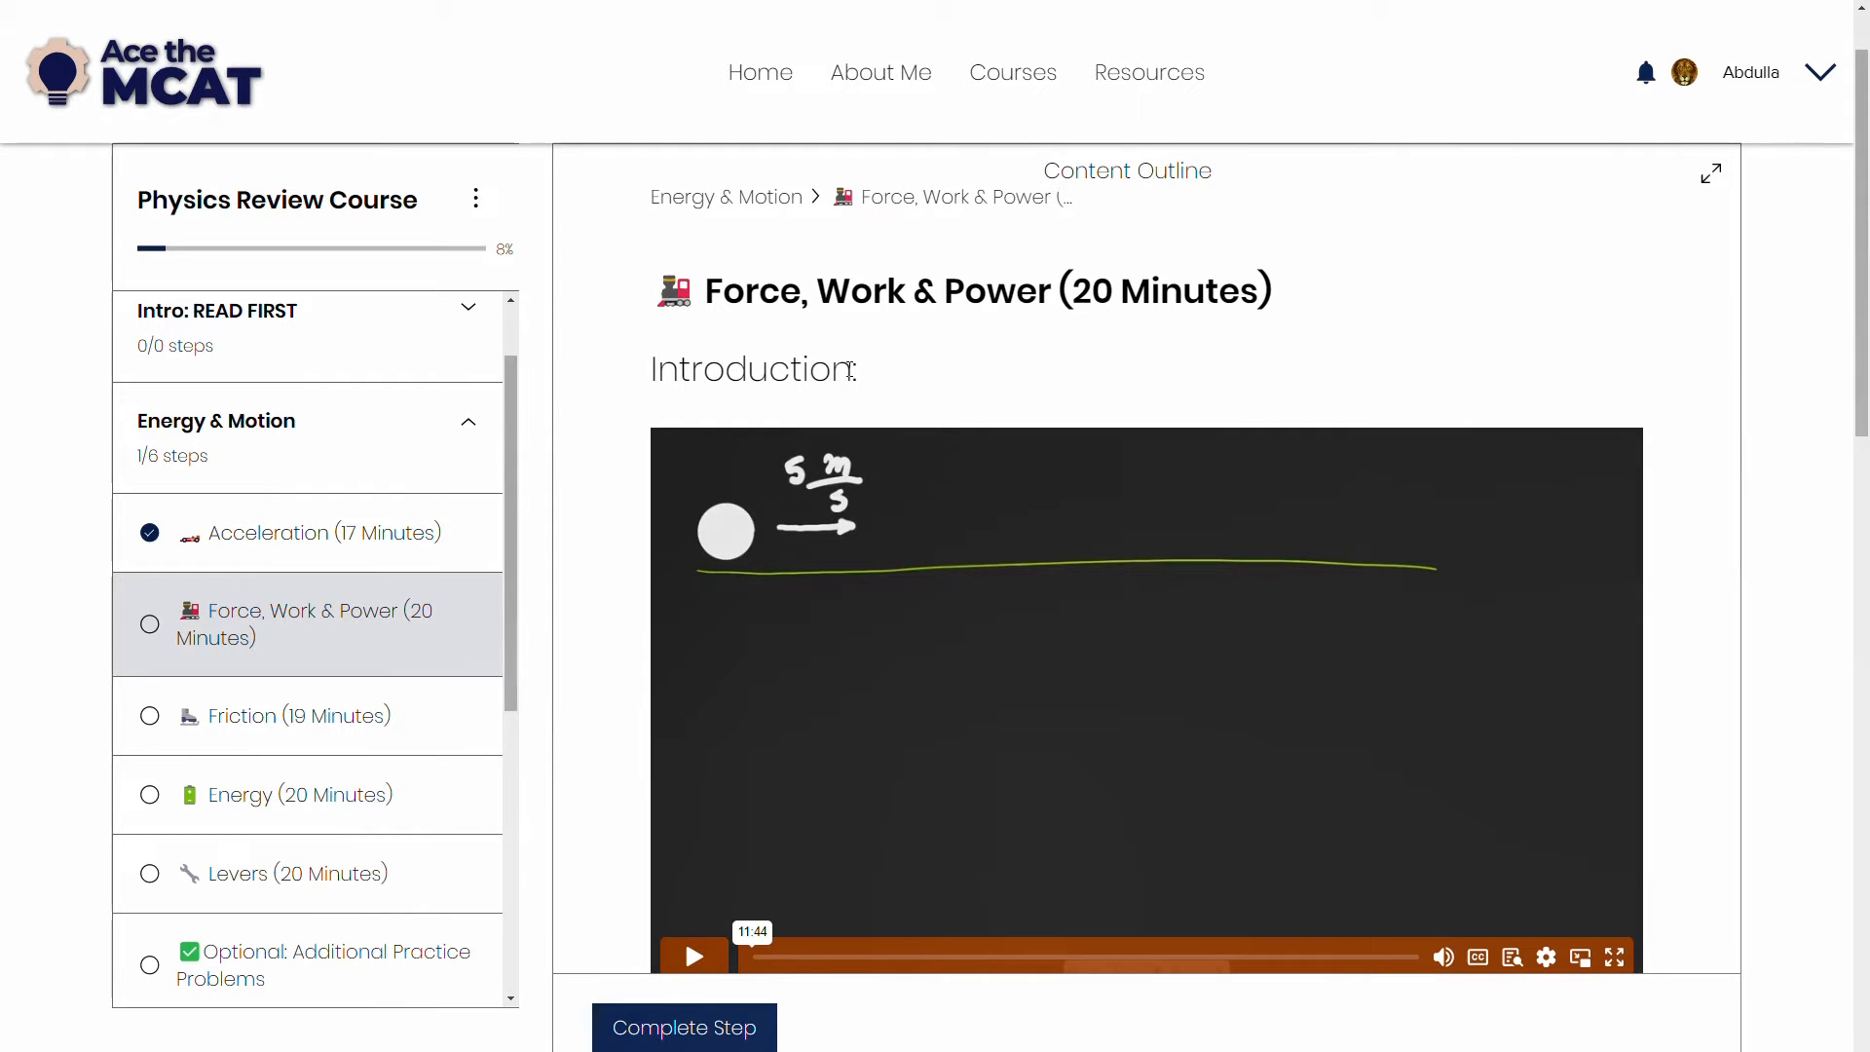
Scroll the Acceleration lesson to Problem 1 and select its questions and answer choices
scroll("down", 3)
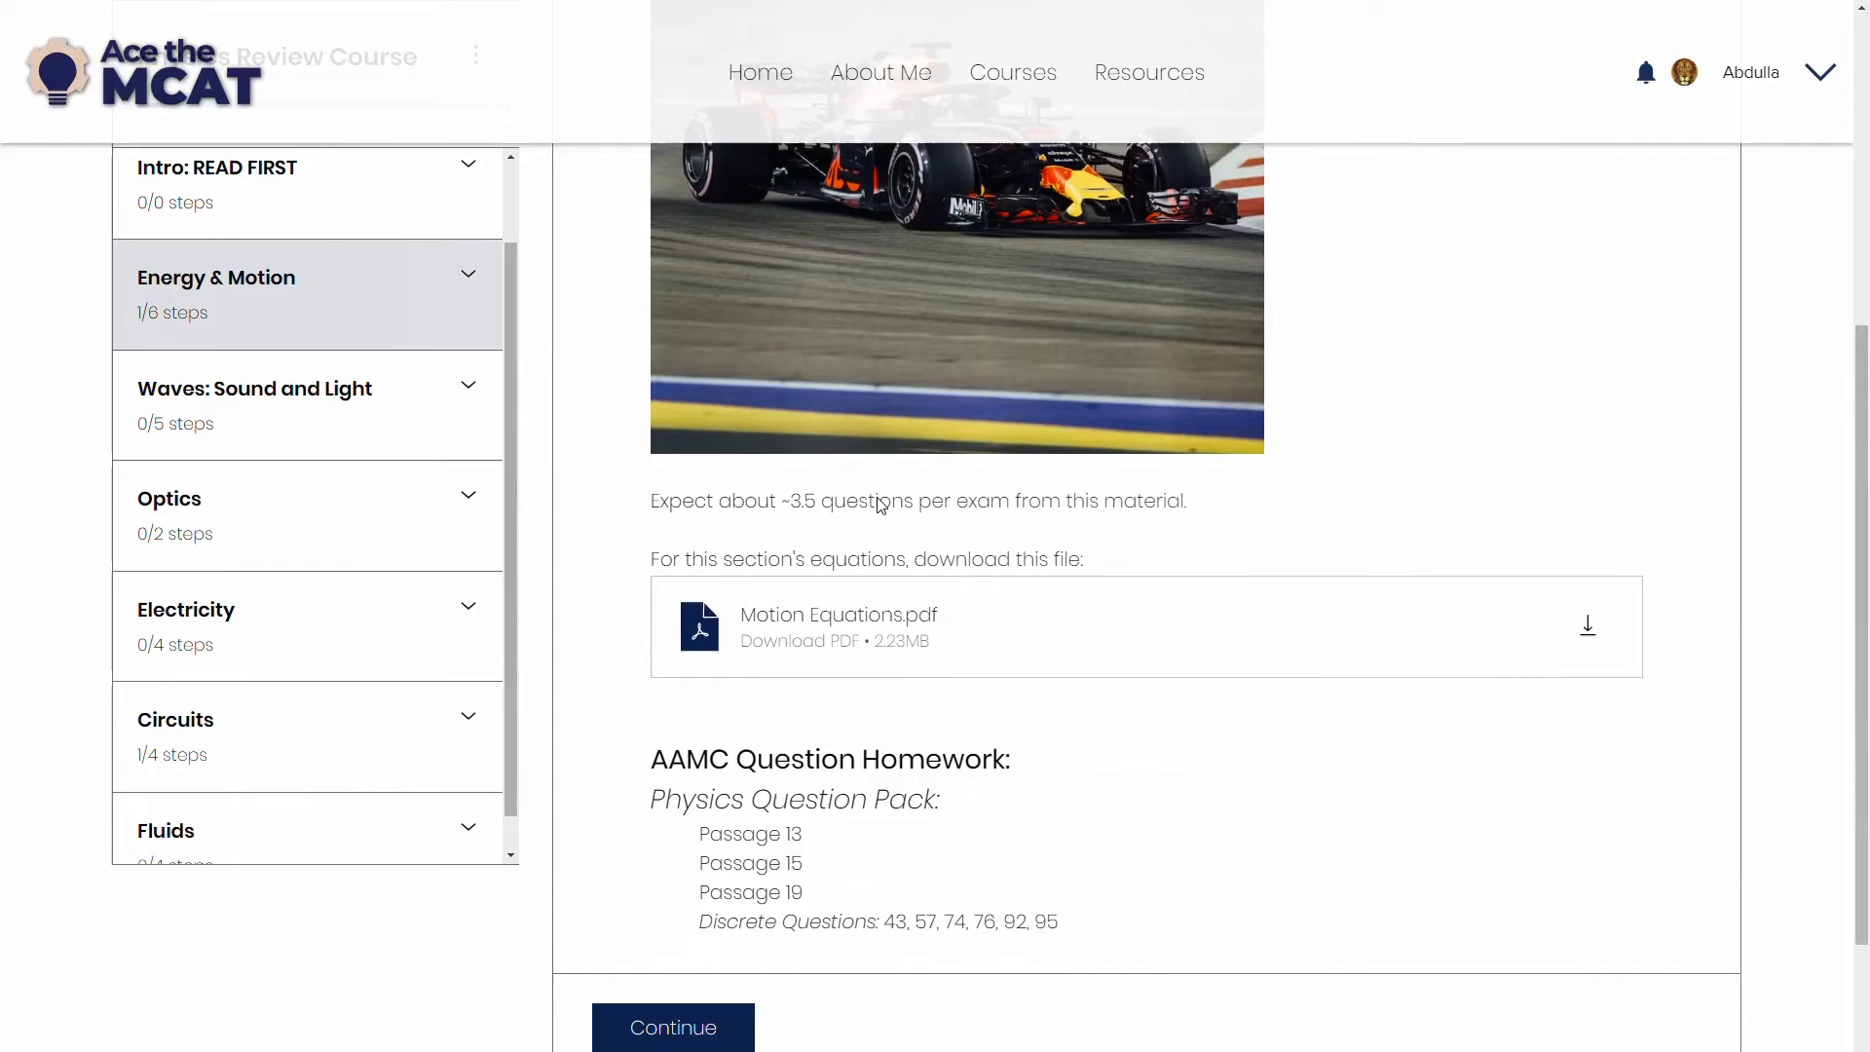
scroll("down", 3)
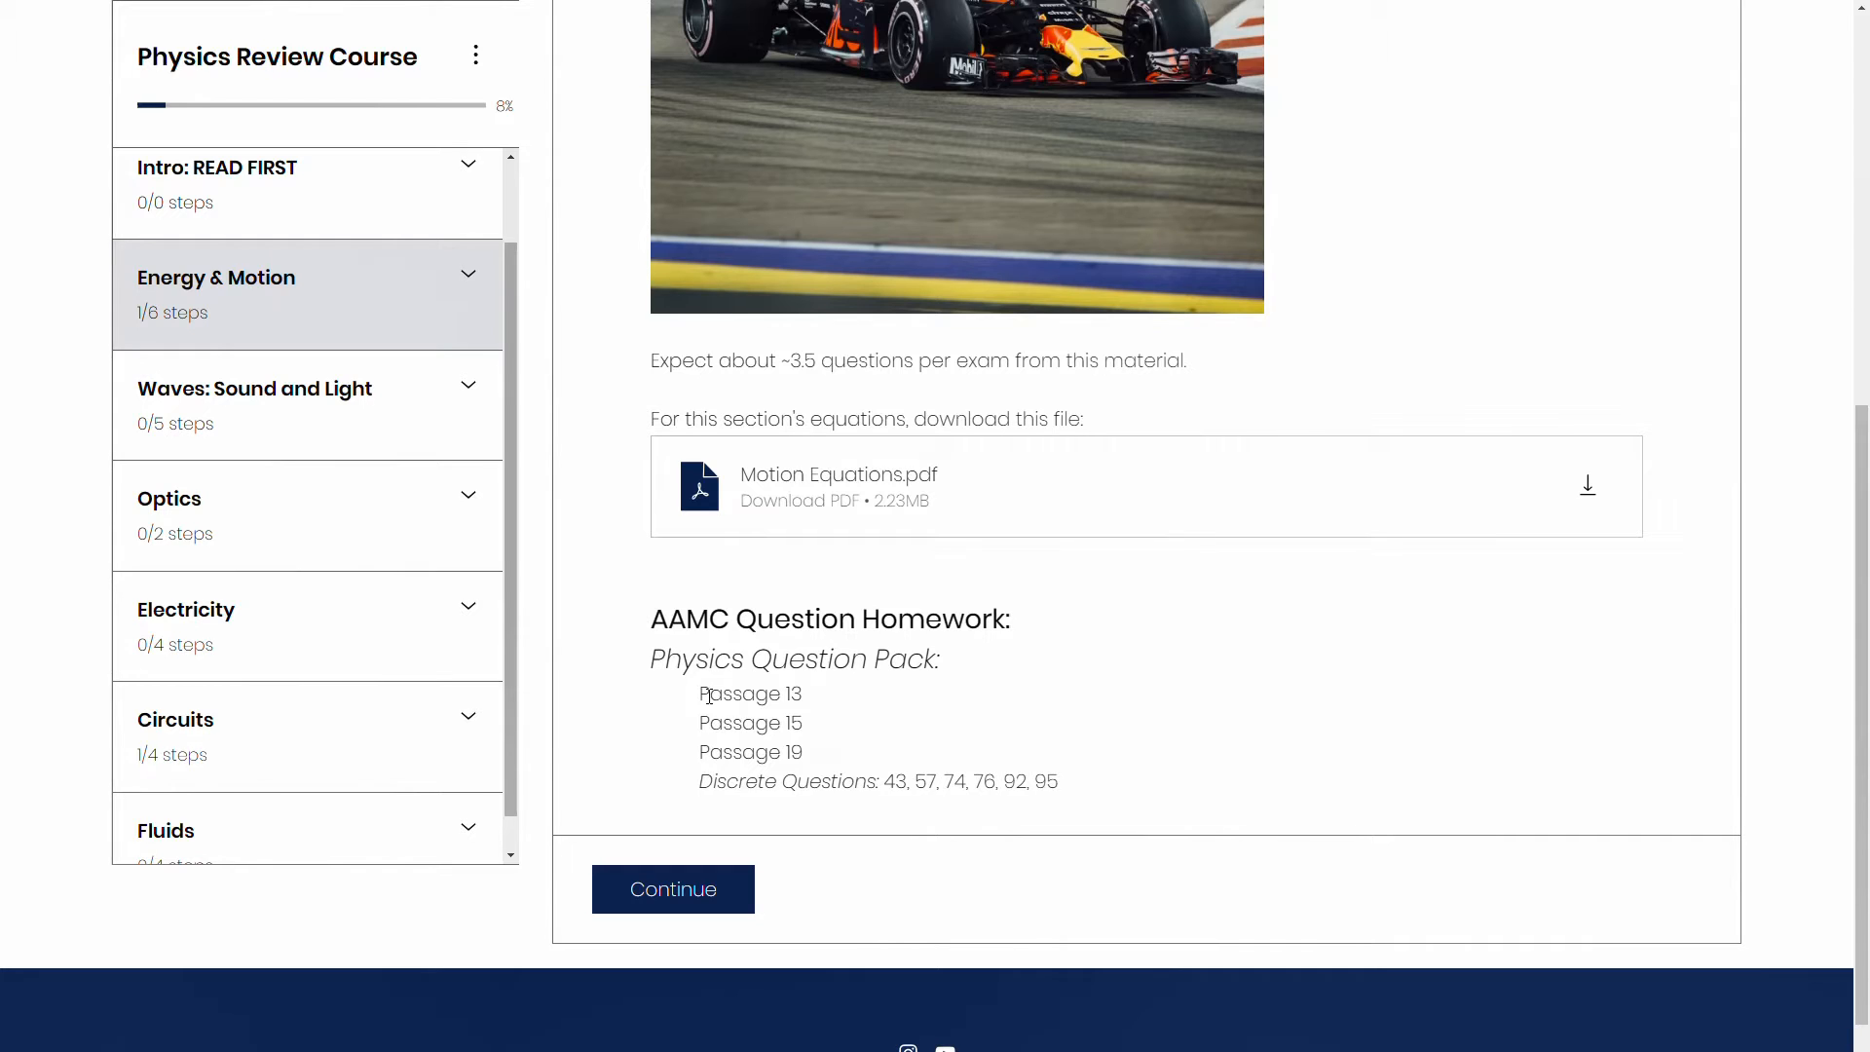
mouse_move(701, 716)
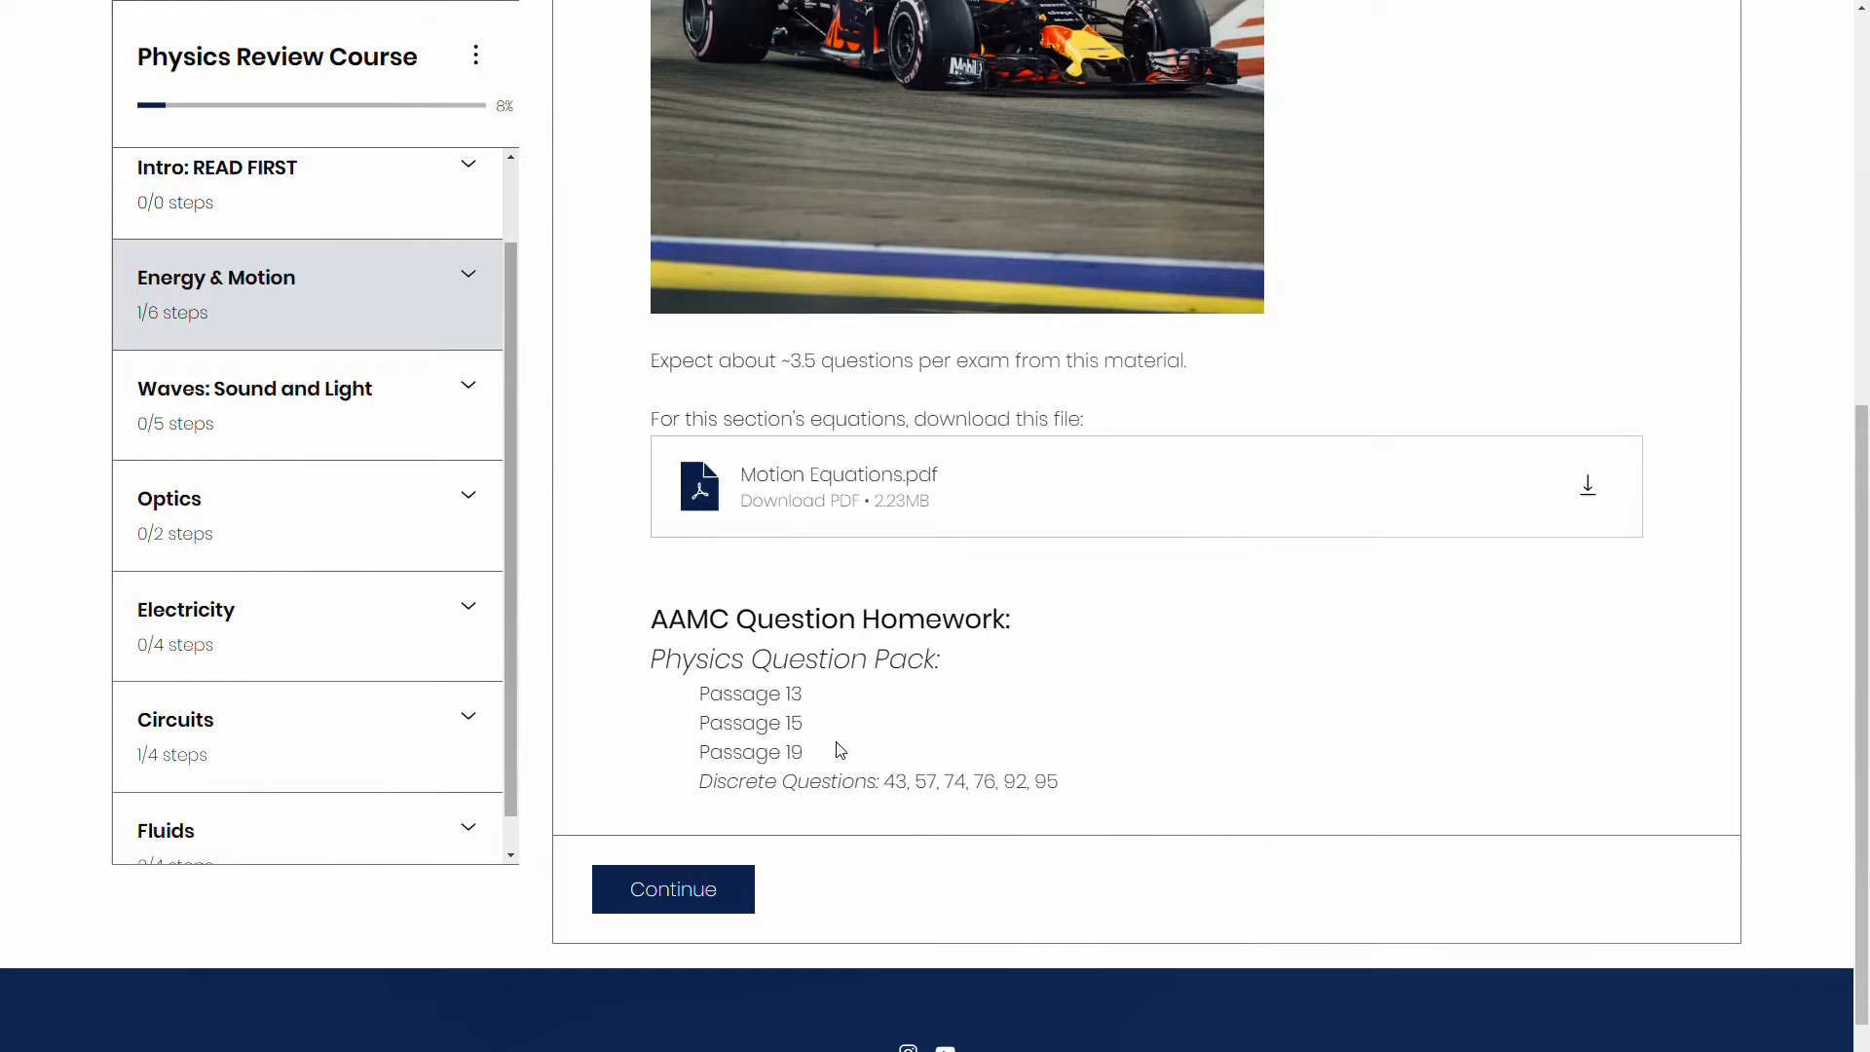
mouse_move(467, 302)
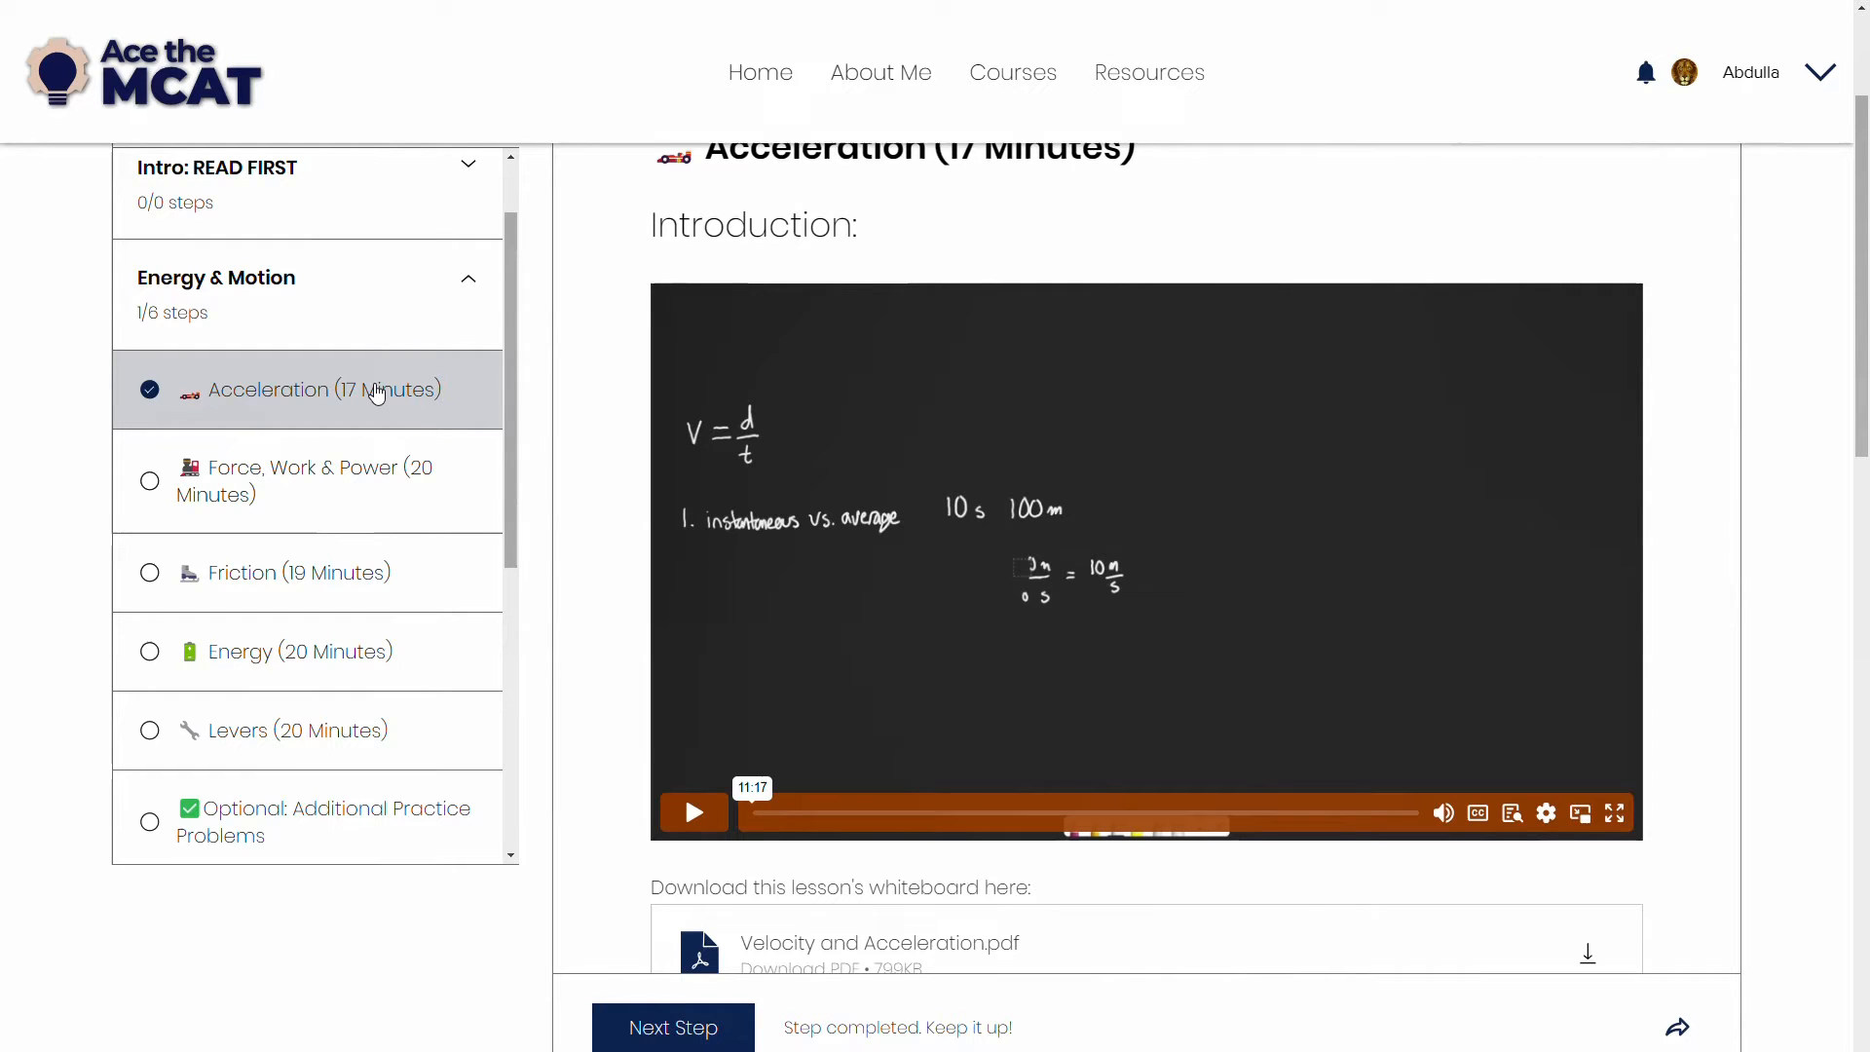
scroll("down", 3)
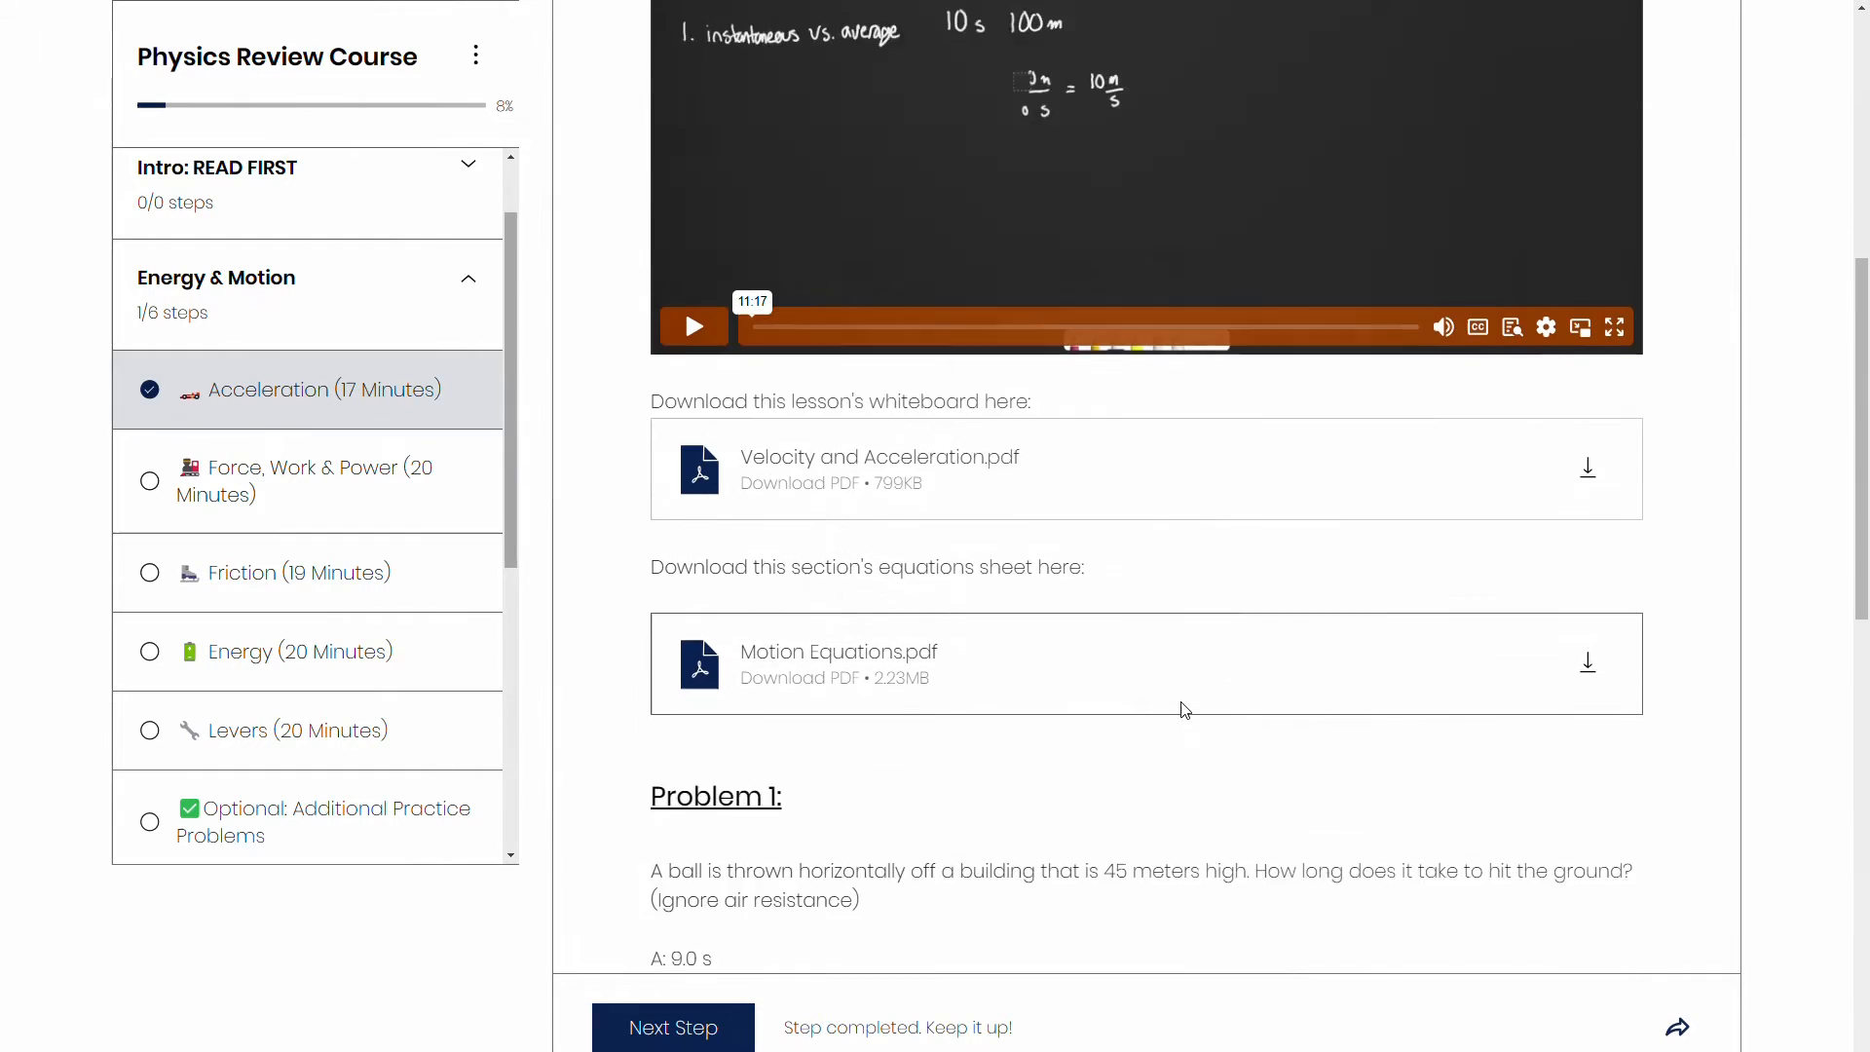
scroll("down", 3)
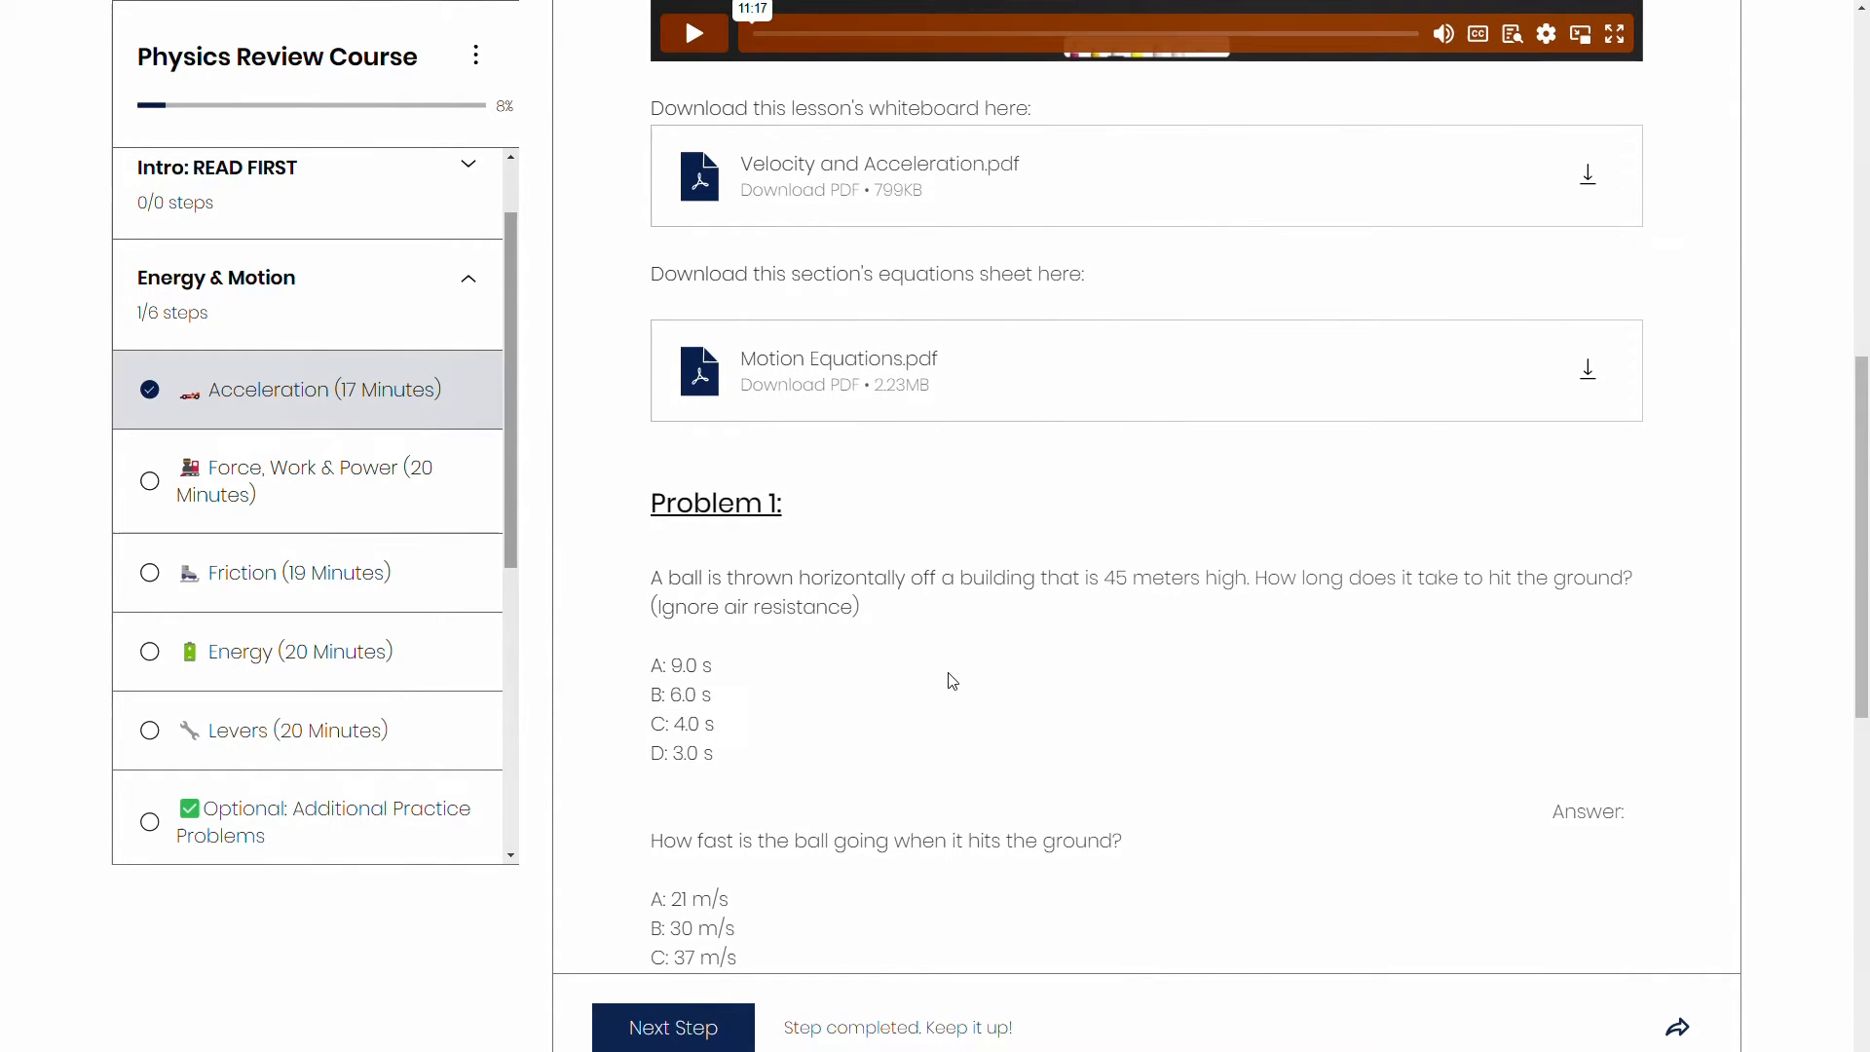
mouse_move(937, 637)
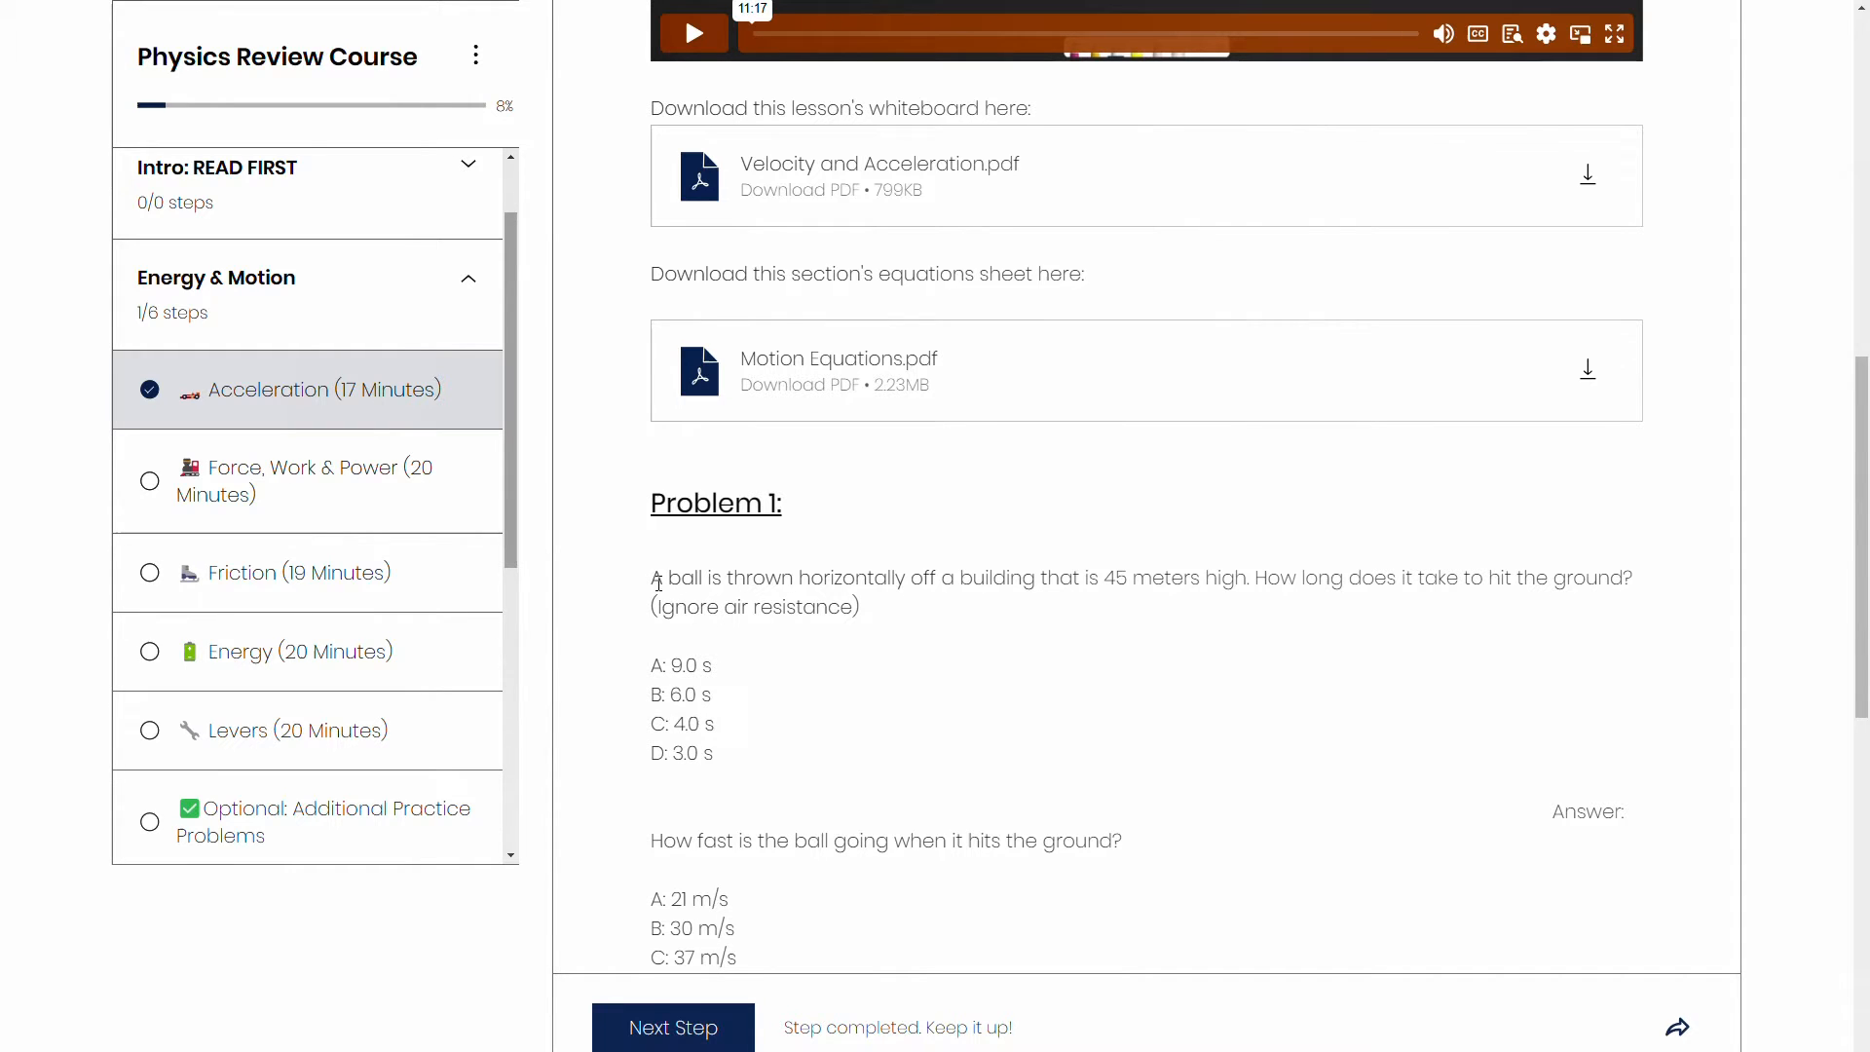
scroll("down", 3)
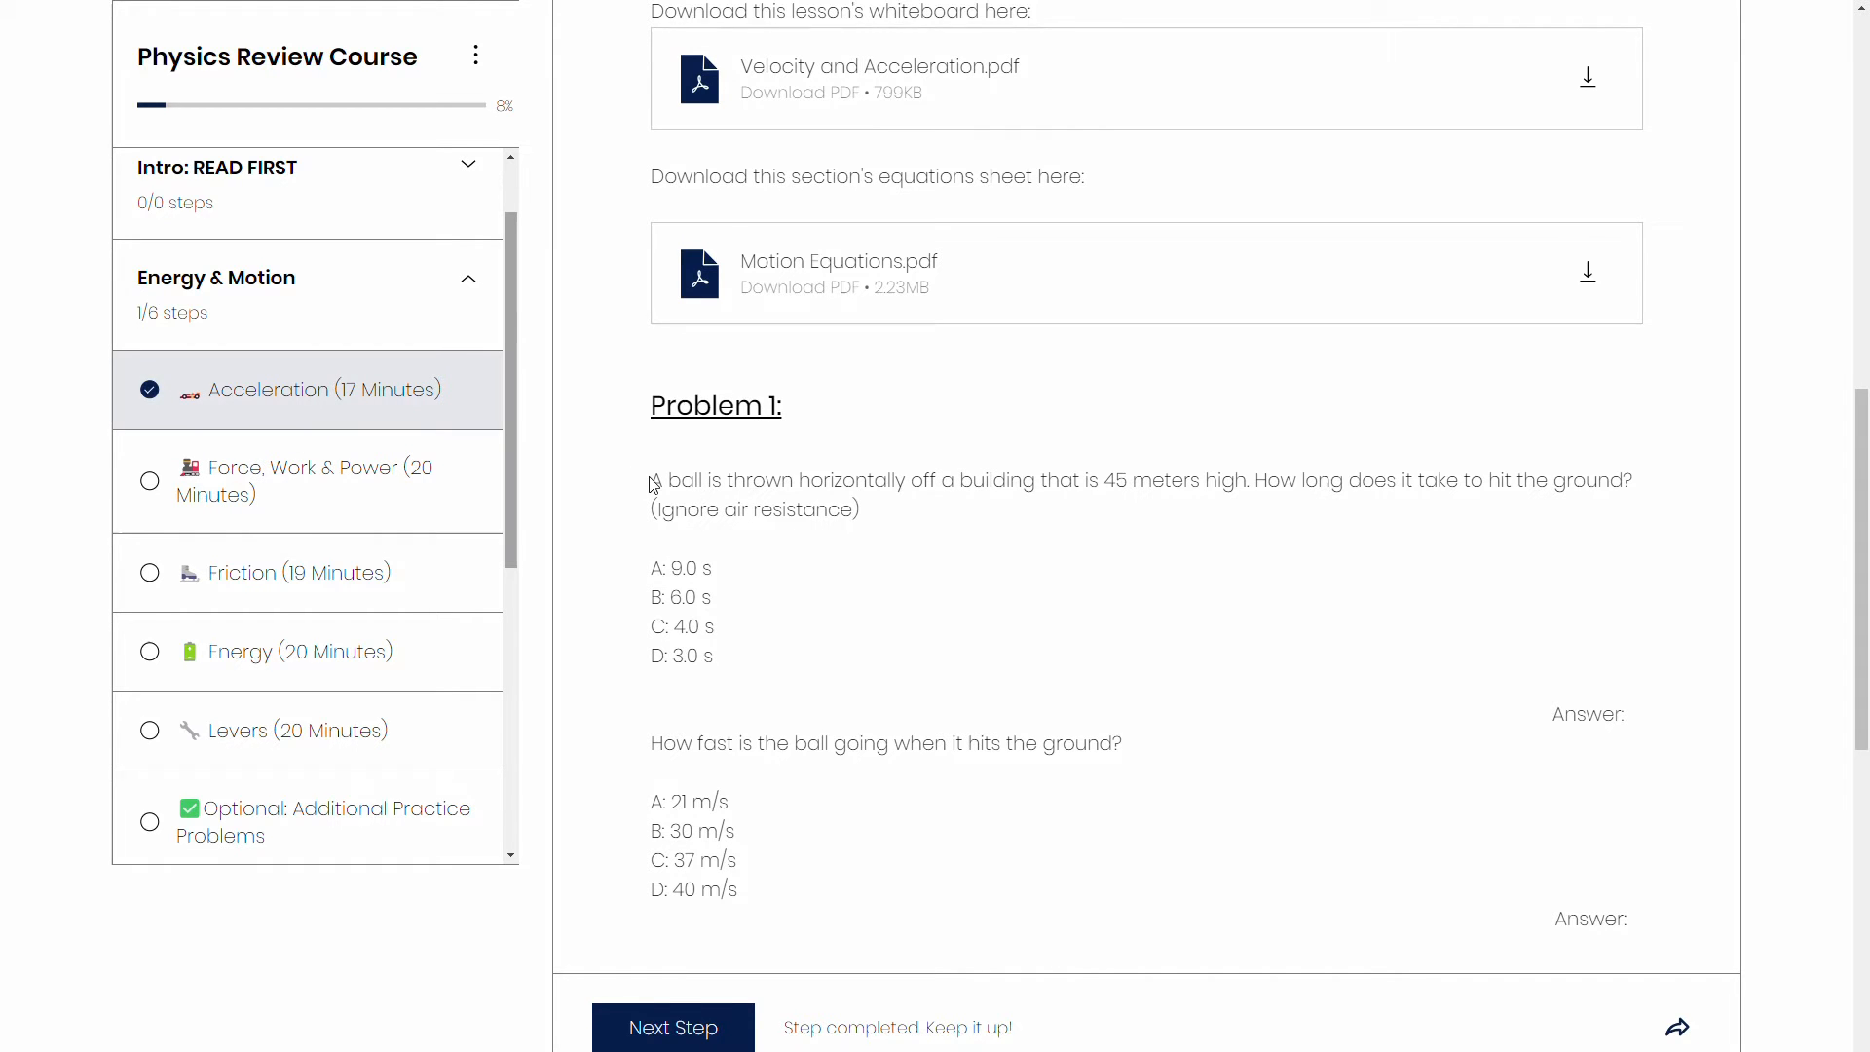
left_click_drag(652, 480, 737, 889)
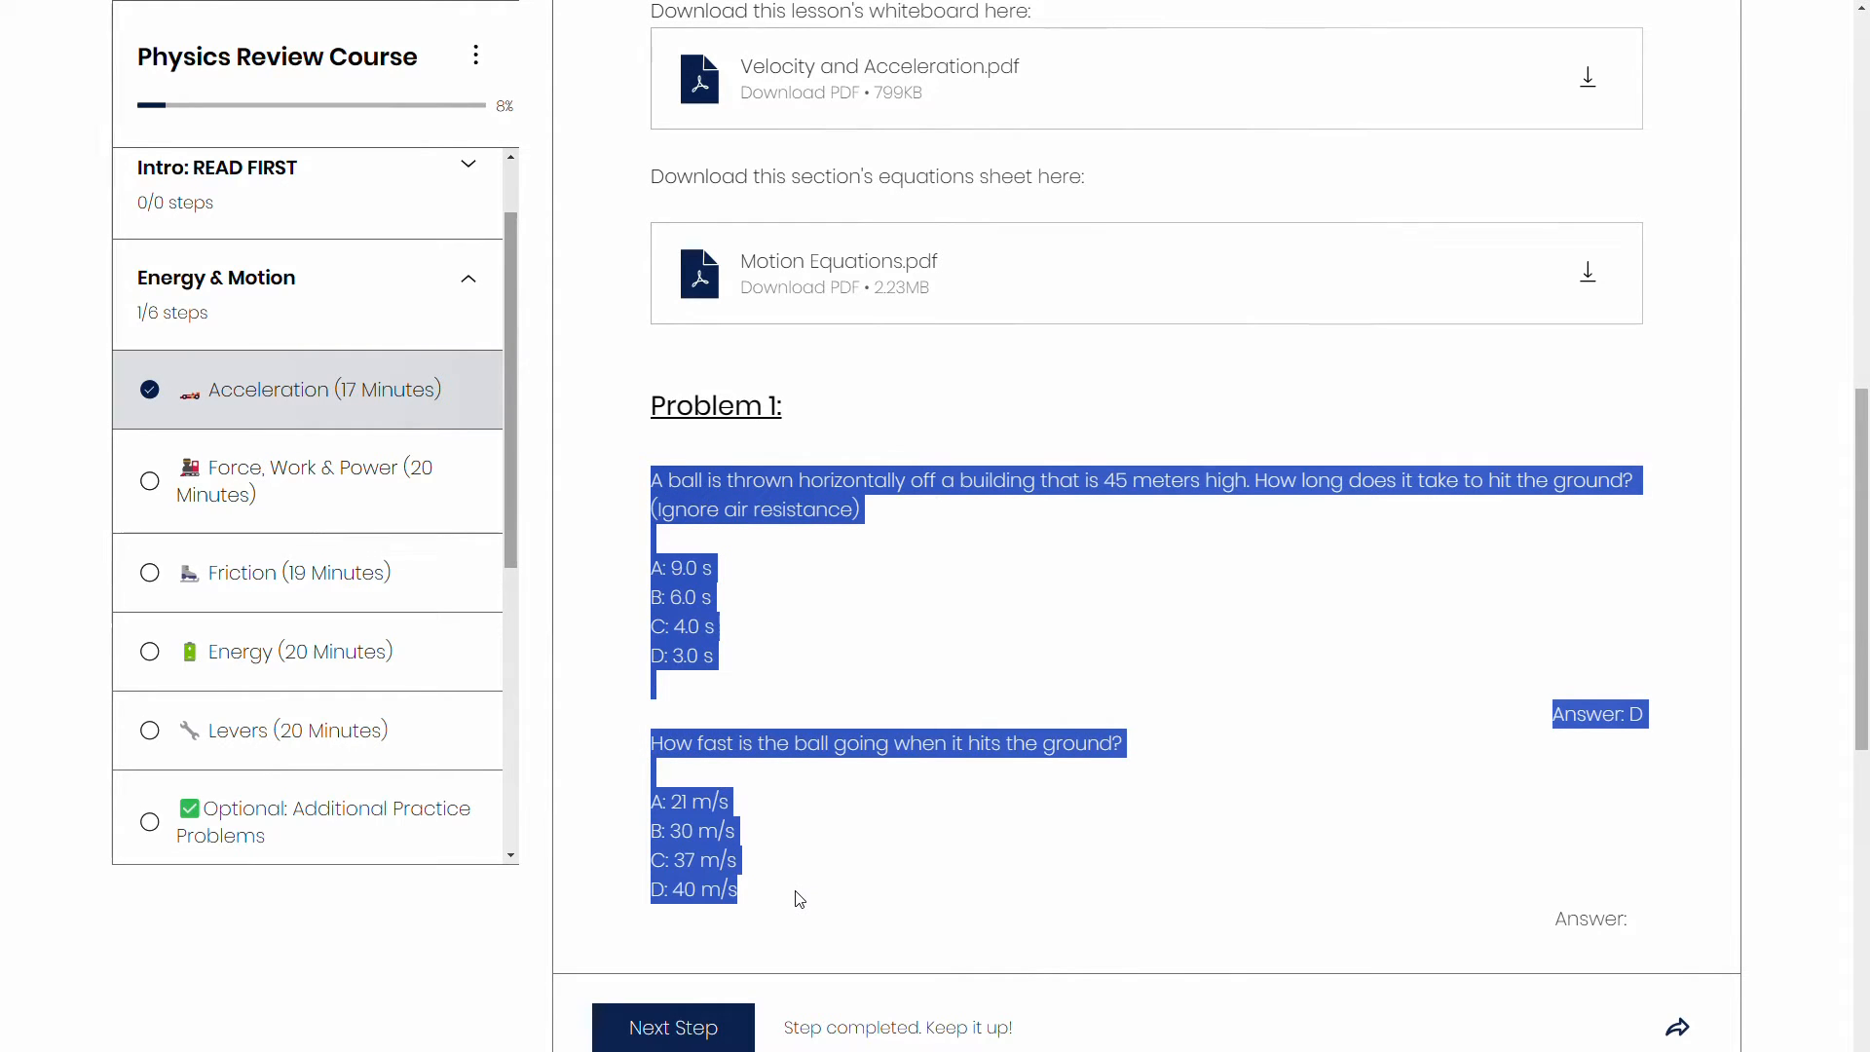
mouse_move(1684, 48)
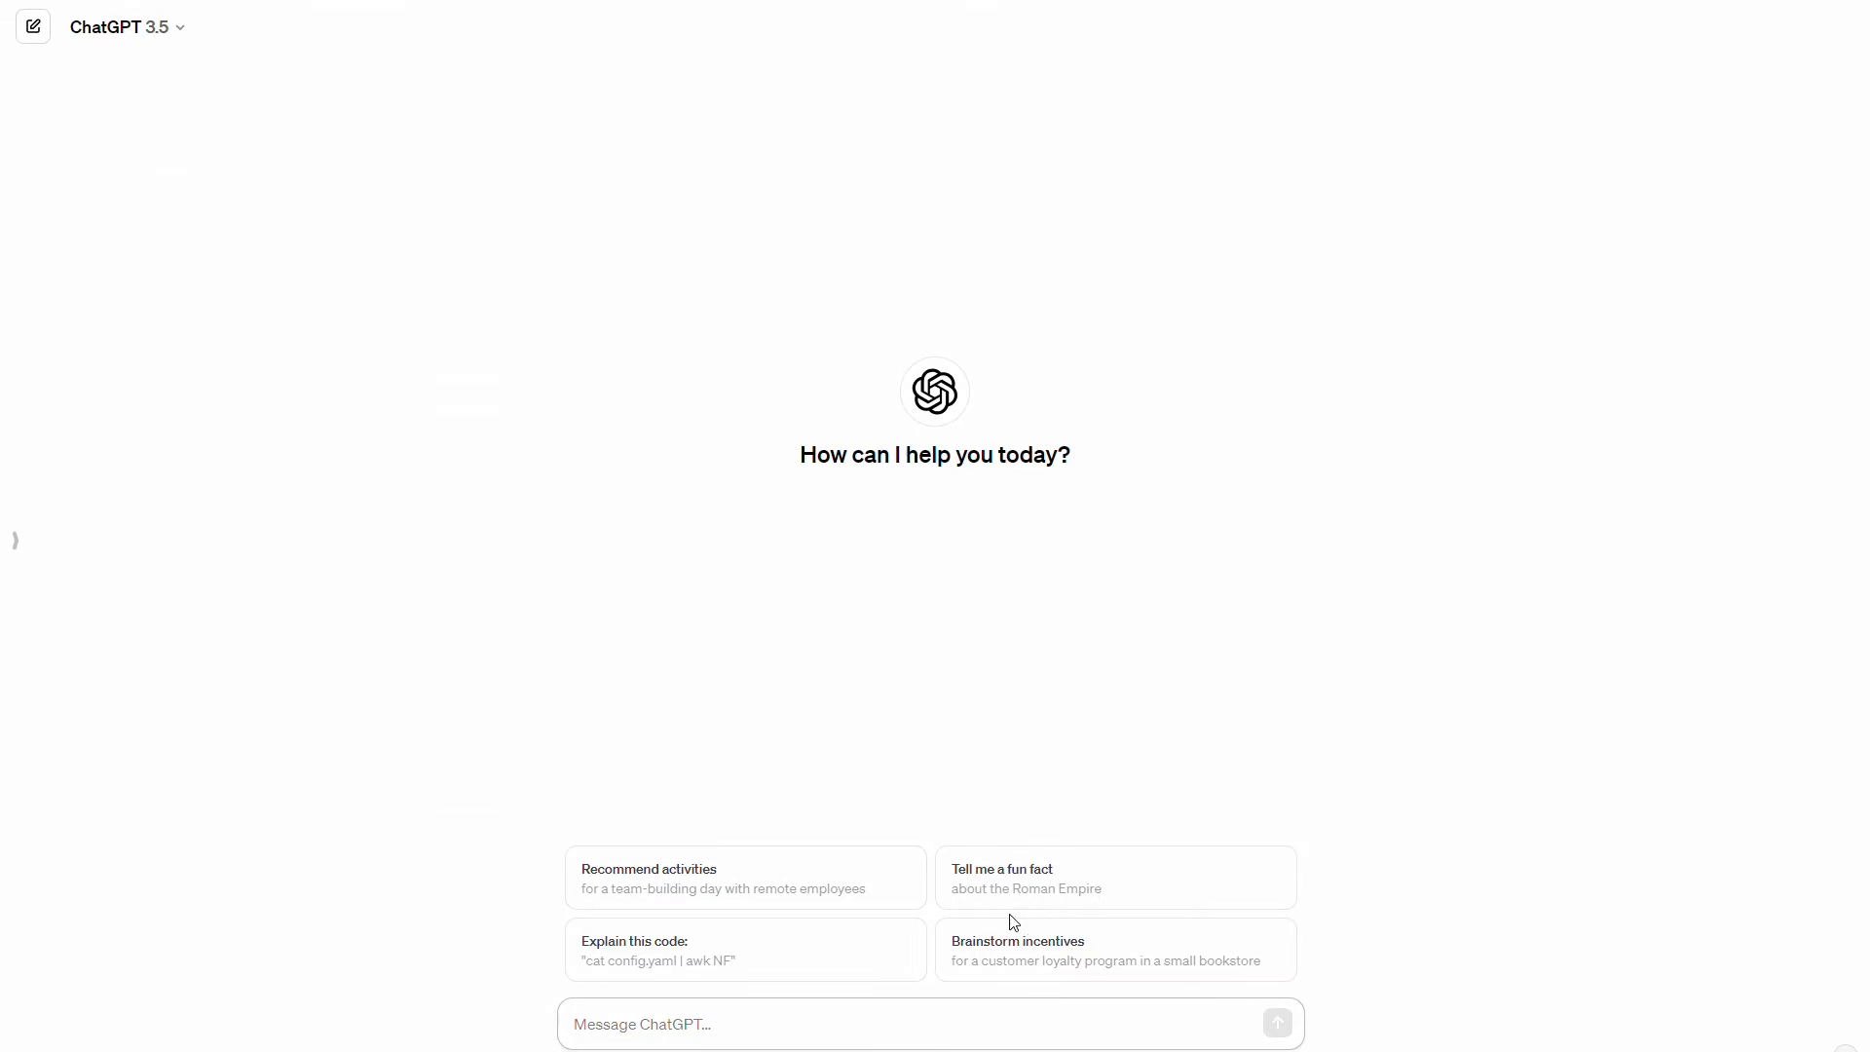
Paste the Problem 1 questions into ChatGPT, requesting more on the same concepts and format
type("A: 100 N\\nB: 400 N\\nC: 1600 N\\nD: 4800 N")
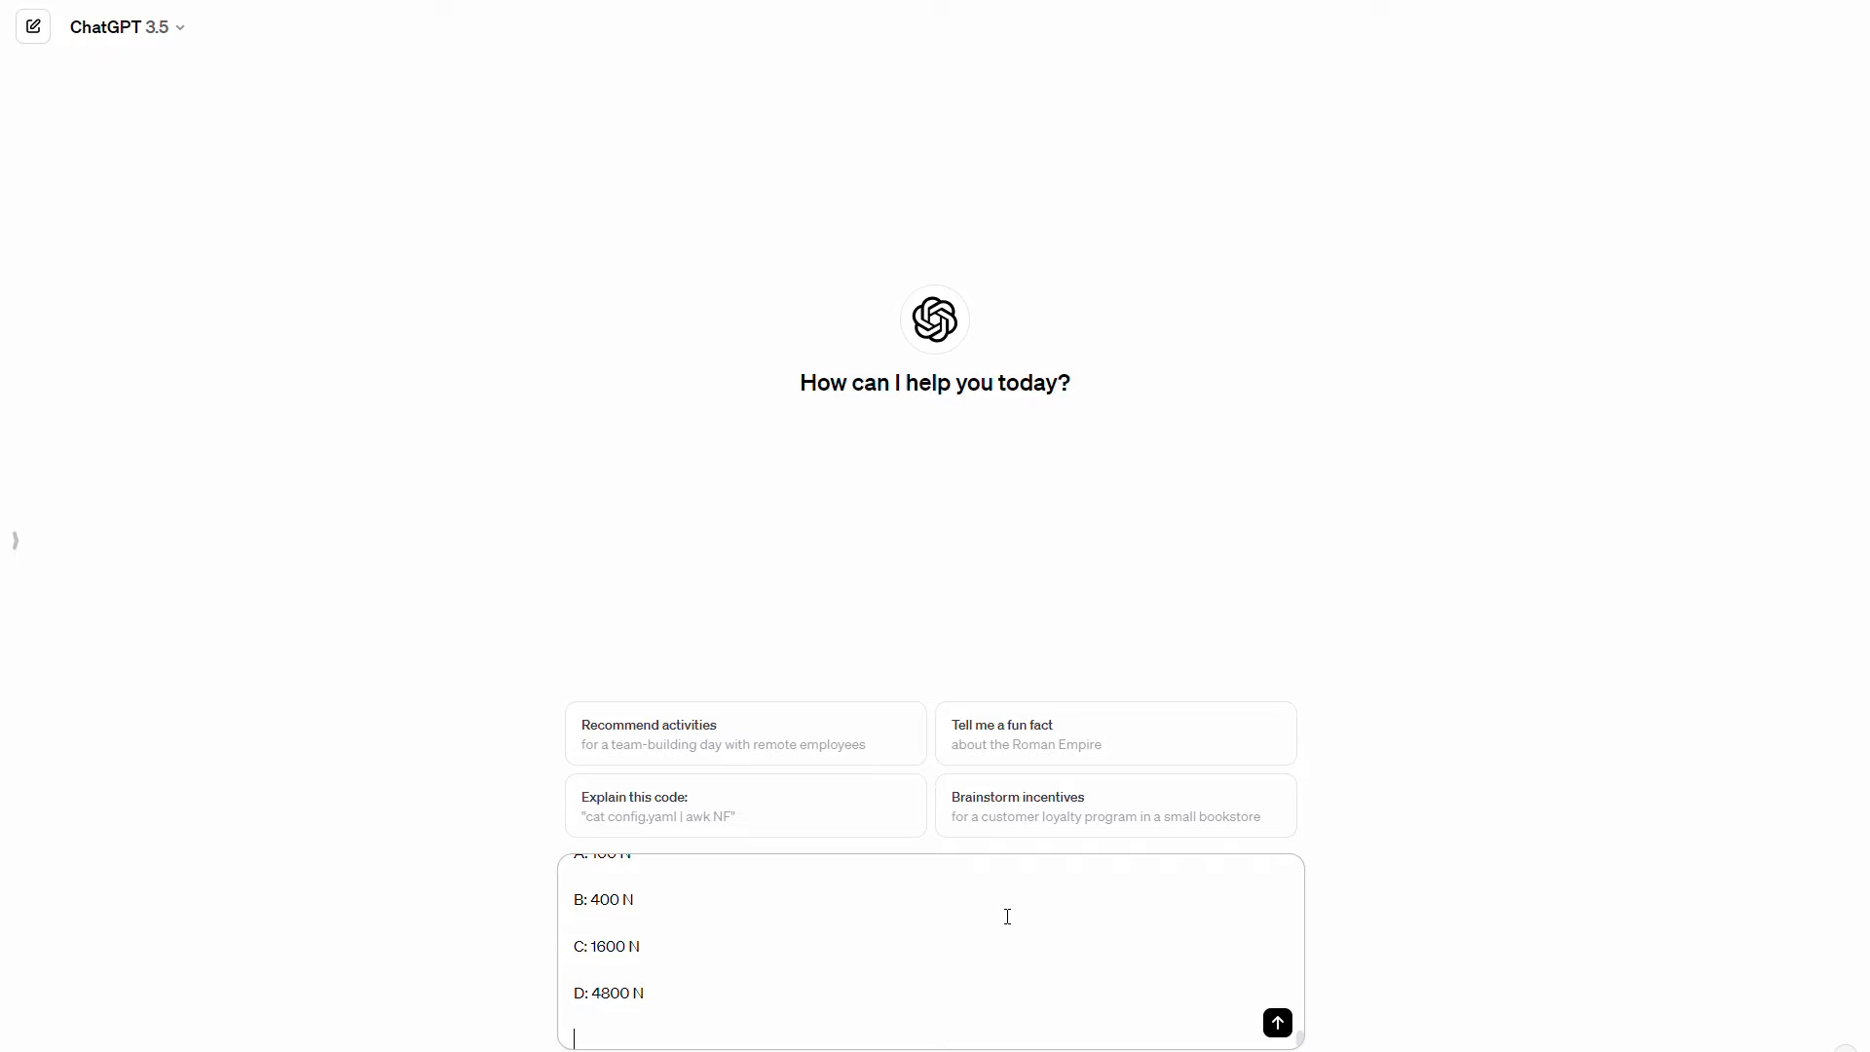
type("Please generate more questions like these, testing the sam")
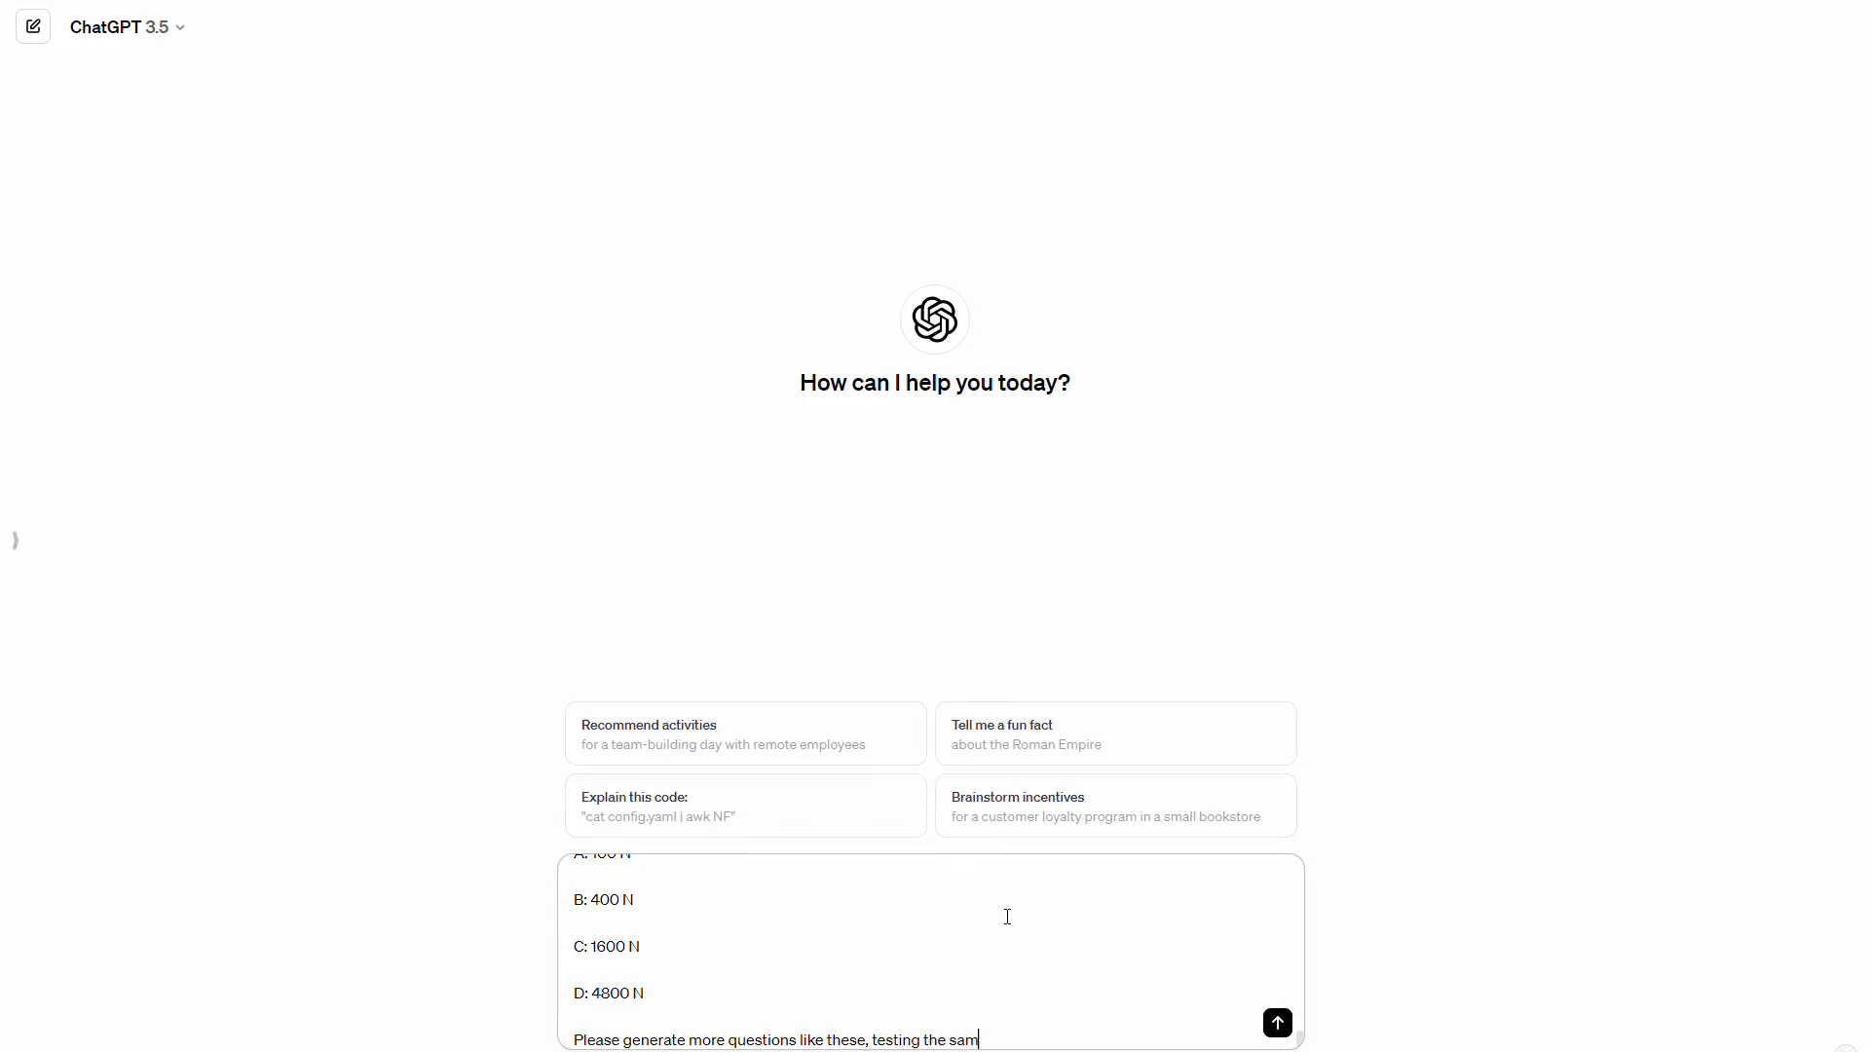
type("e concepts.")
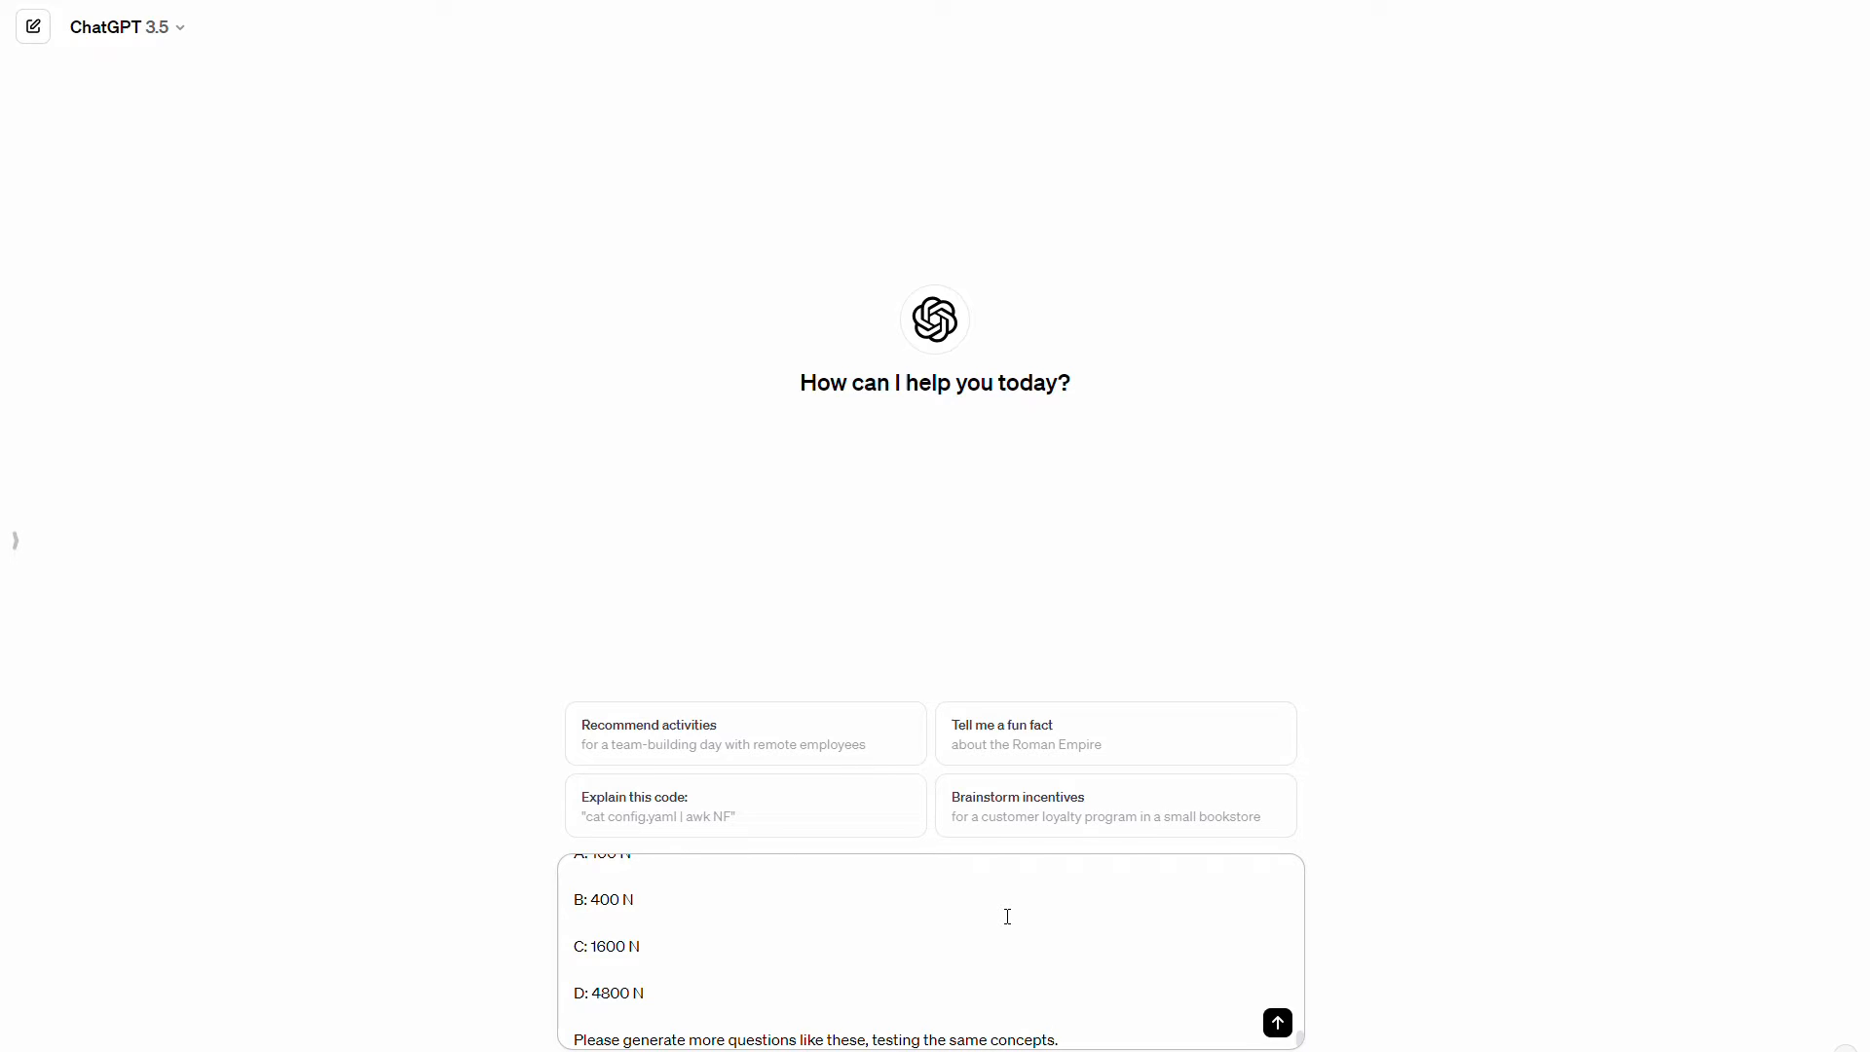
type(", and in the same format")
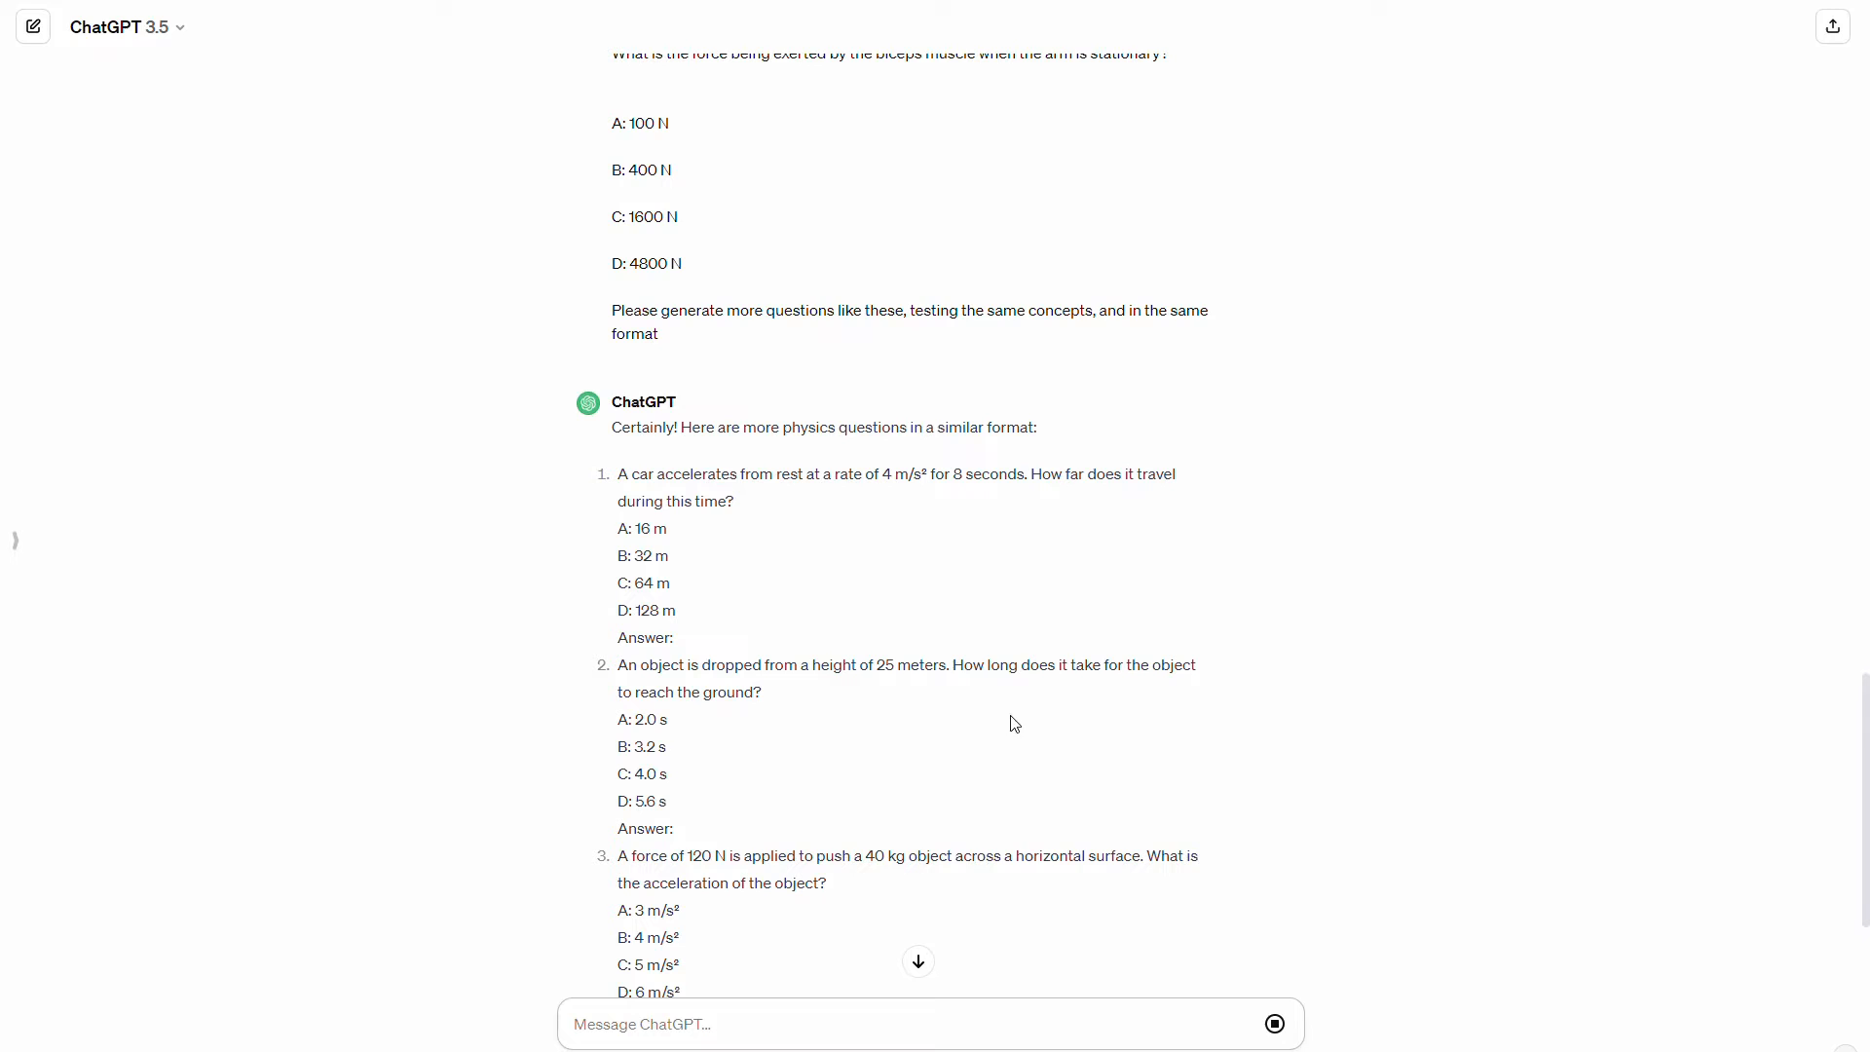
mouse_move(955, 602)
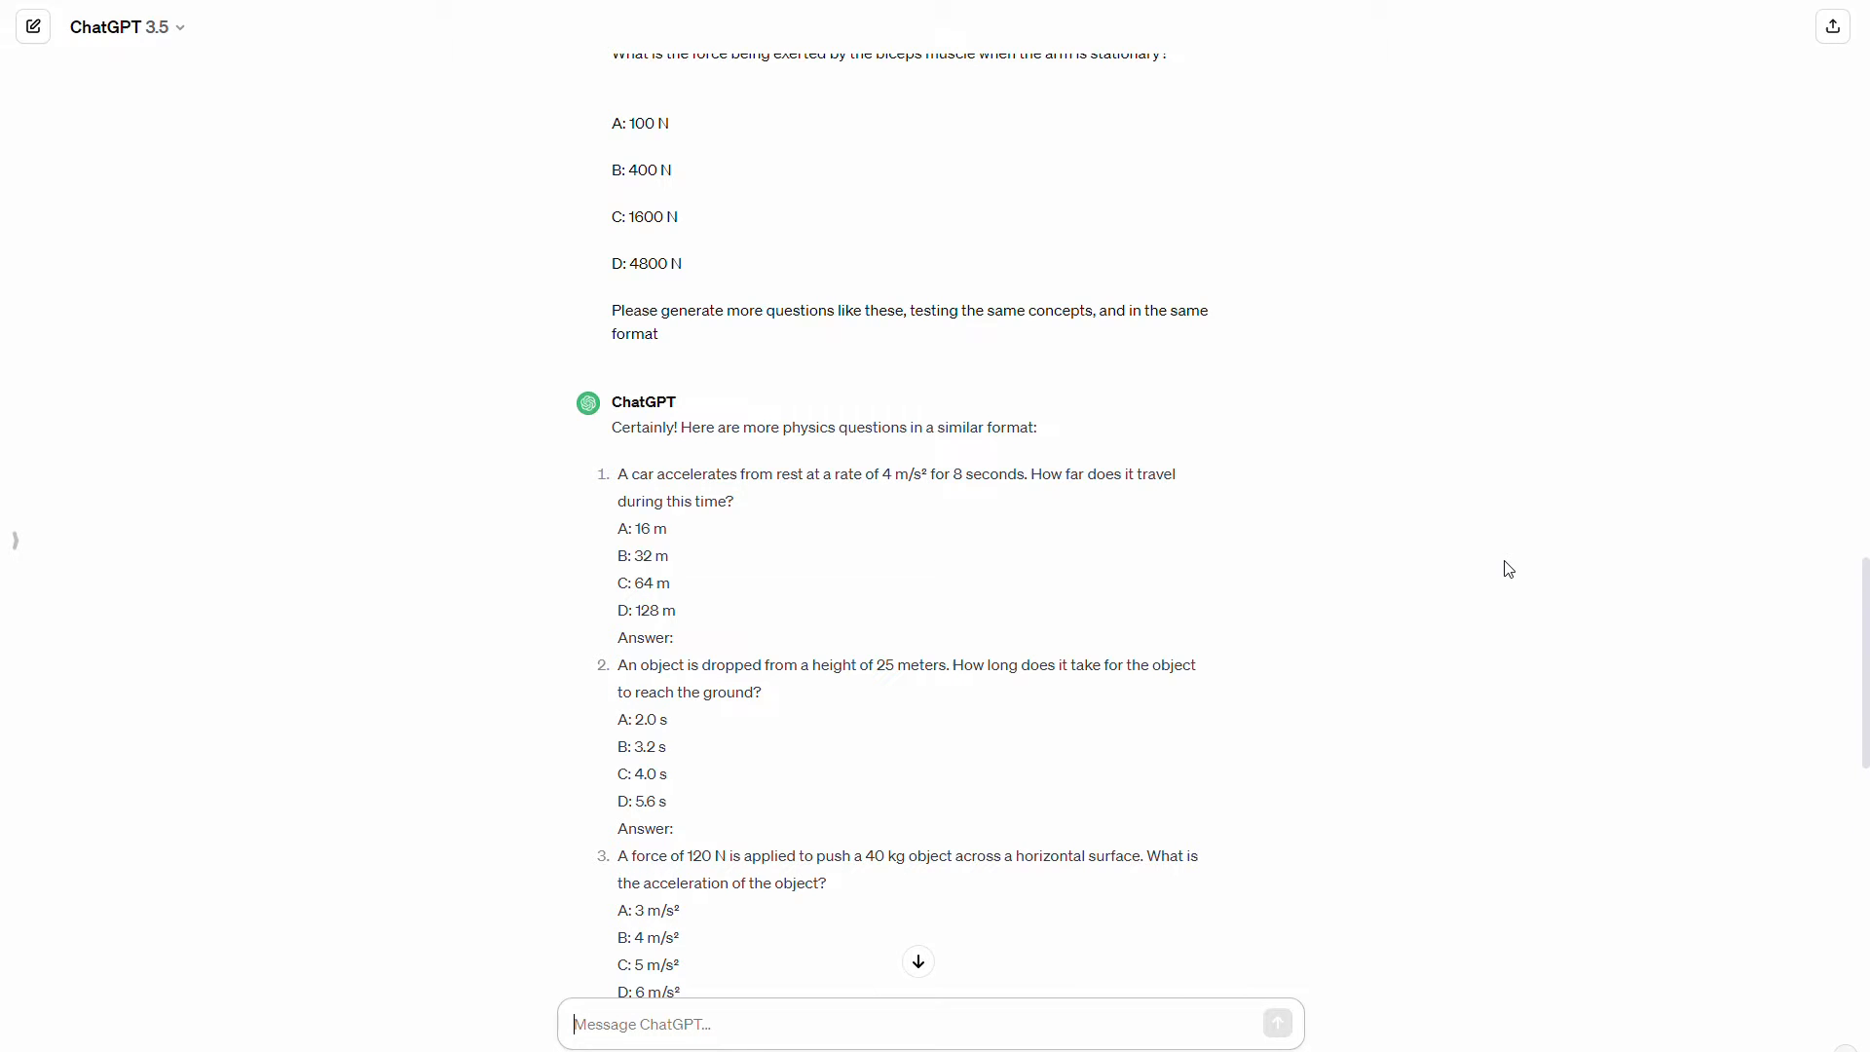
mouse_move(1462, 593)
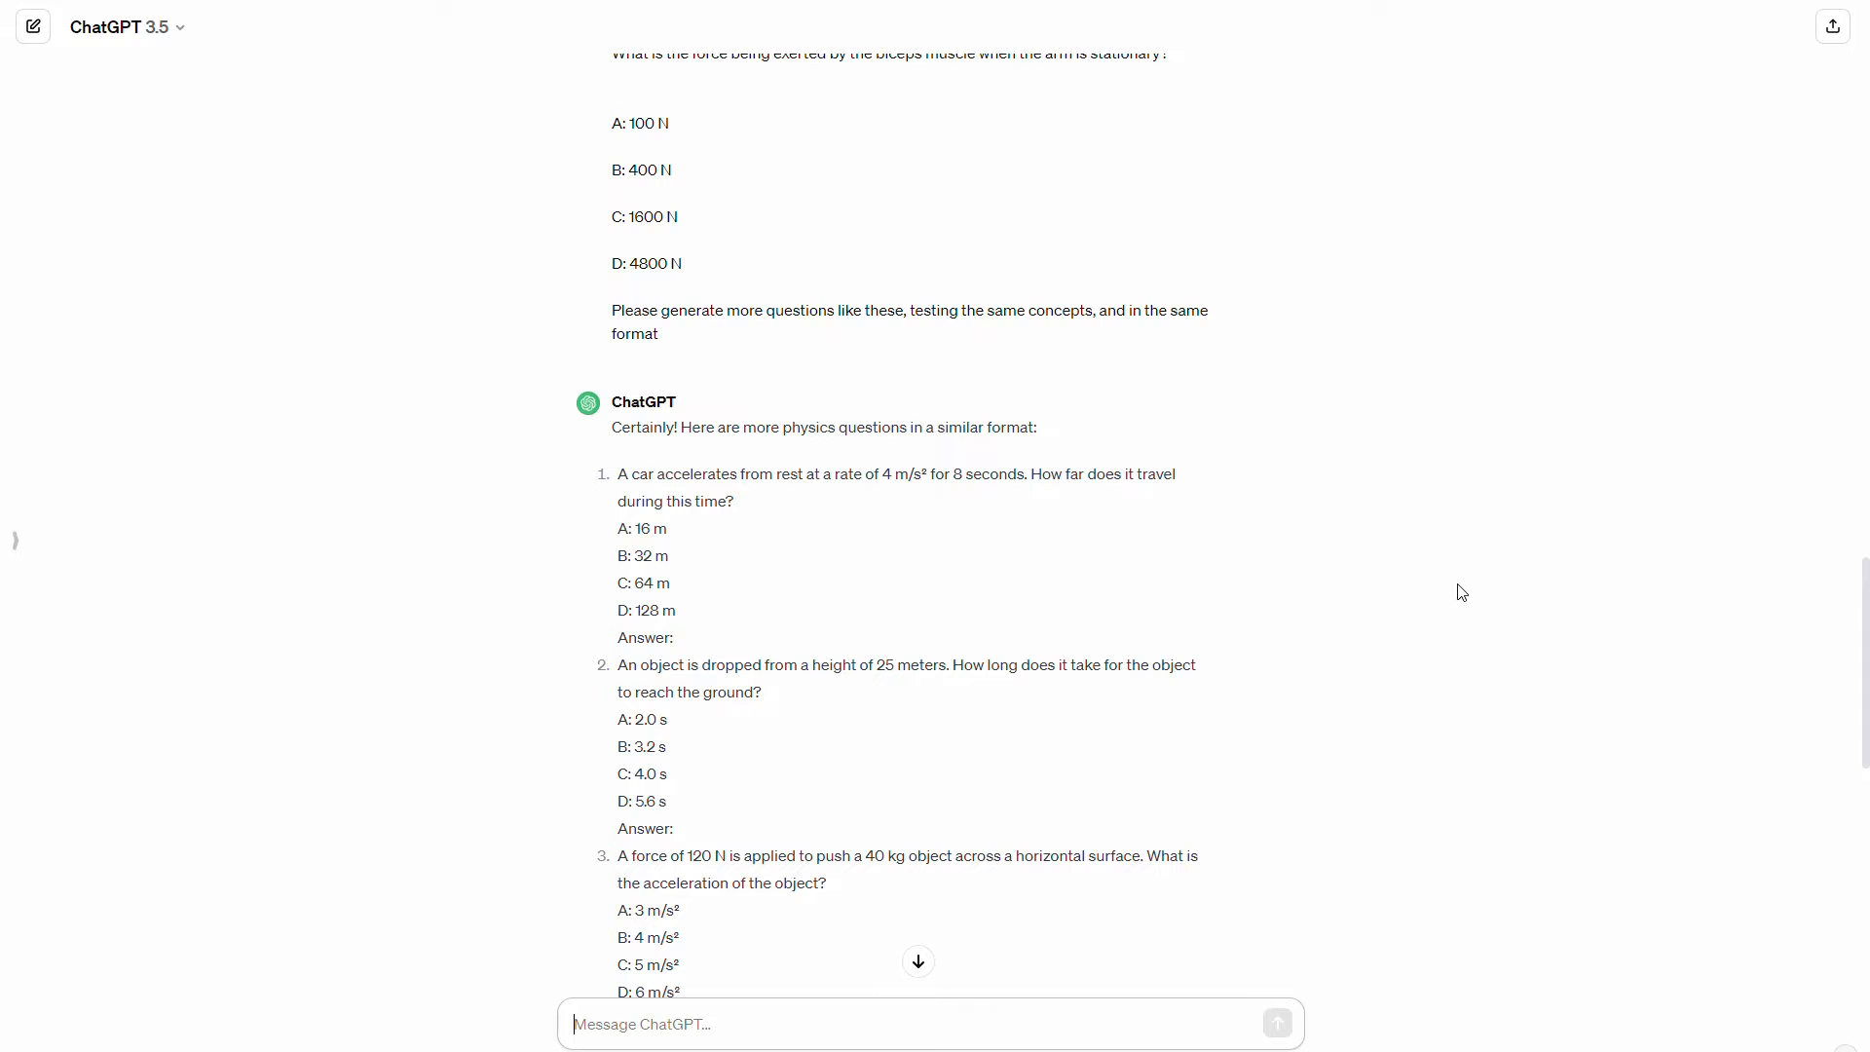
scroll("down", 3)
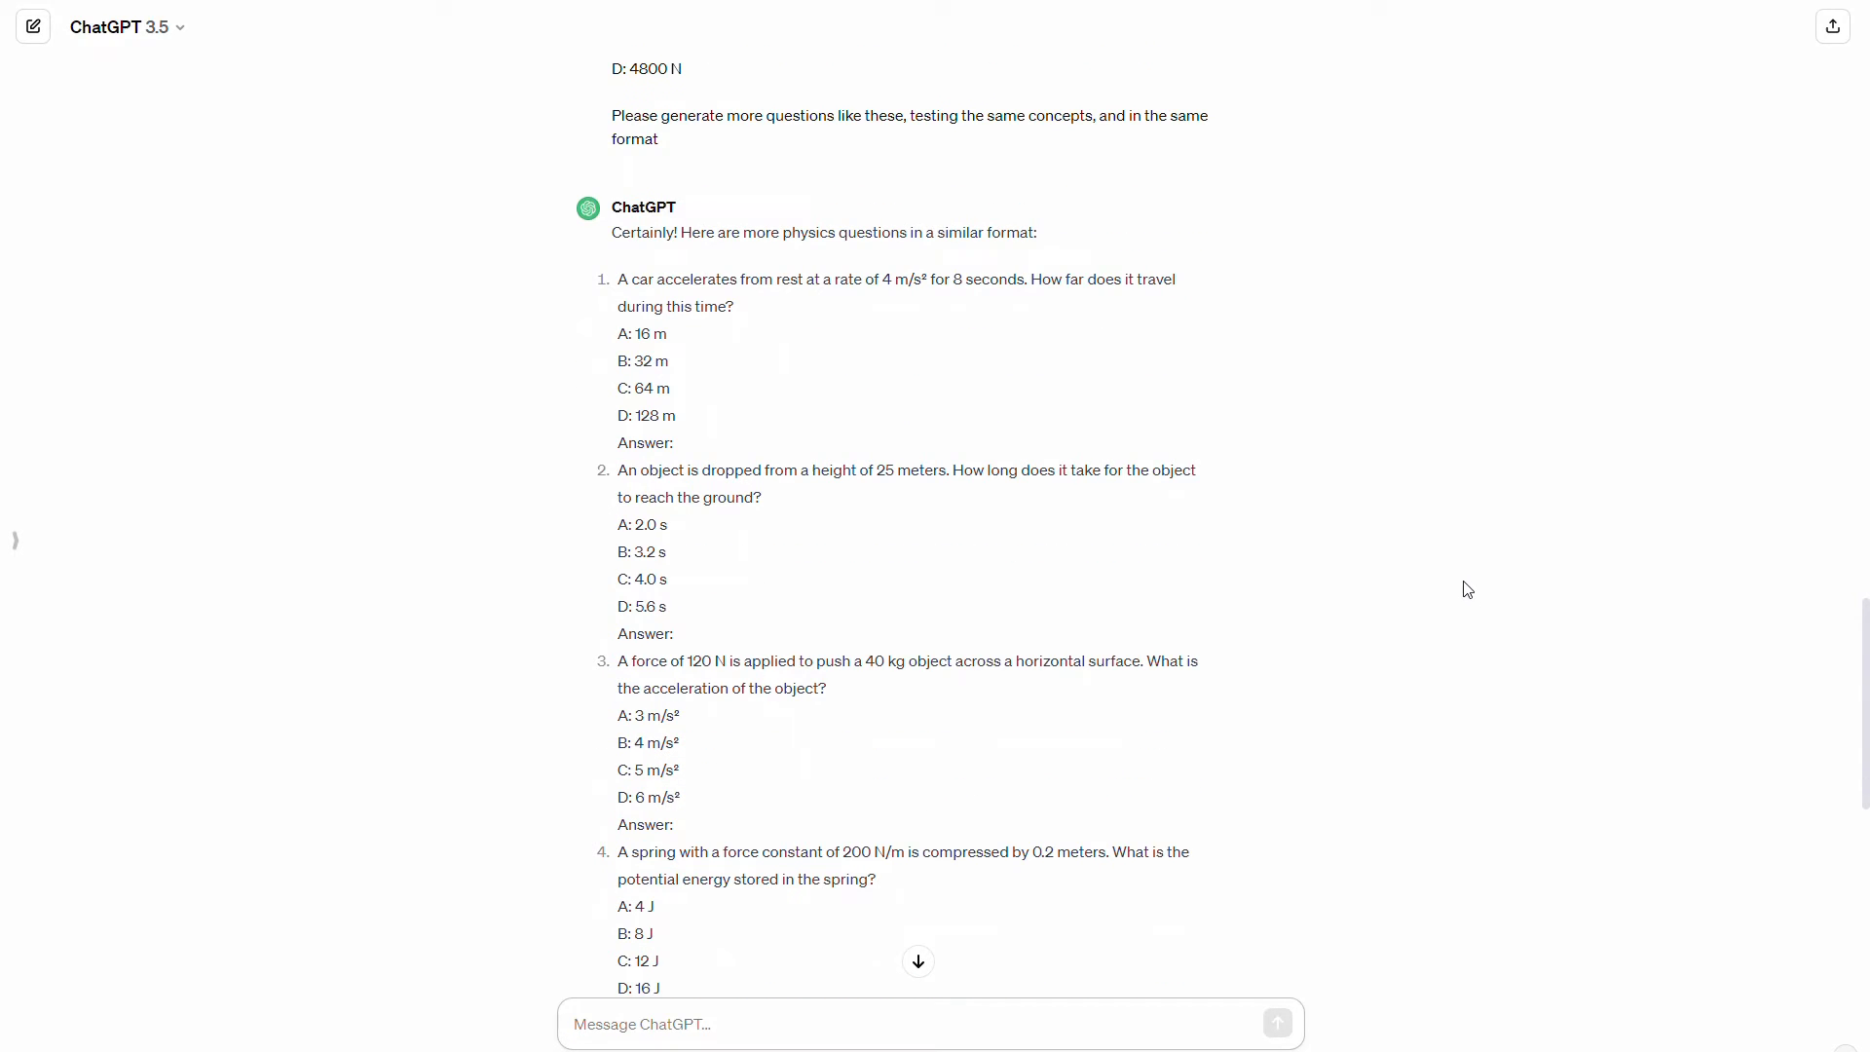
scroll("down", 3)
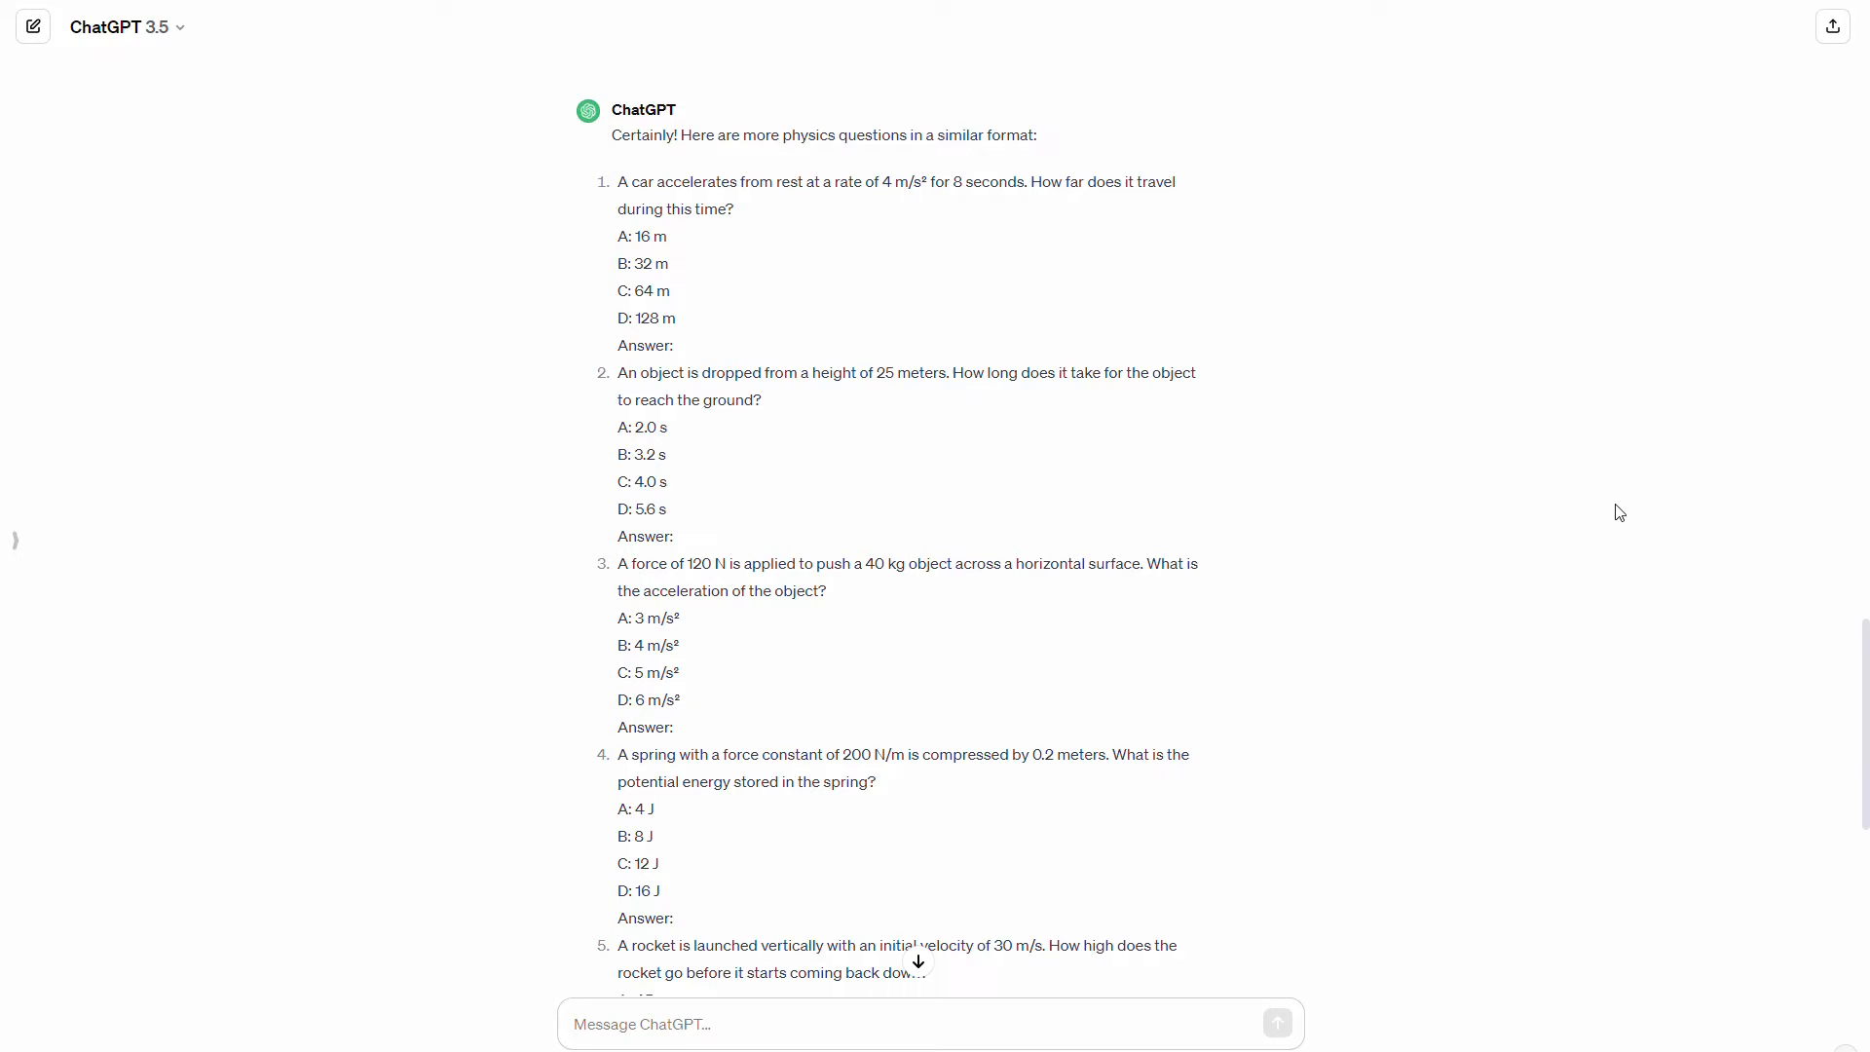
mouse_move(1631, 485)
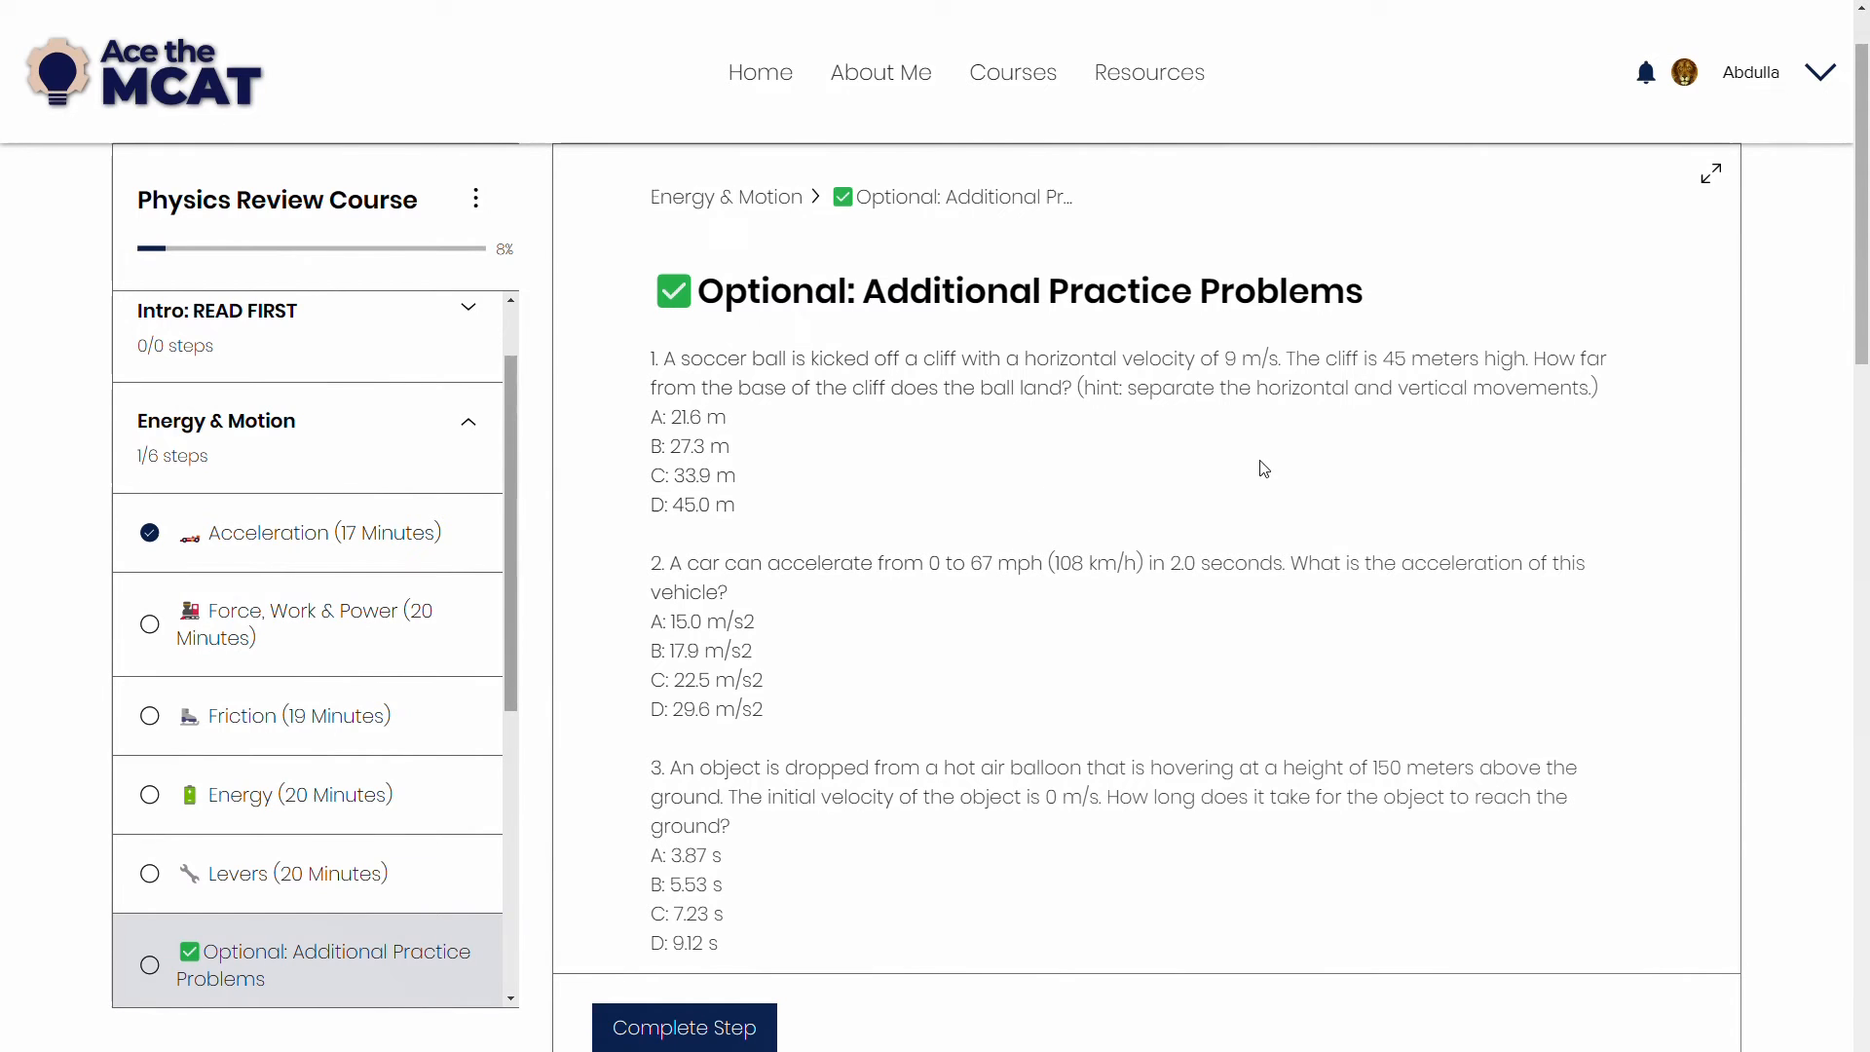
Scroll the Additional Practice Problems step, then go to the Content Outline page
scroll("down", 3)
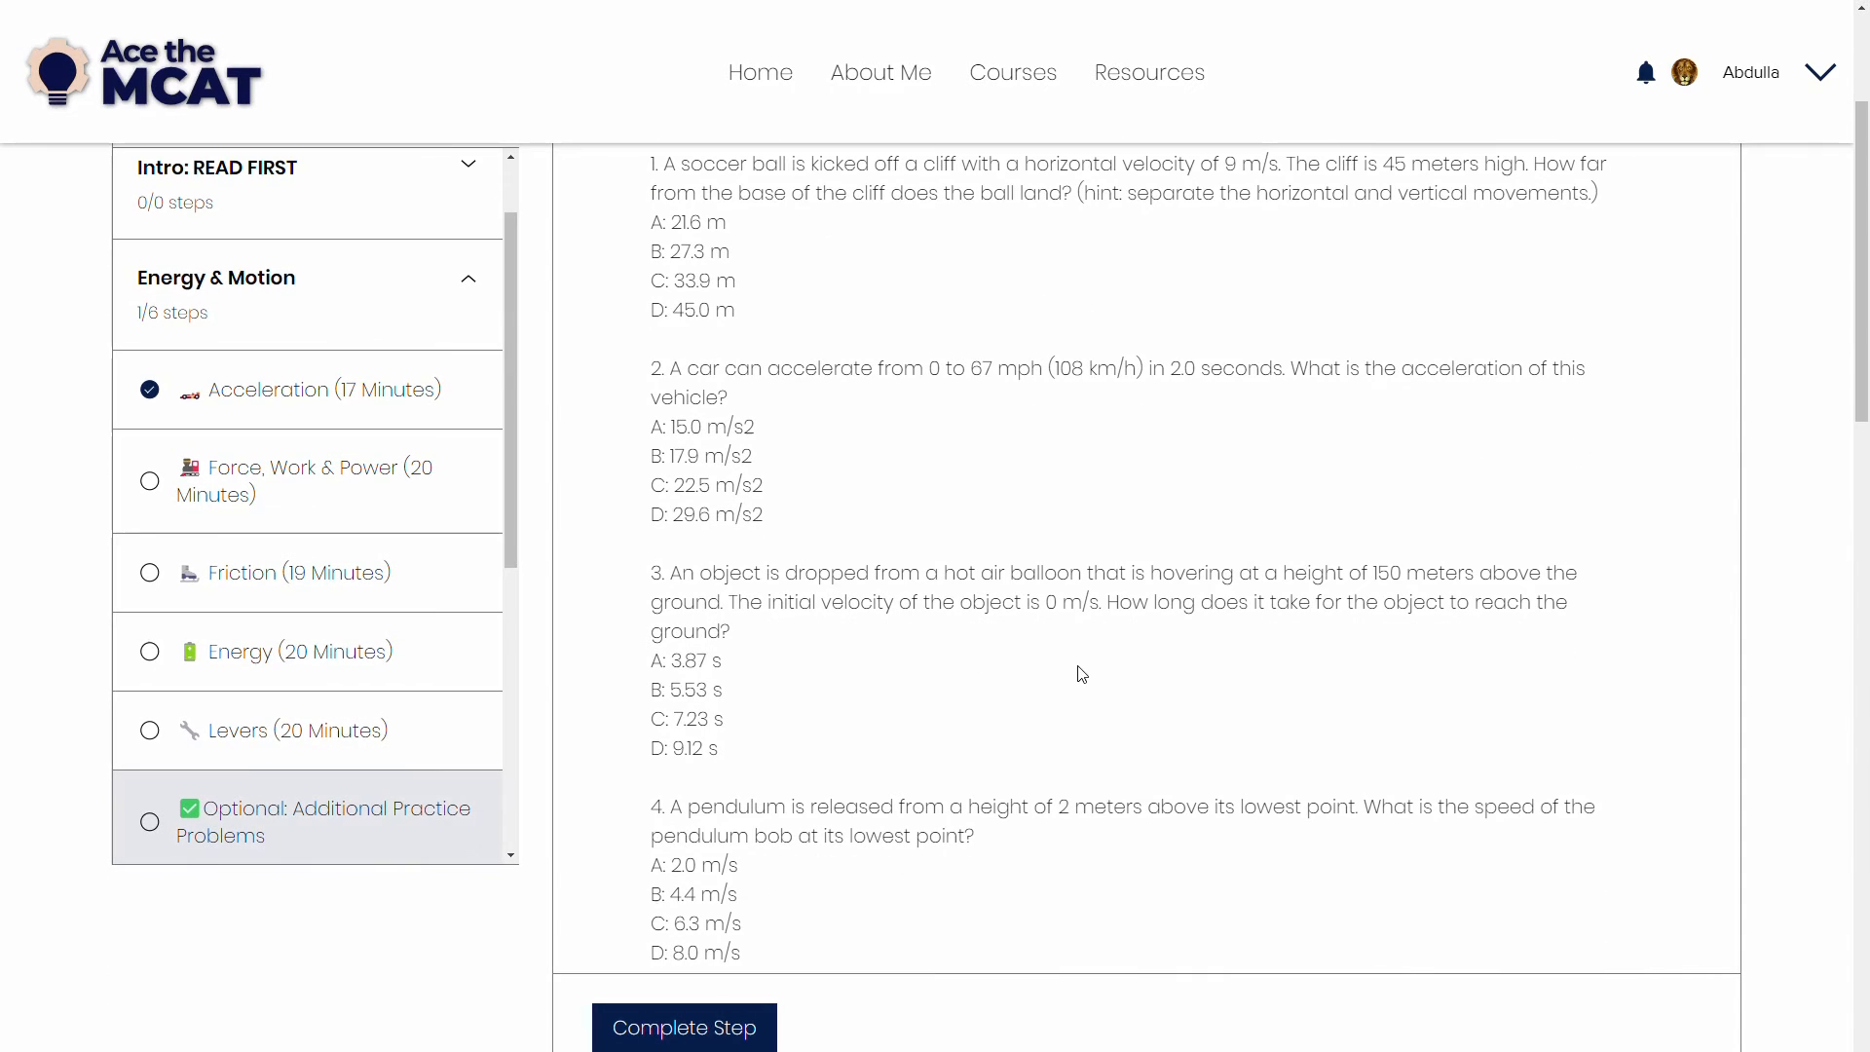
mouse_move(1674, 558)
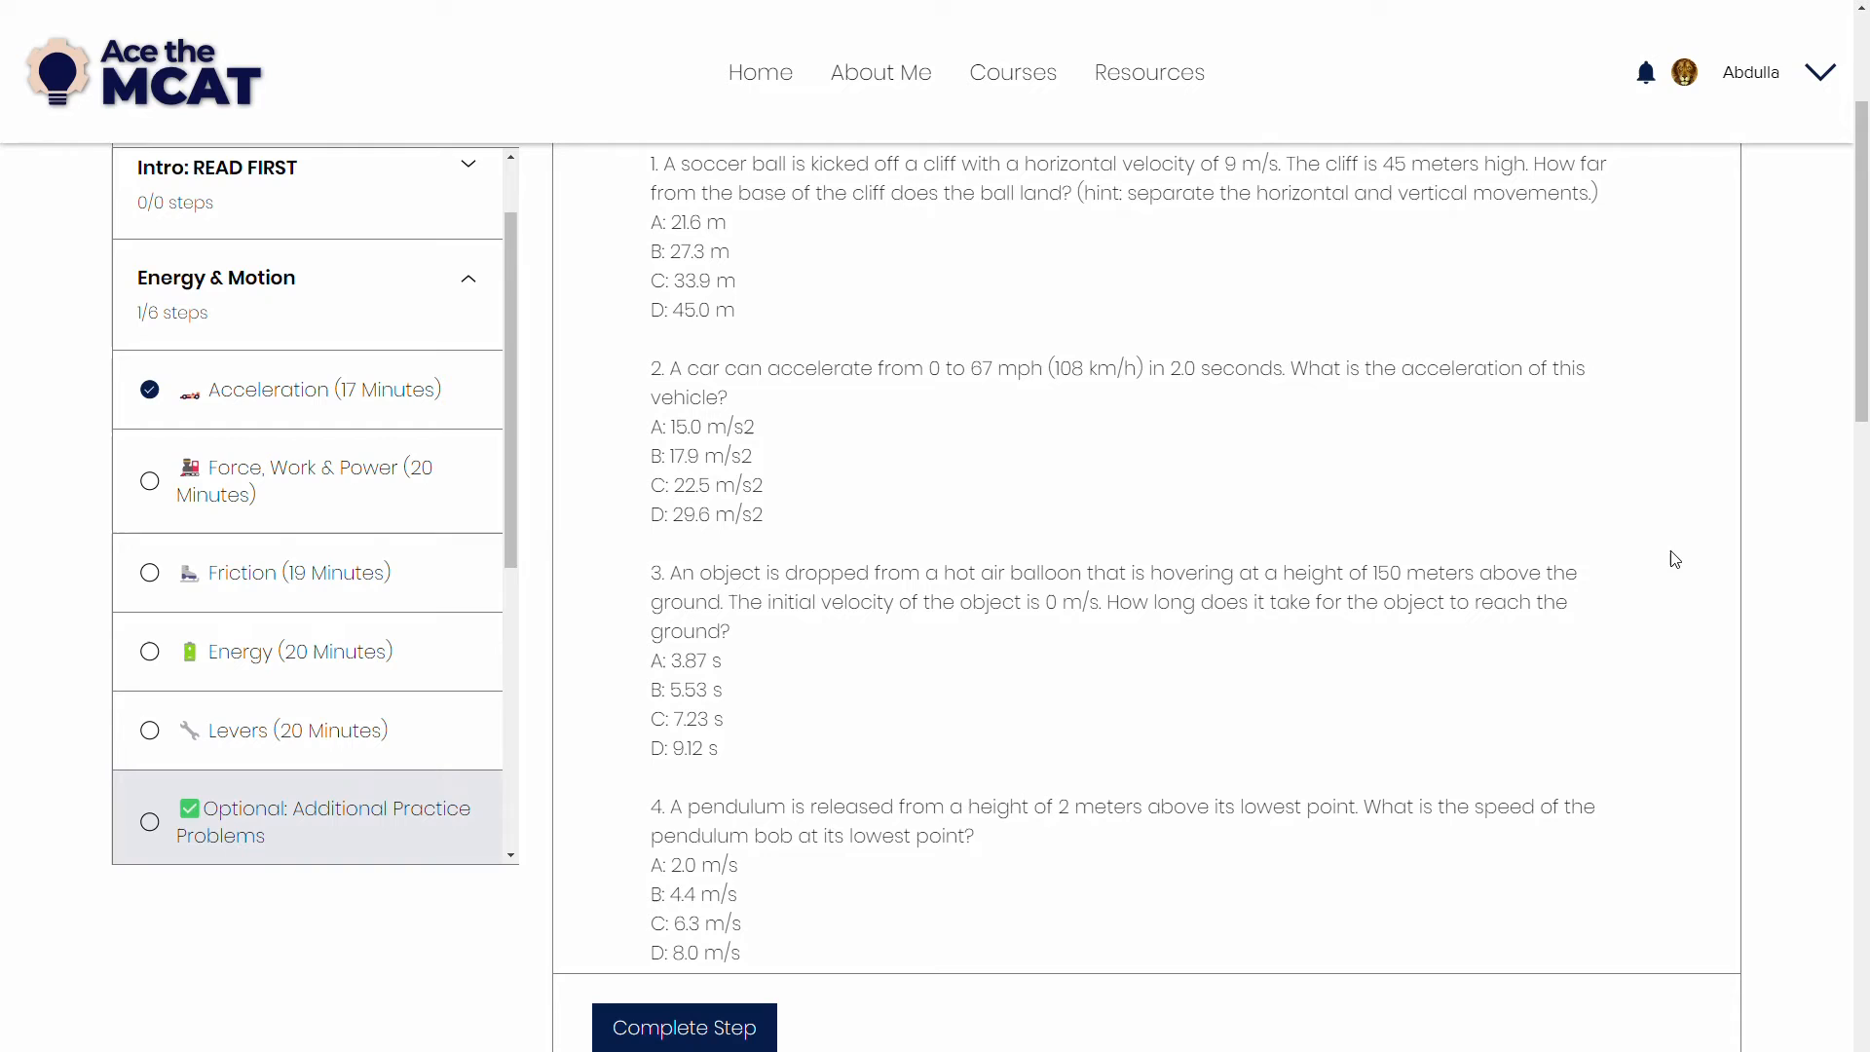
mouse_move(1656, 510)
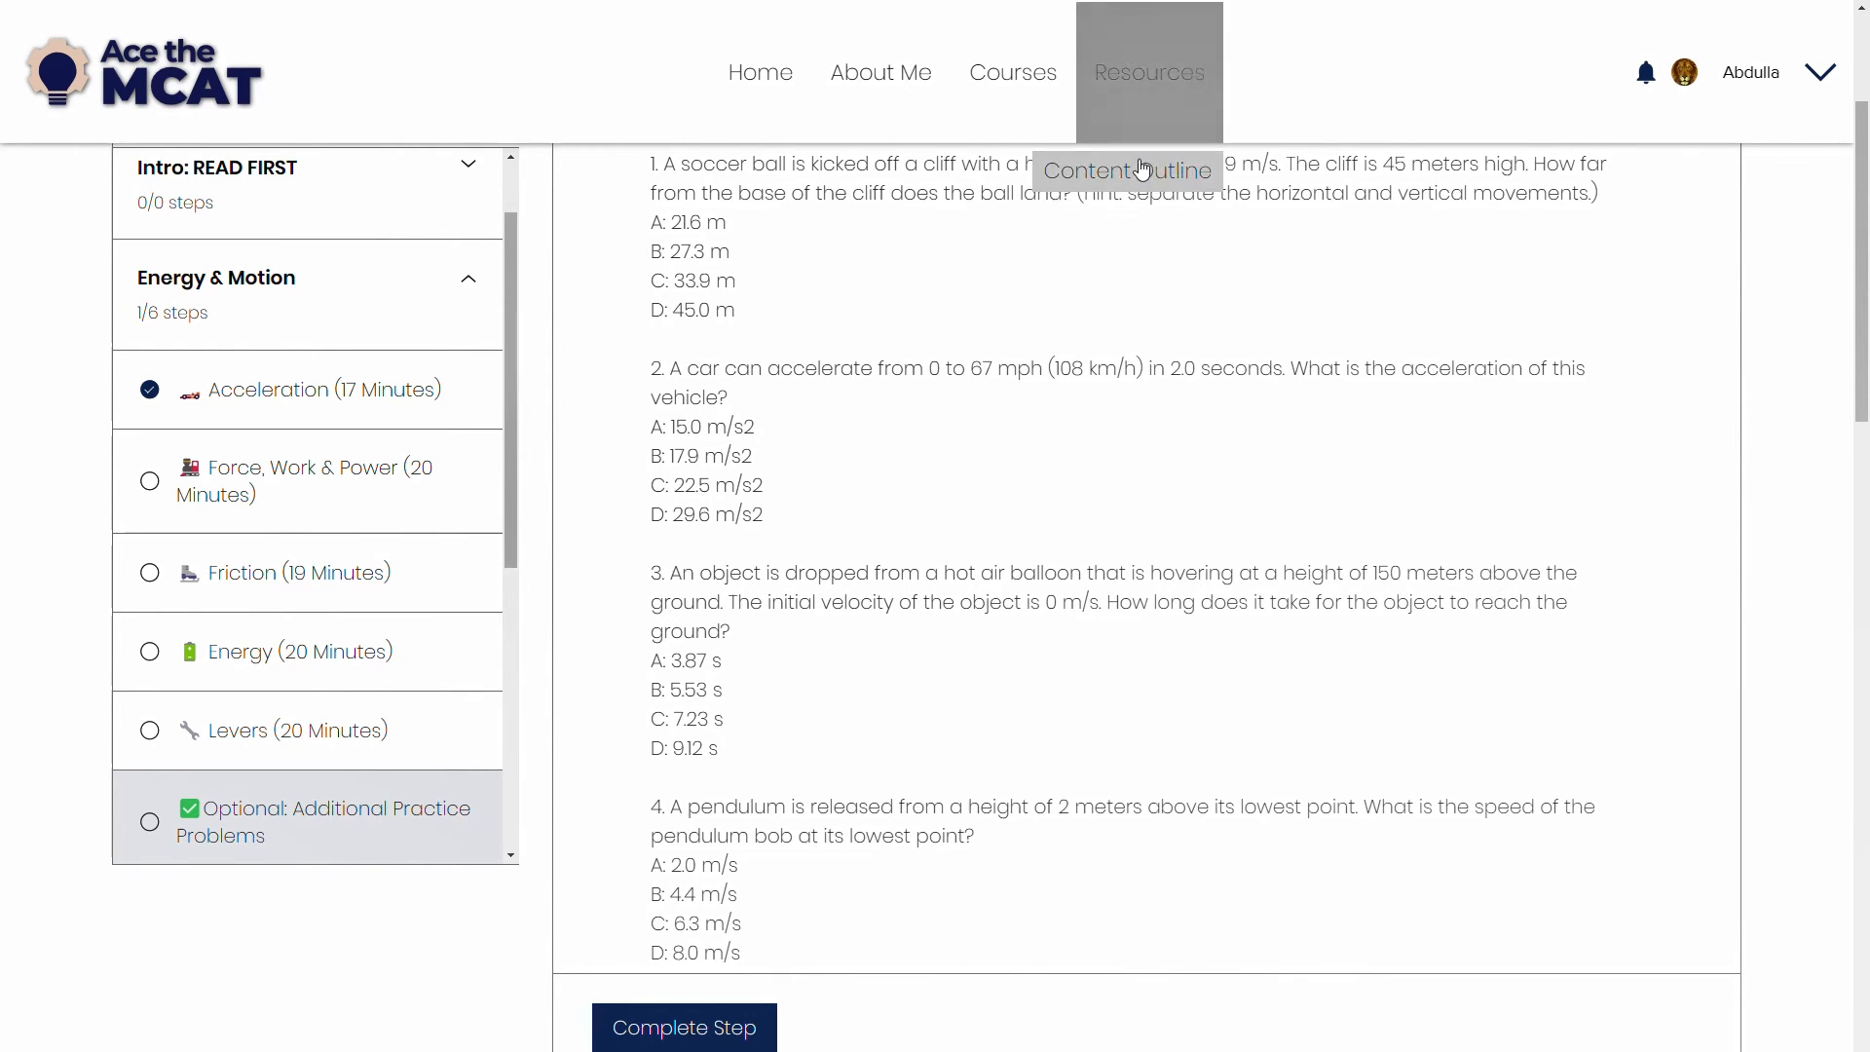
left_click(1123, 171)
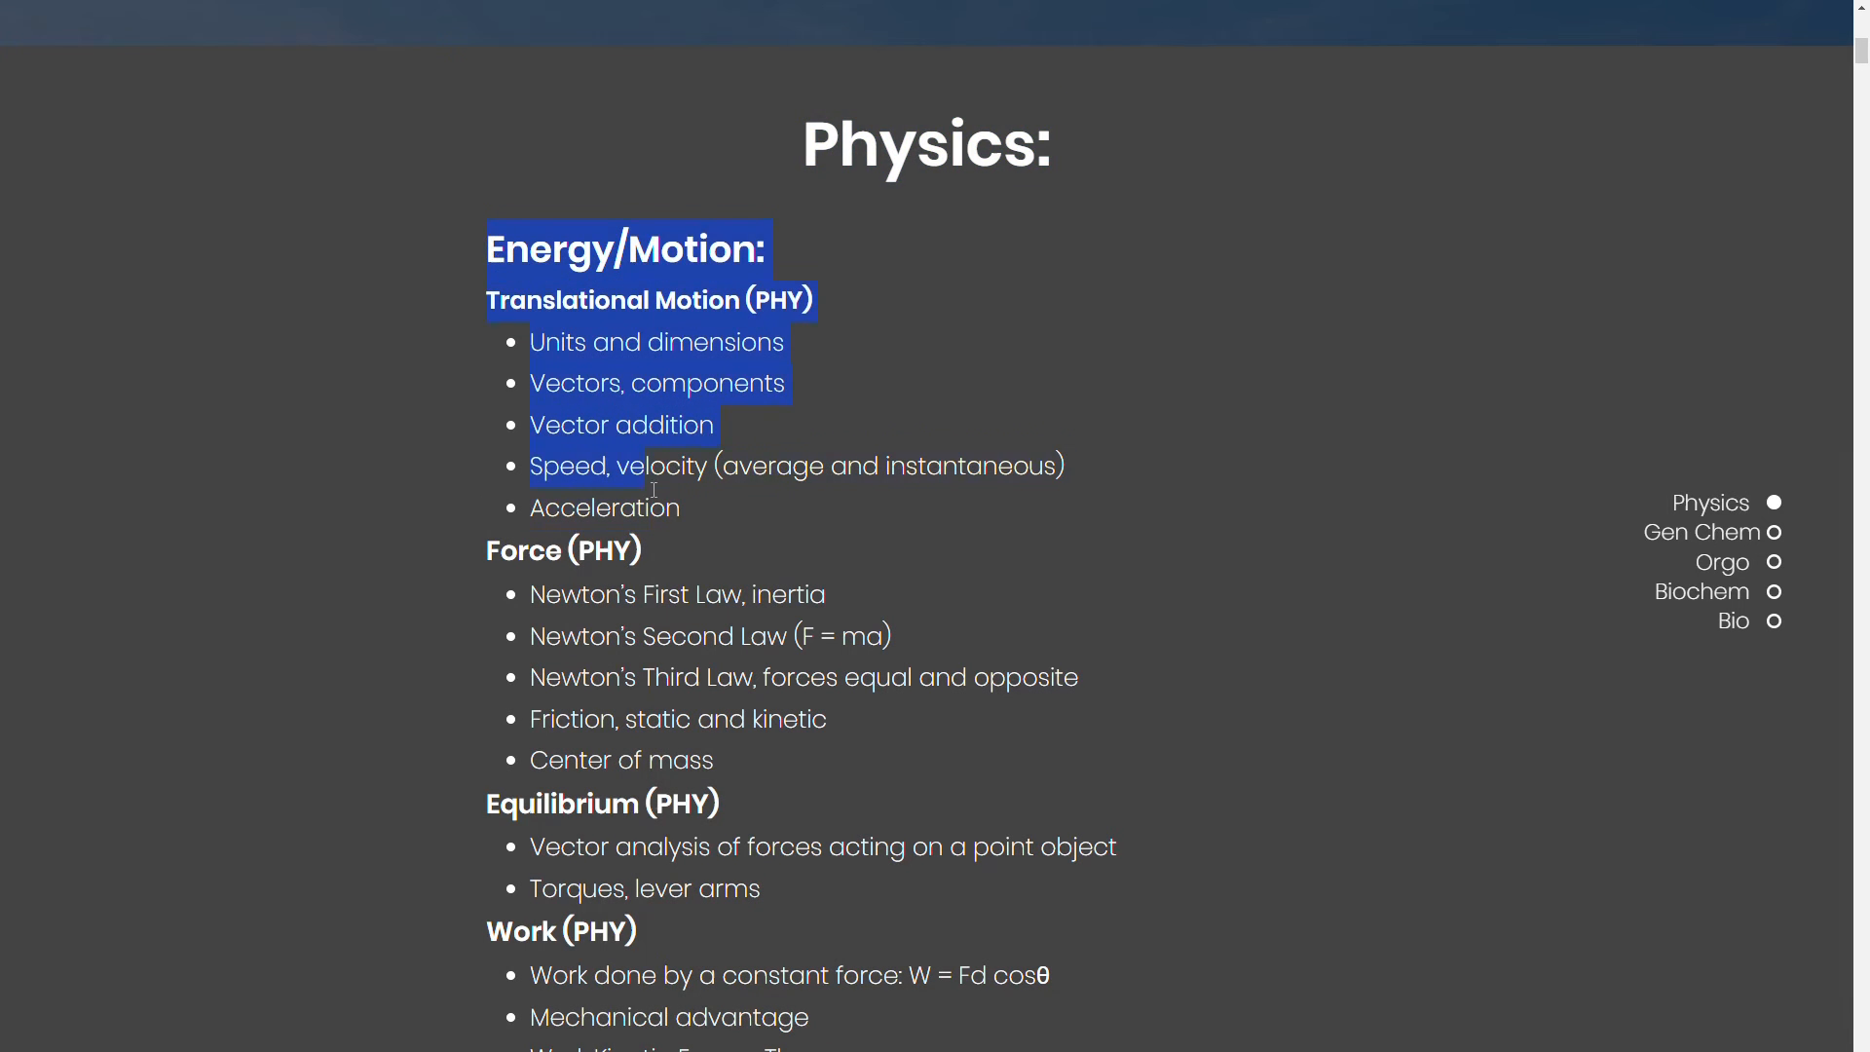
Scroll down to the Physics section's Energy/Motion topics
scroll("down", 3)
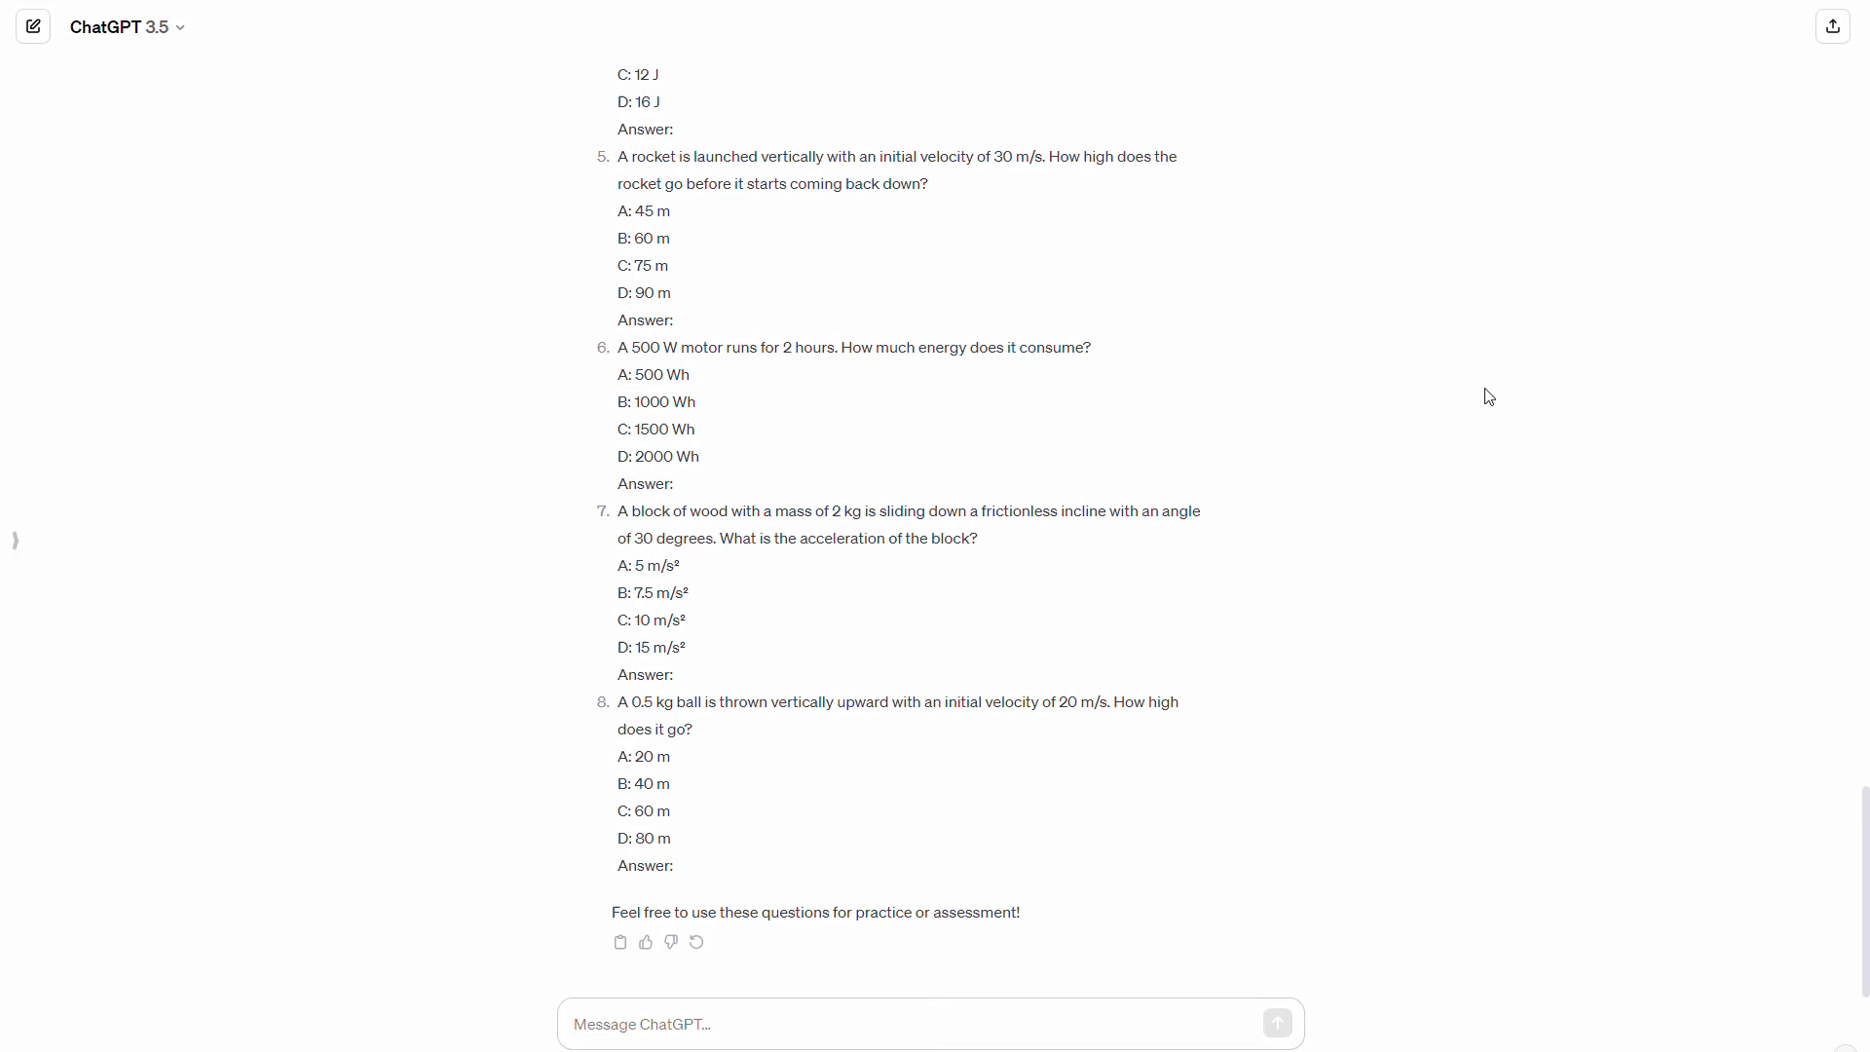
mouse_move(1006, 647)
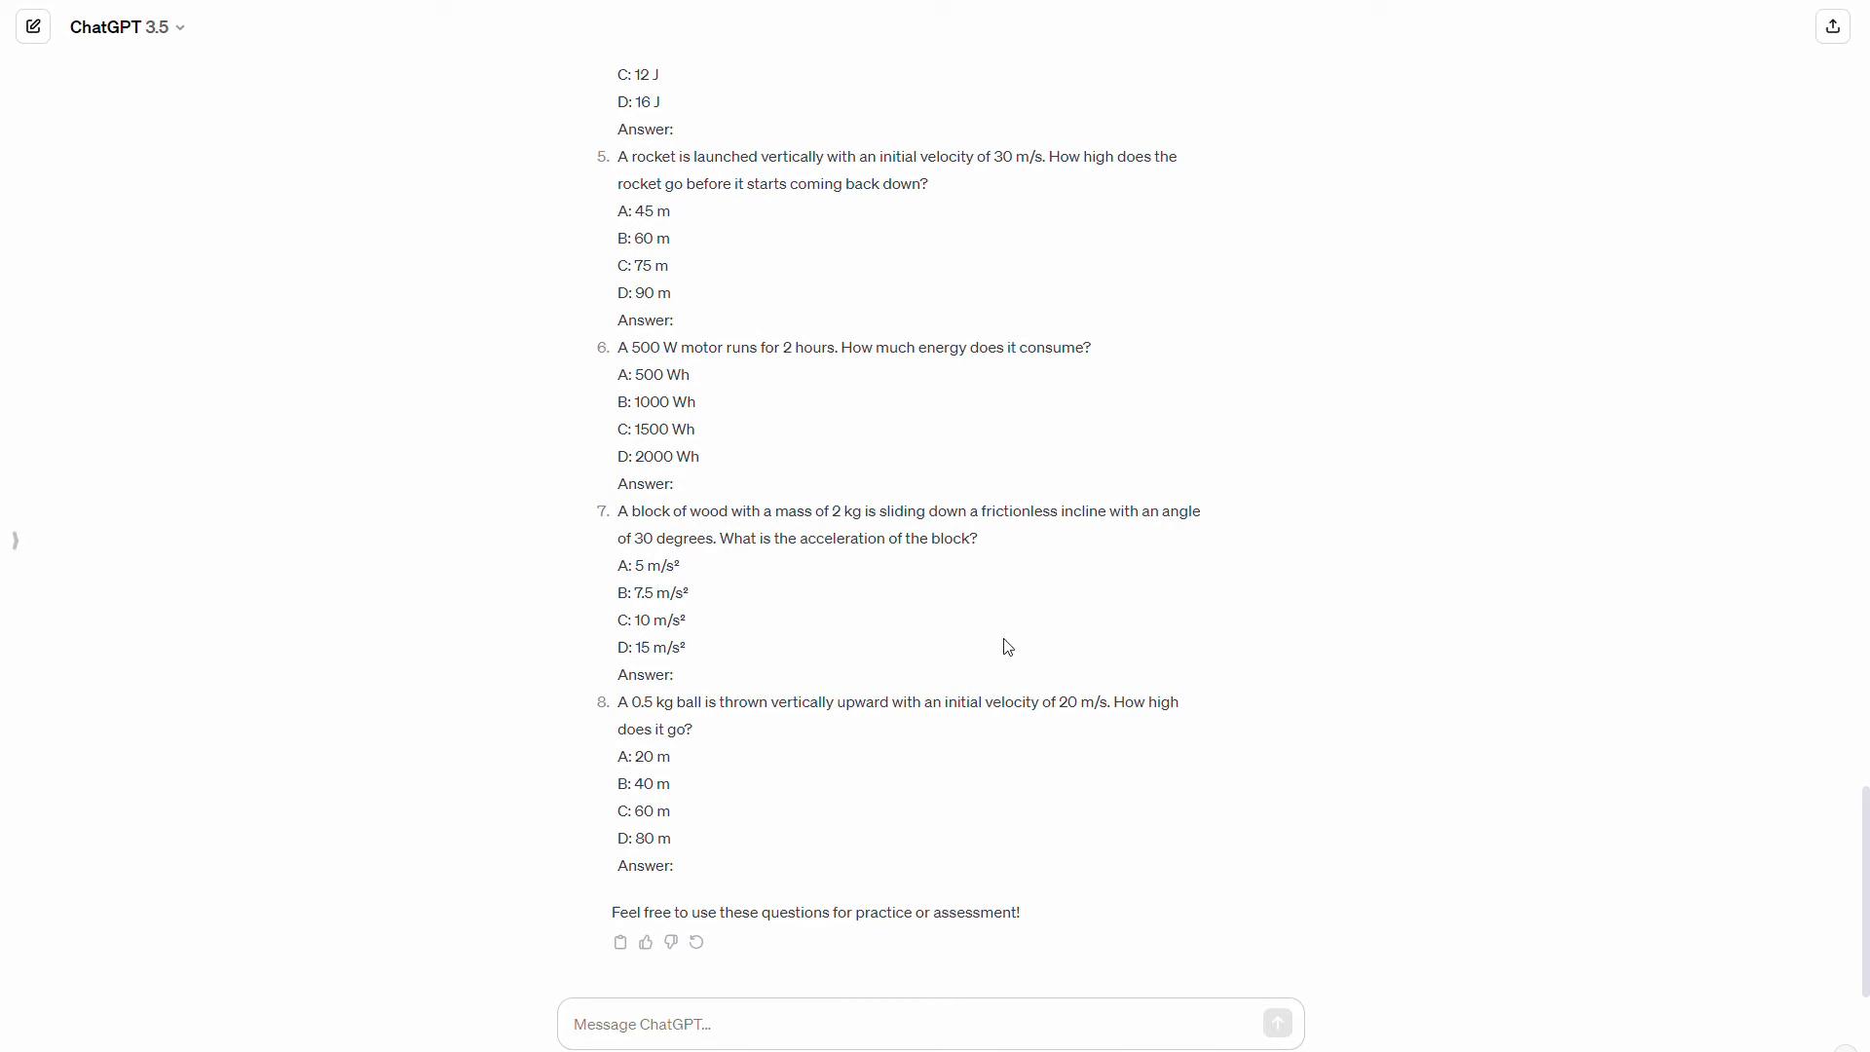
mouse_move(902, 935)
type("P")
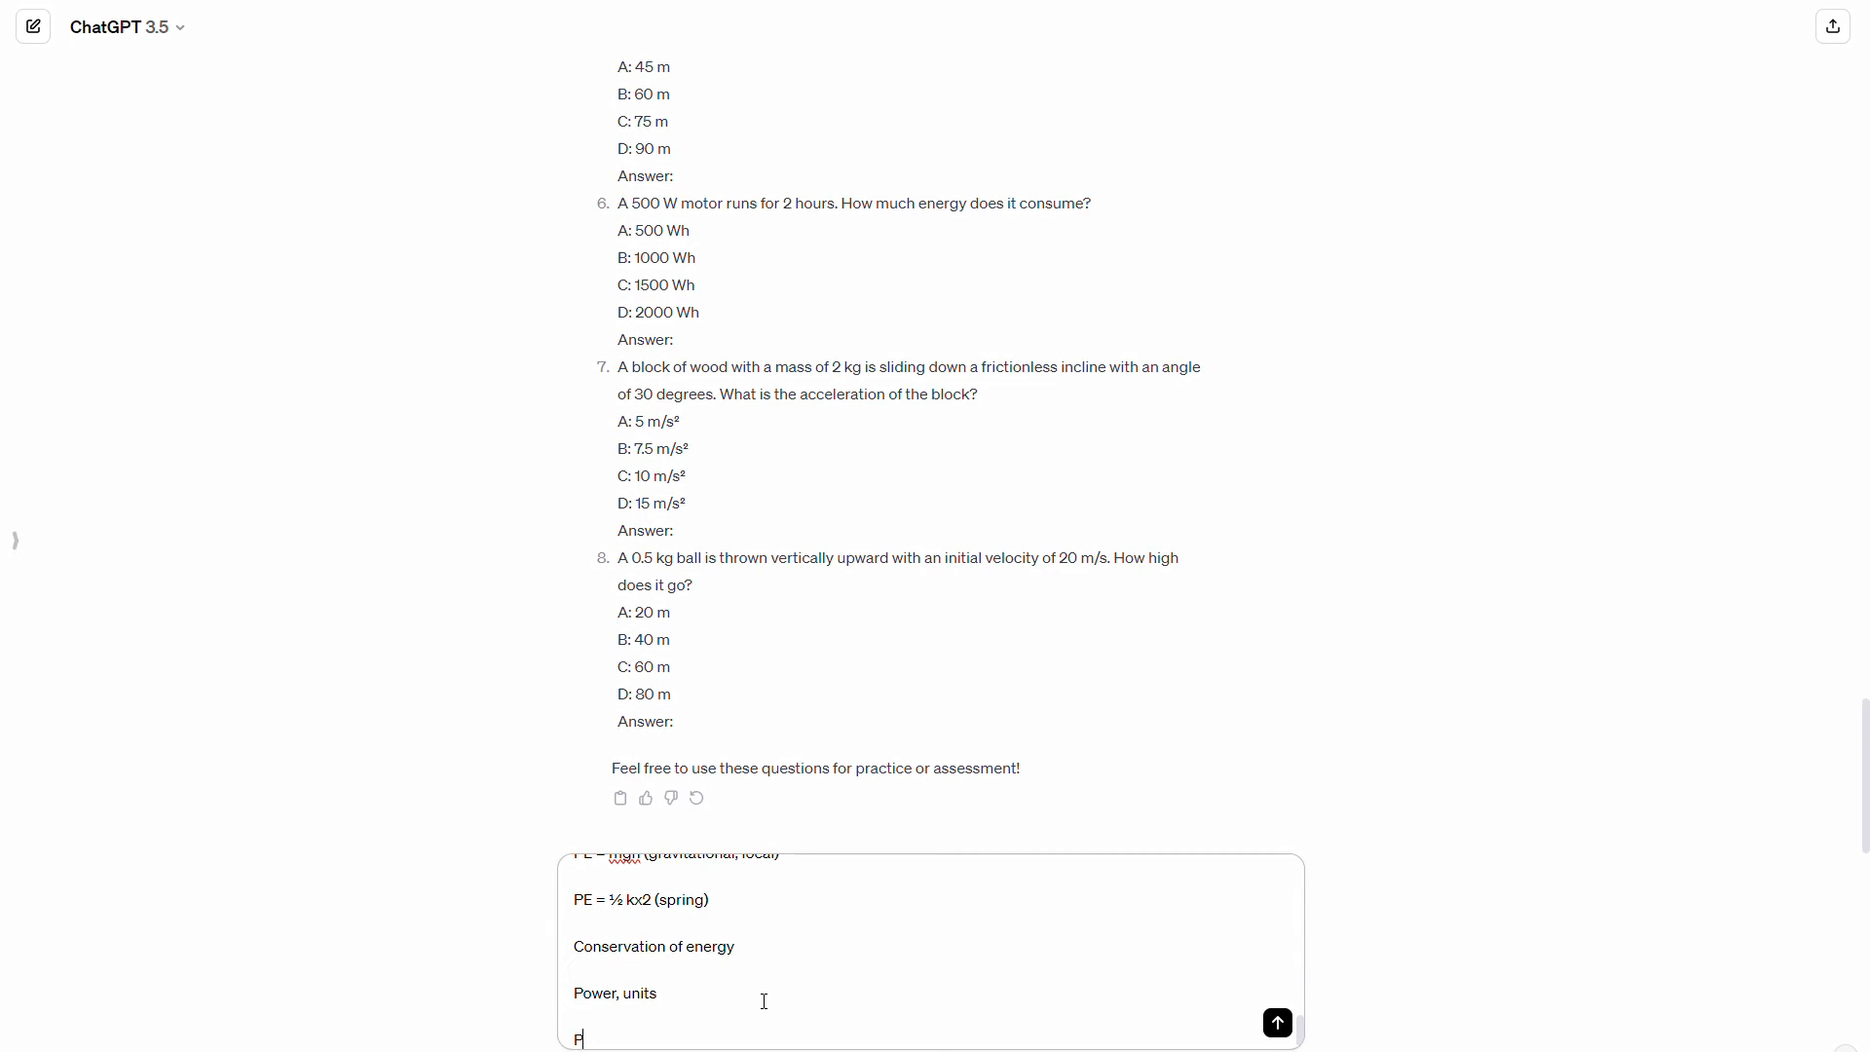
Type 'Please generate more questions on the topics above, in a similar' format request
type("lease")
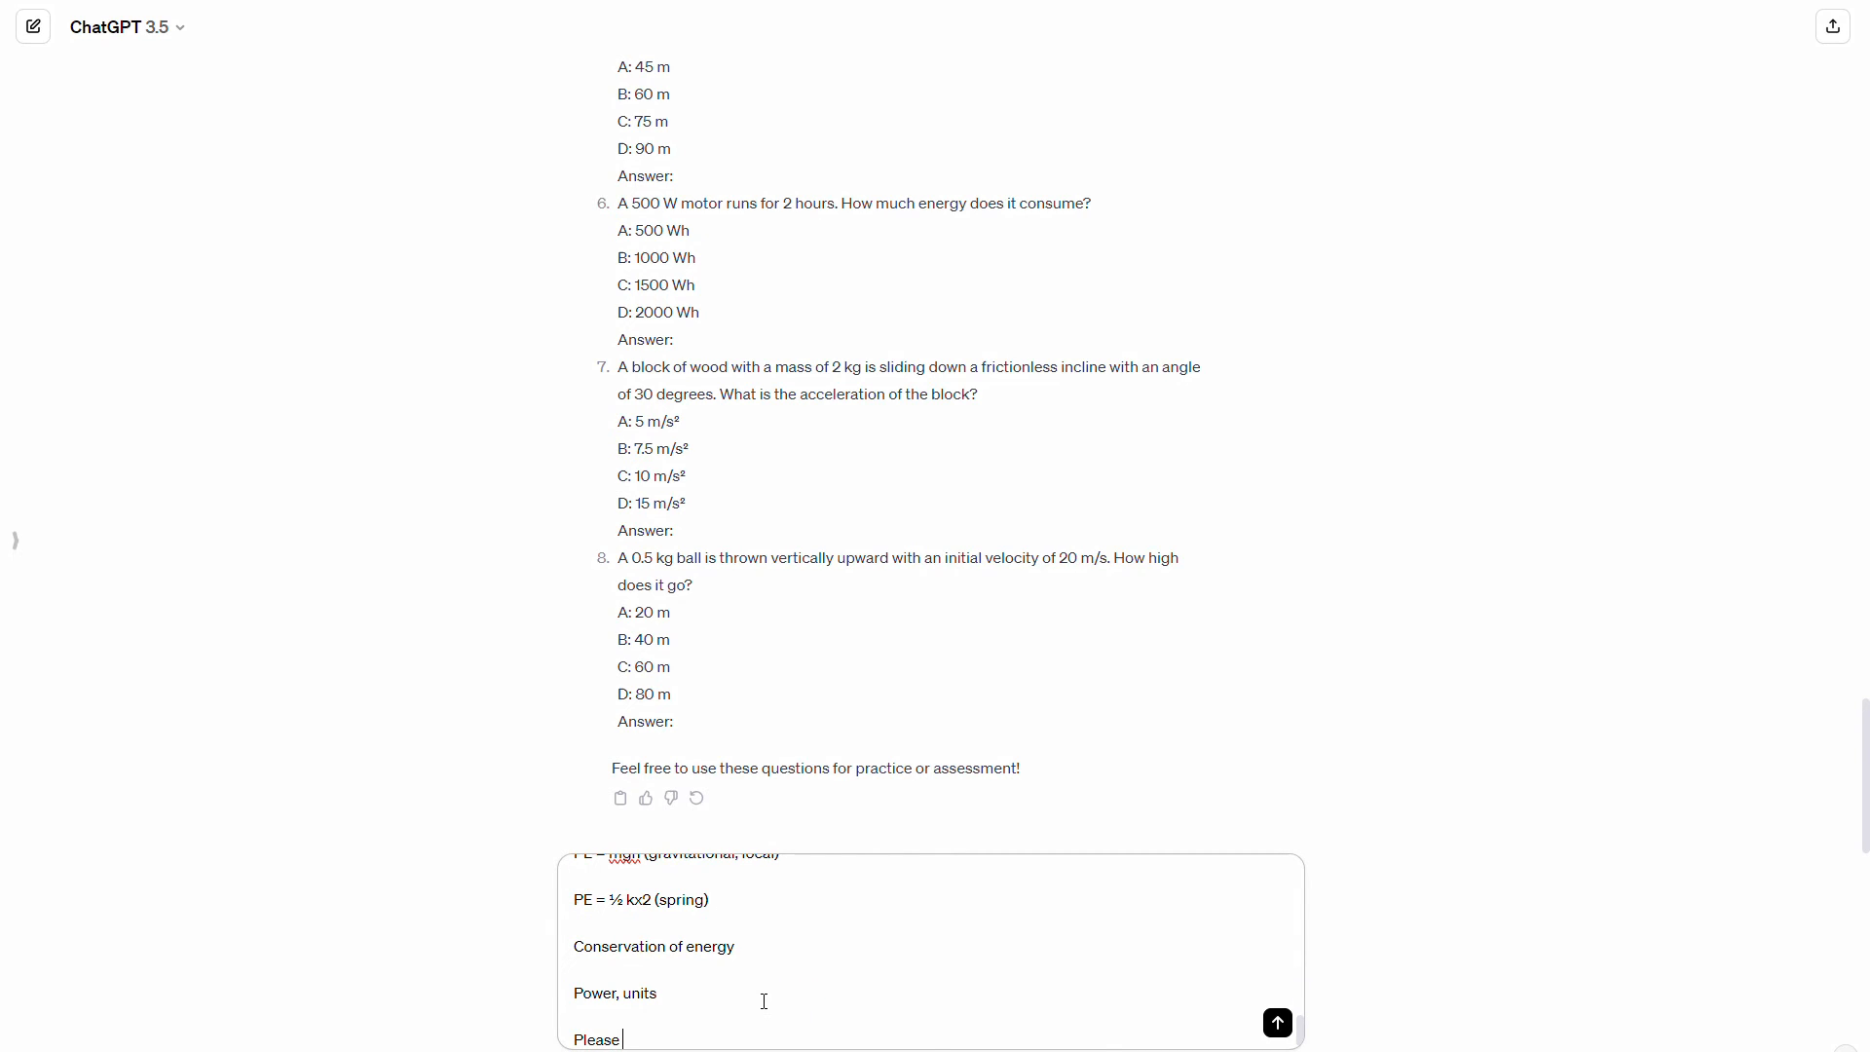
type("generate more questions abou")
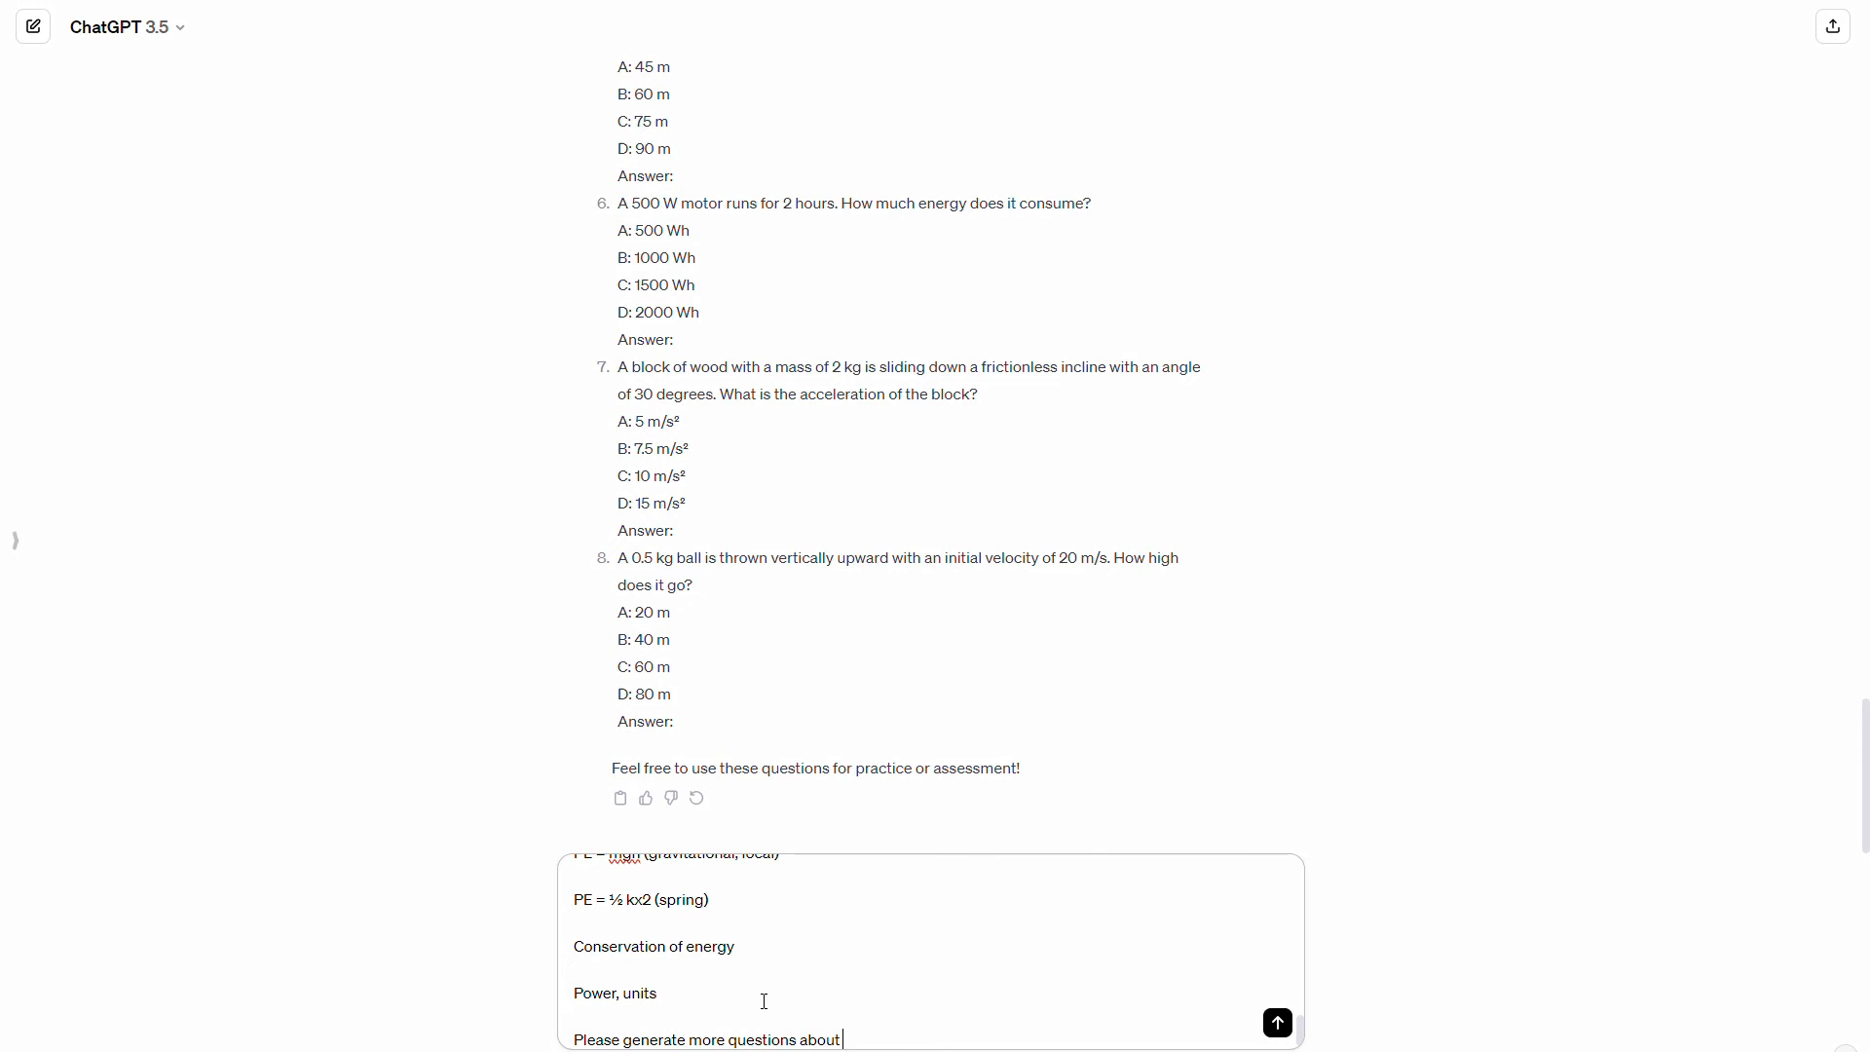
type("the topics abov")
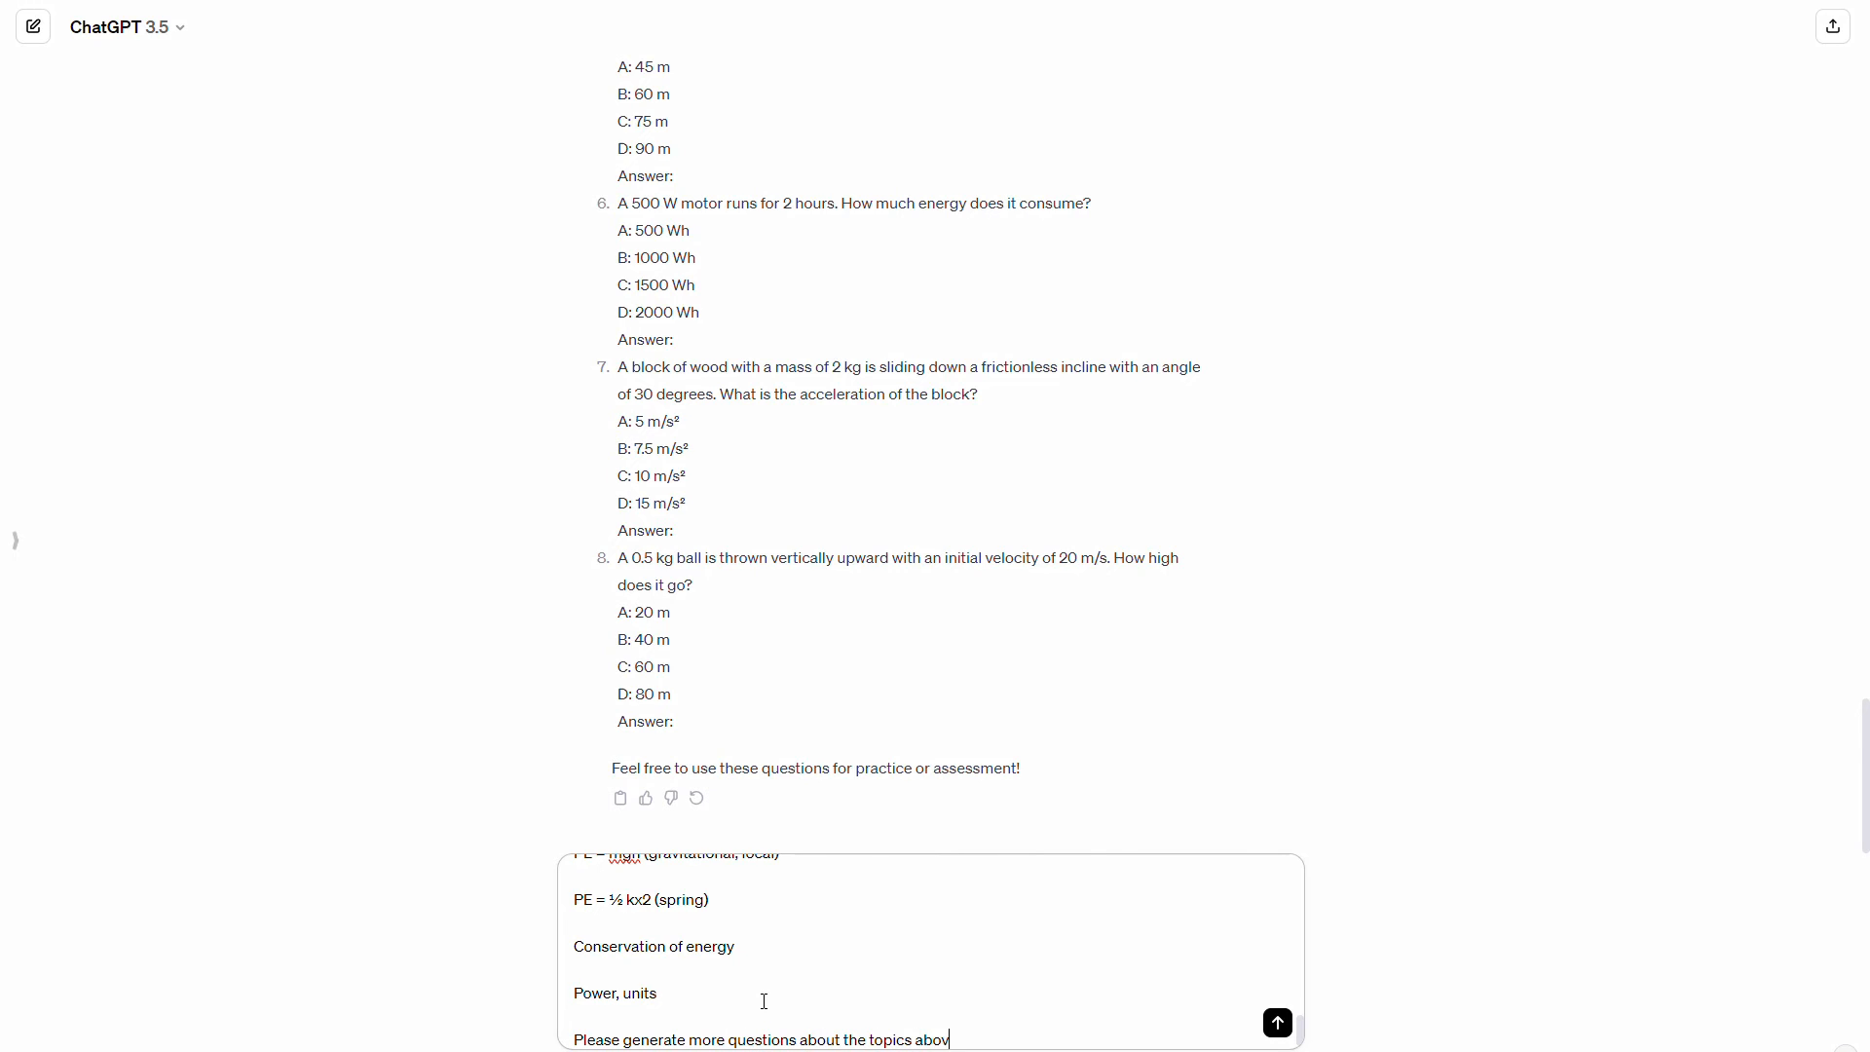
type(", in a similar")
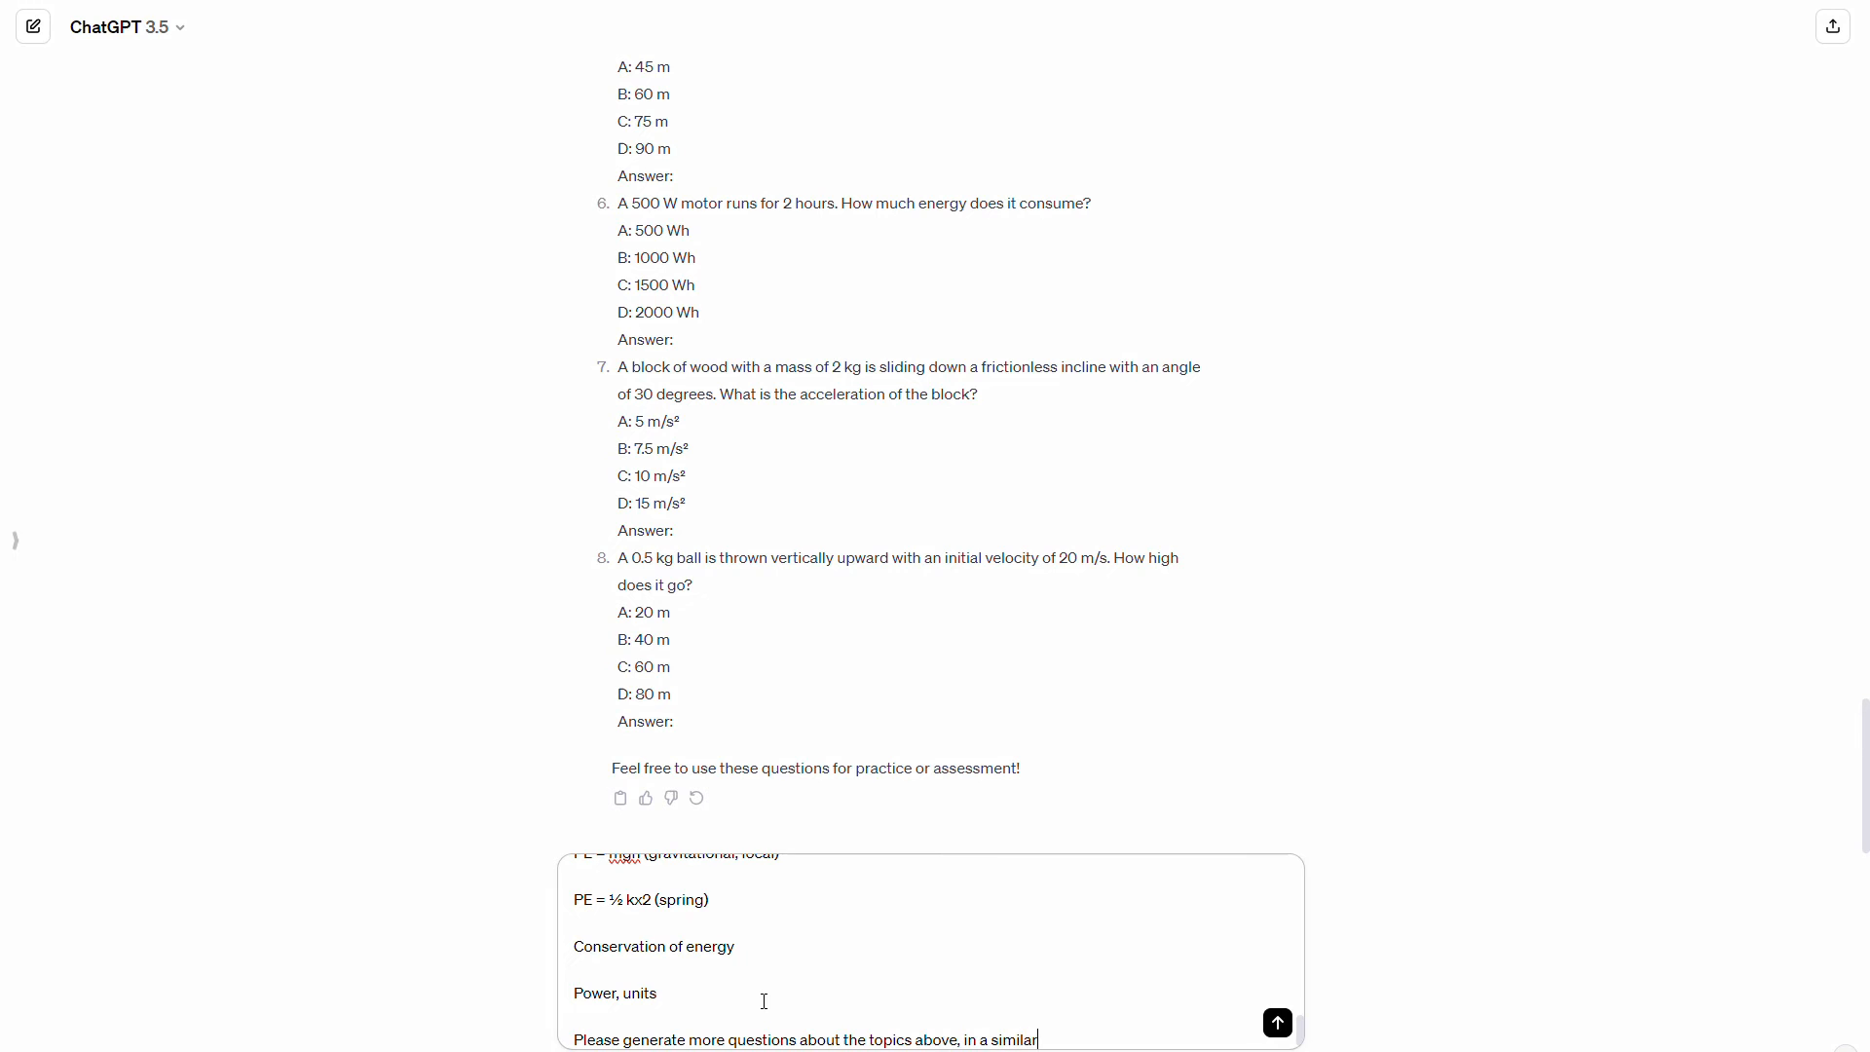
Send the outline request and scroll through questions on translational motion, force, equilibrium, work, energy
left_click(1276, 1022)
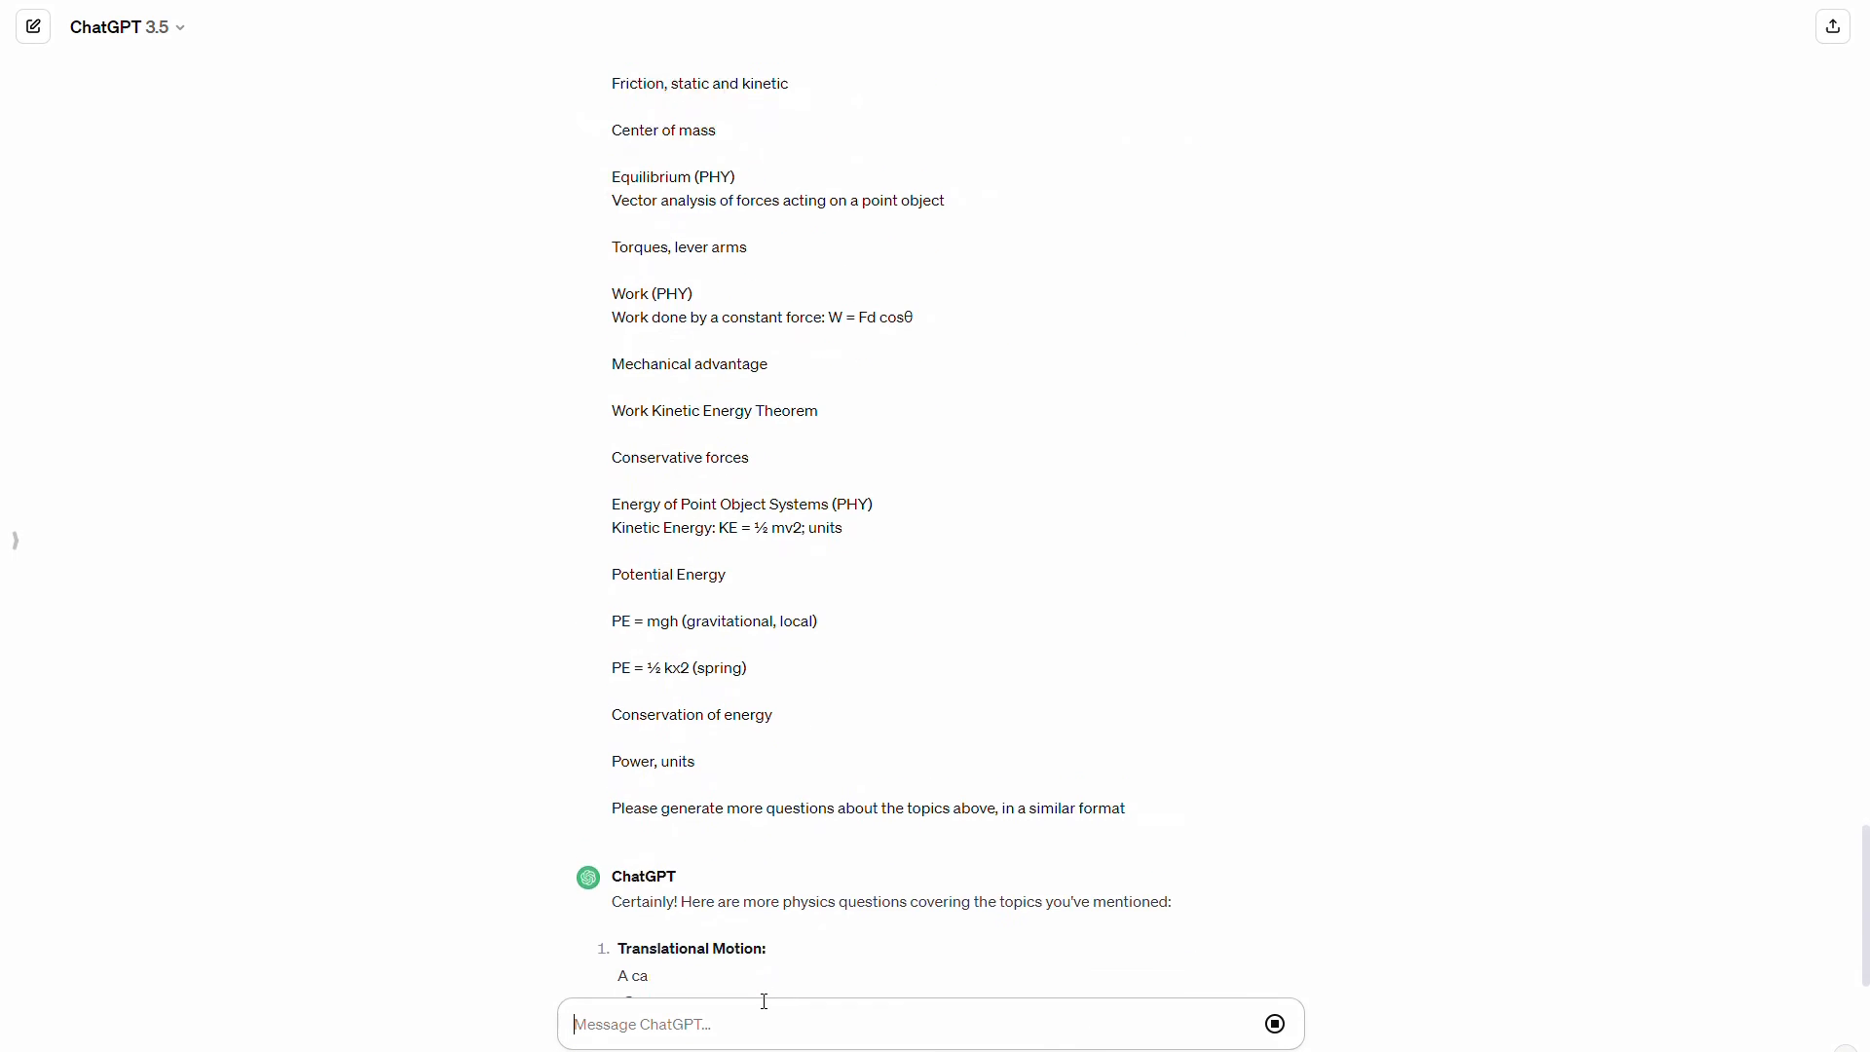
scroll("down", 3)
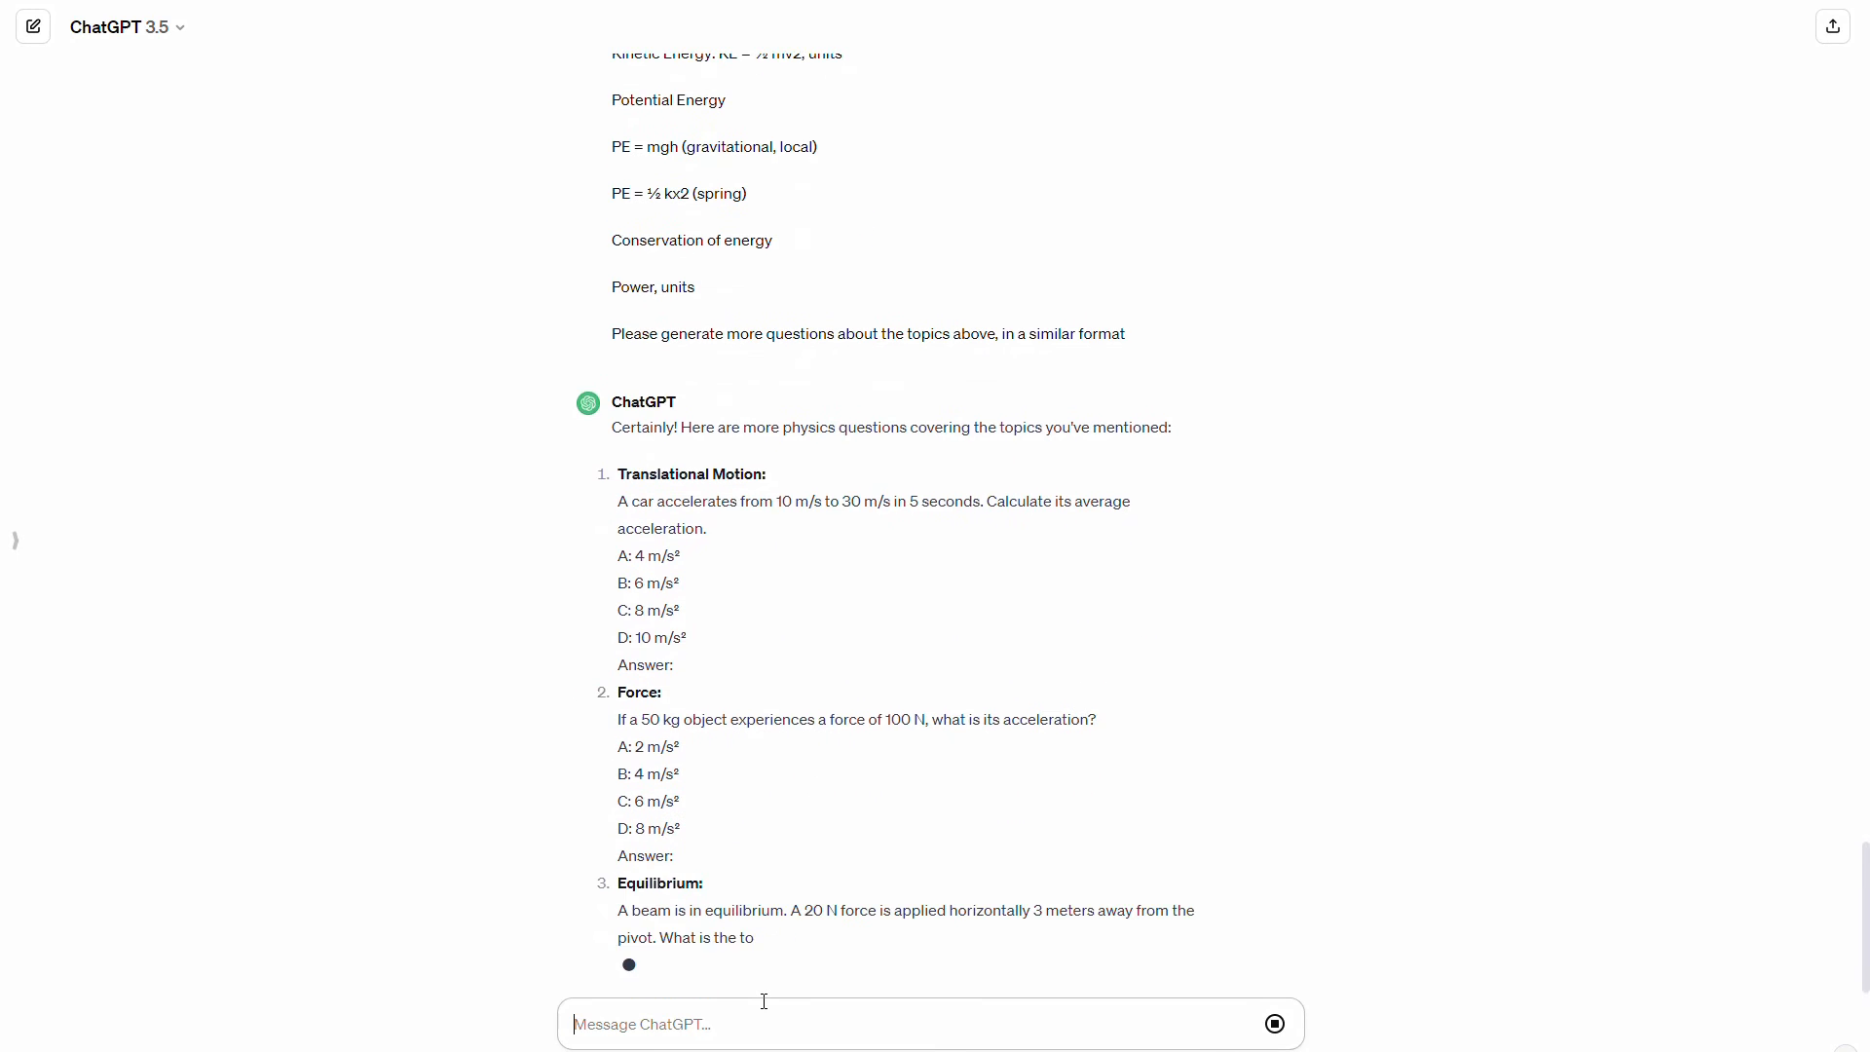
scroll("down", 3)
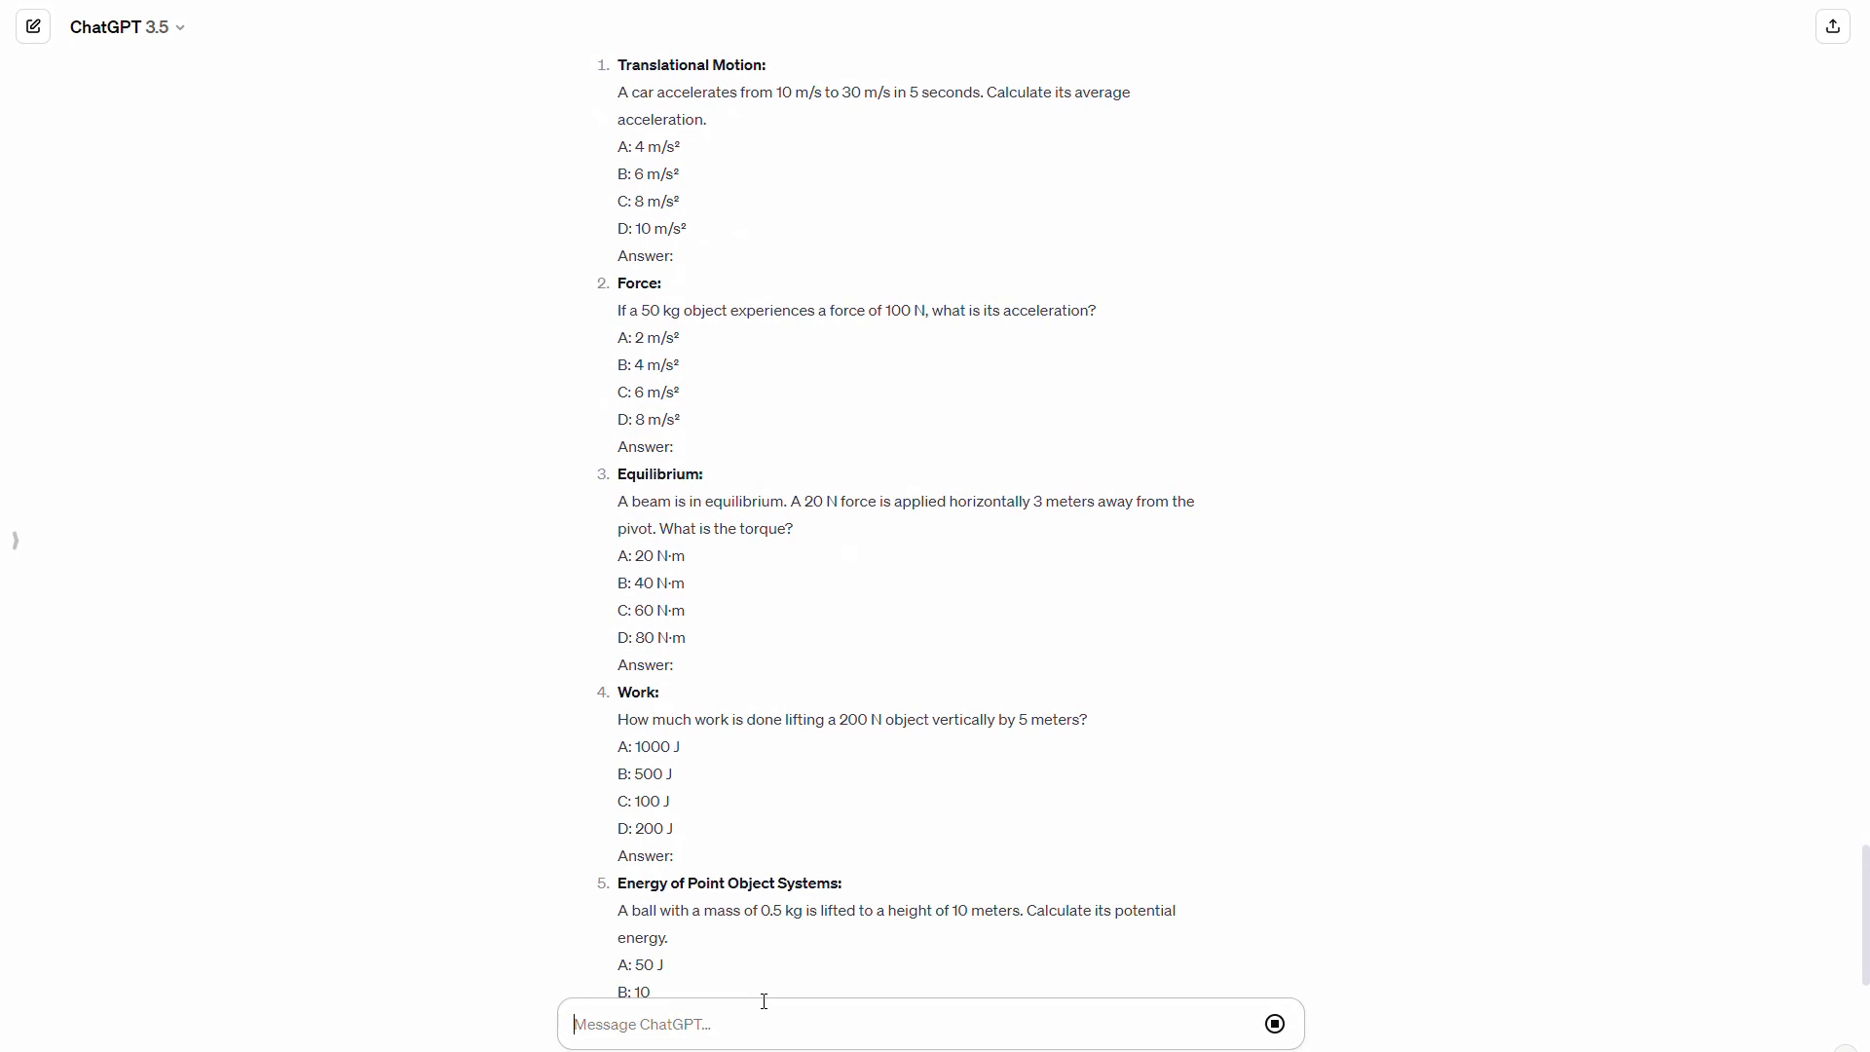
scroll("down", 3)
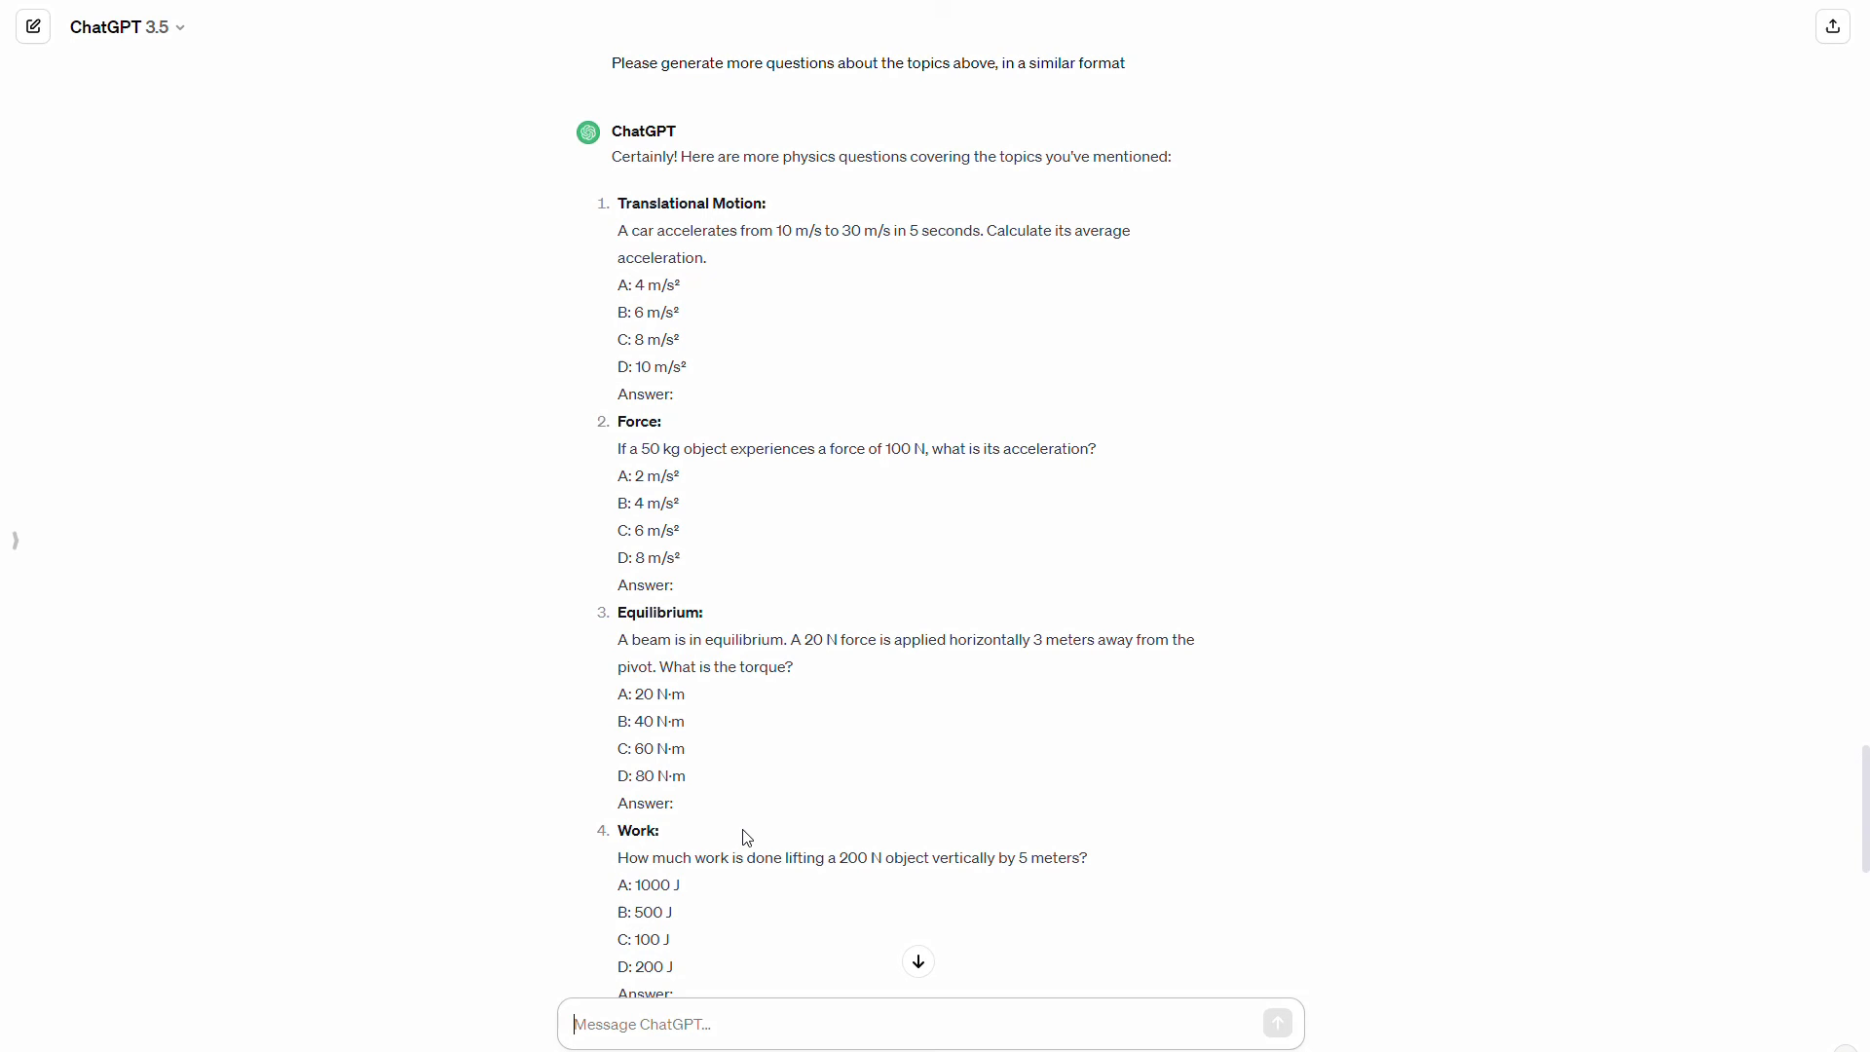
scroll("down", 3)
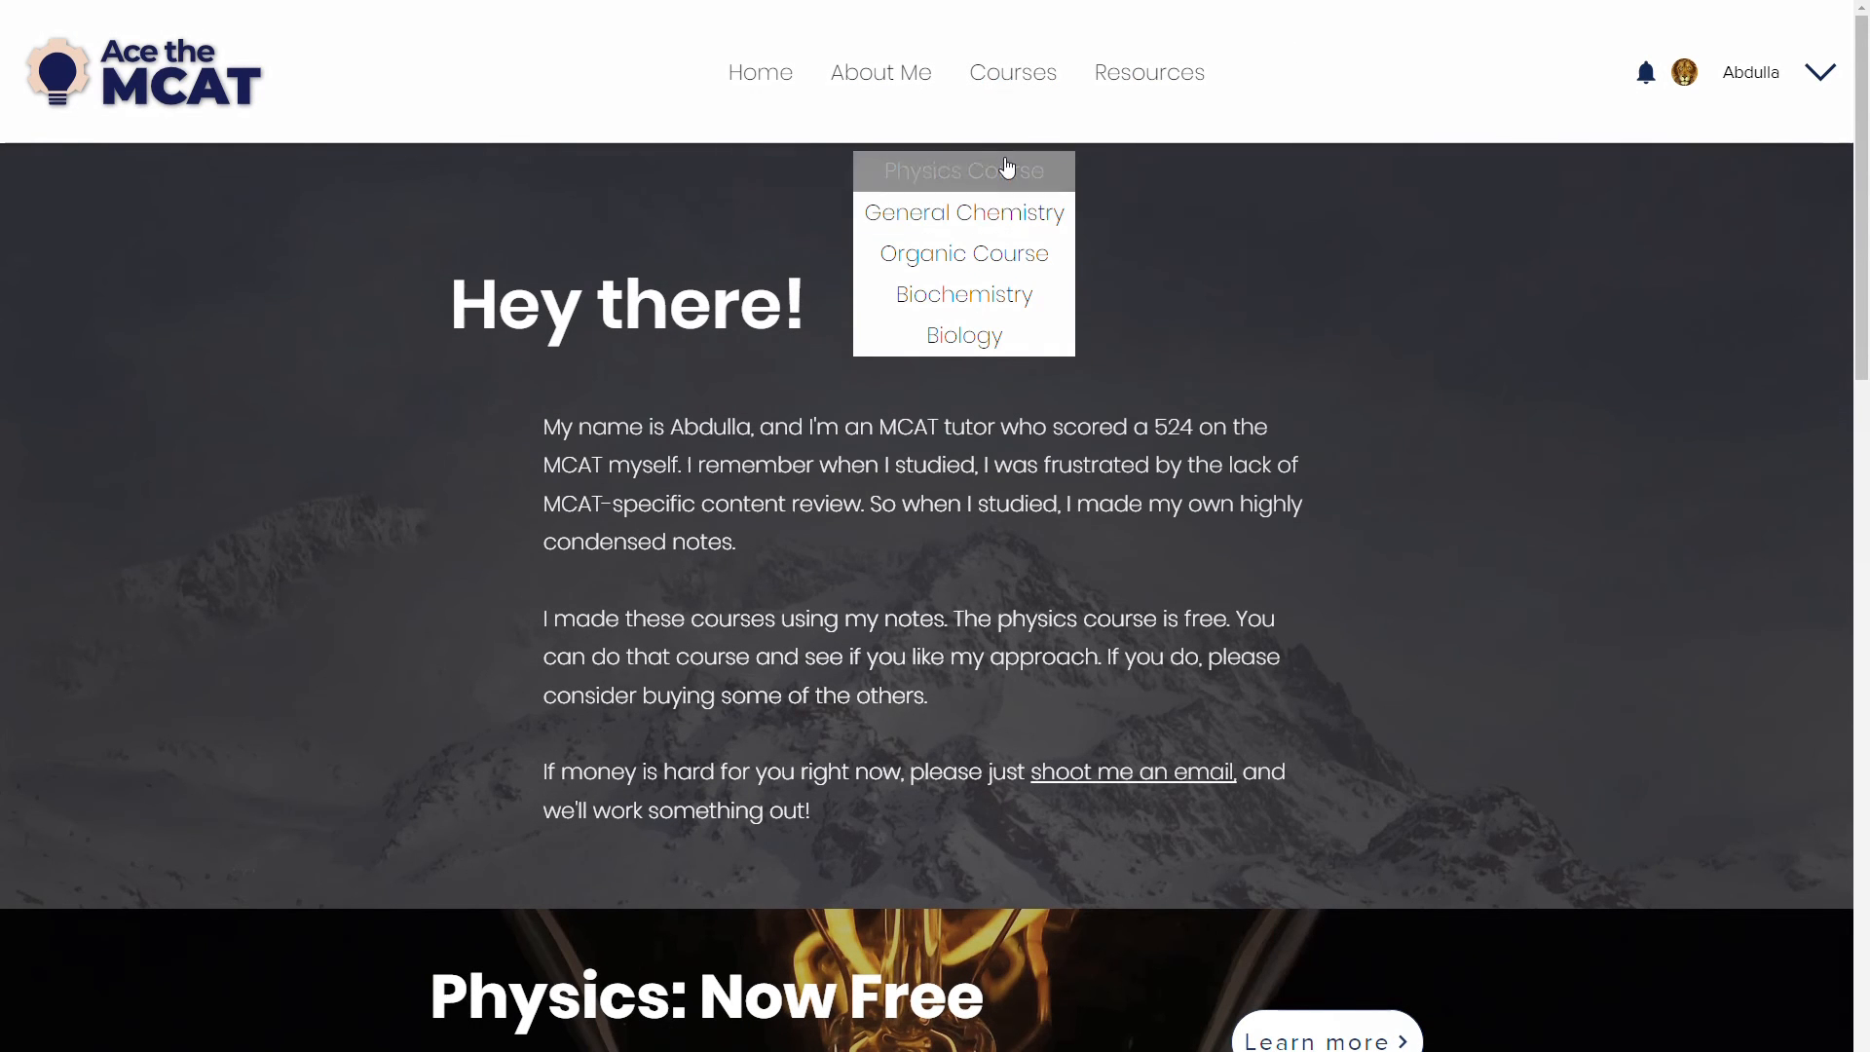
Expand Energy & Motion in the Physics Course and view Optional: Additional Practice Problems
scroll("down", 3)
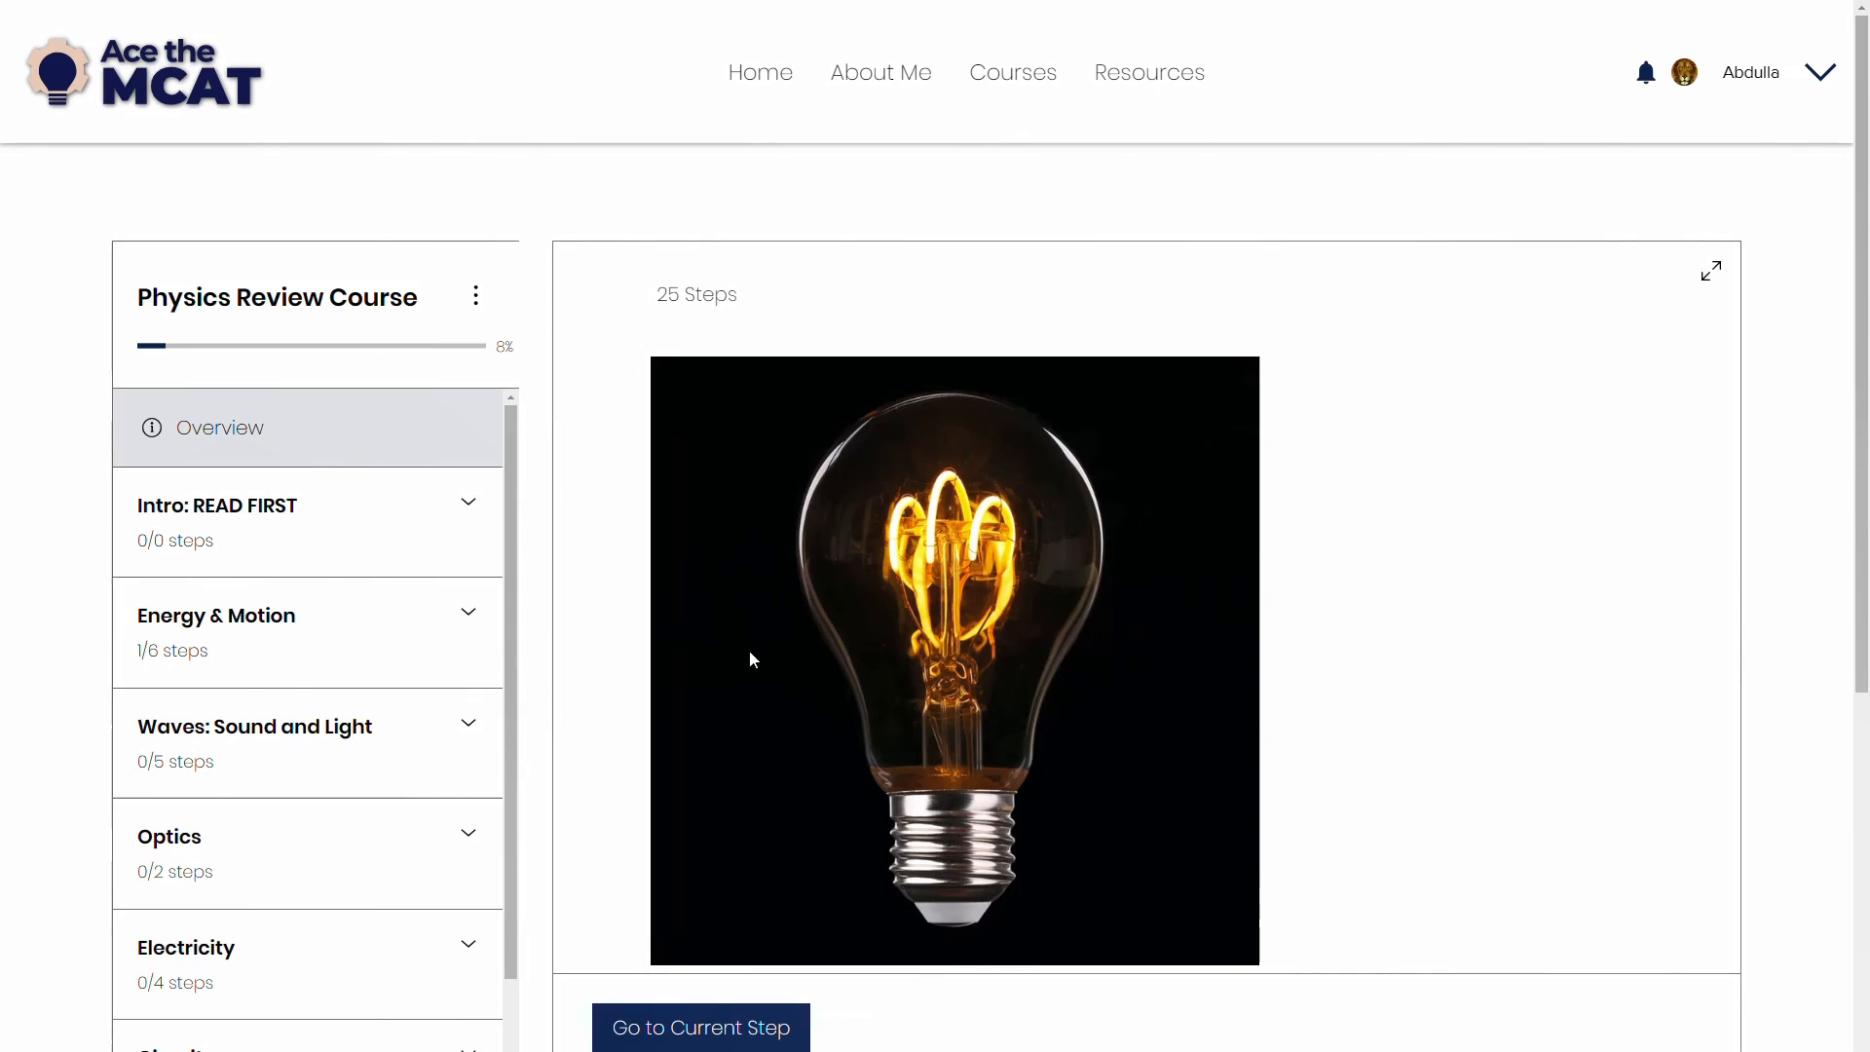
left_click(216, 616)
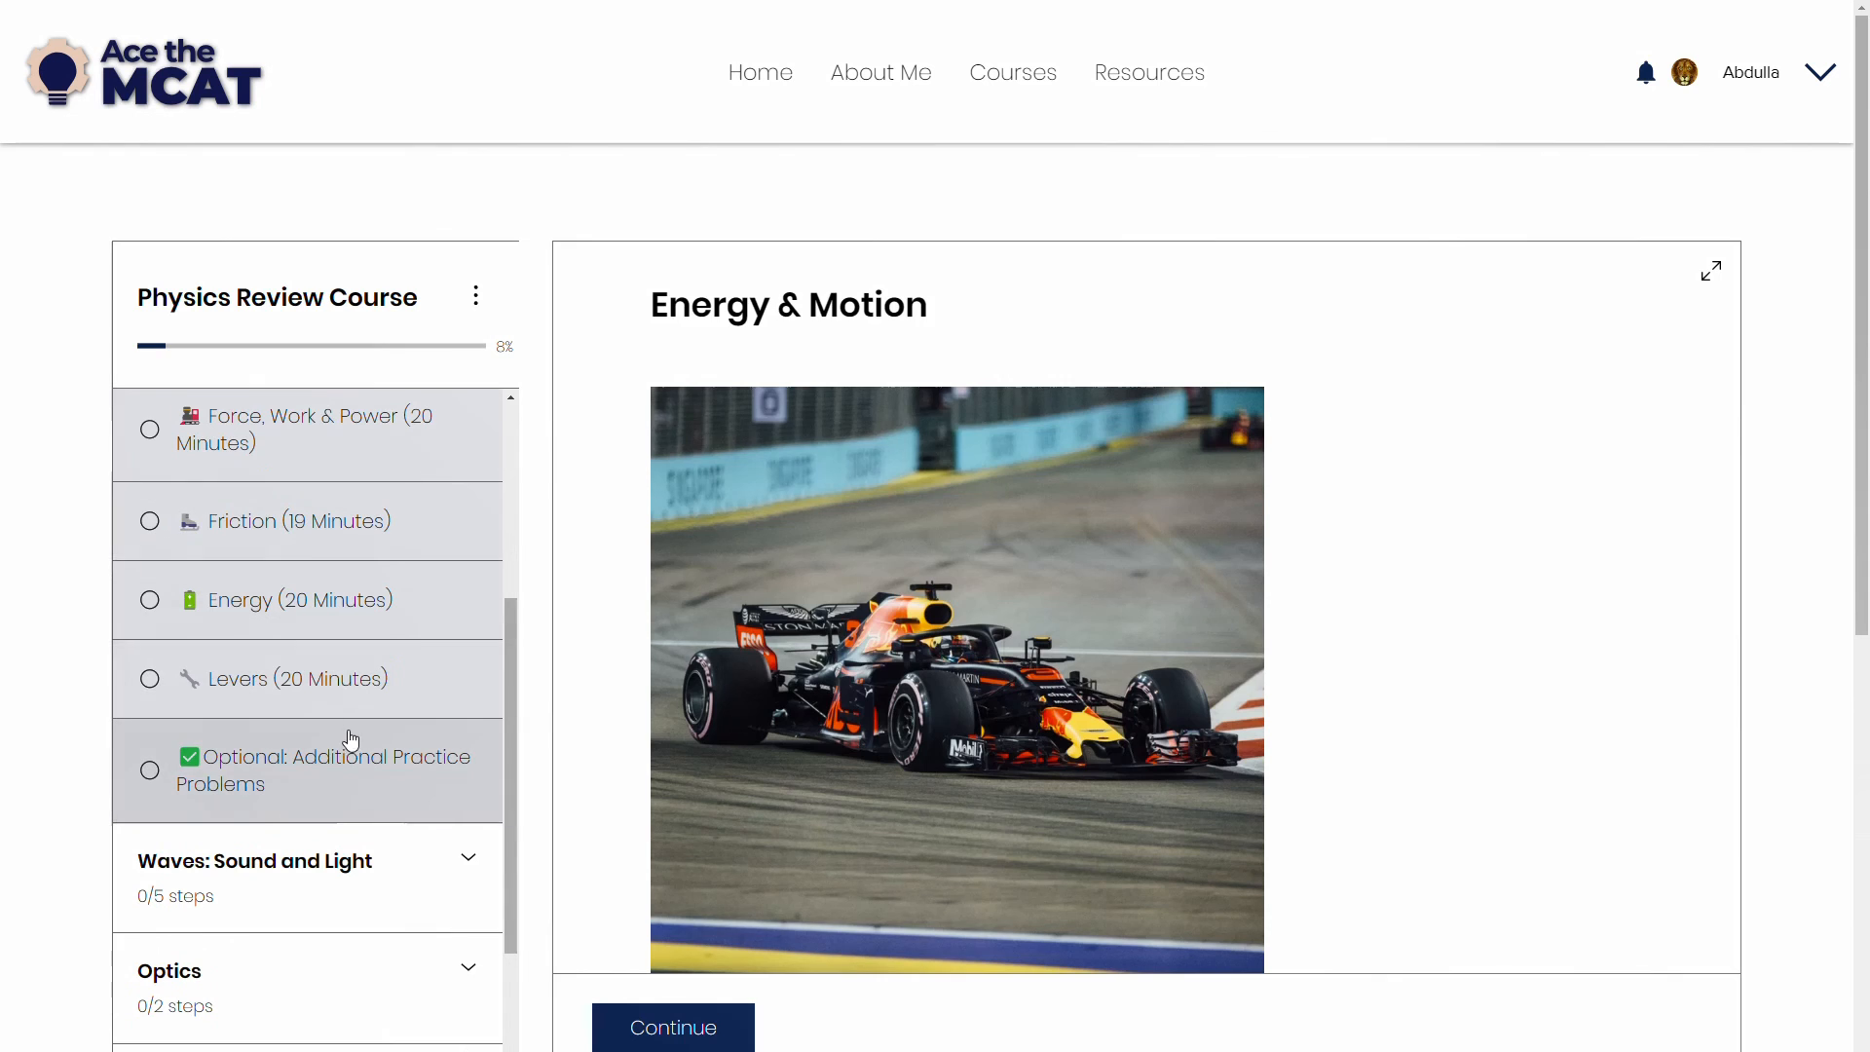
left_click(329, 769)
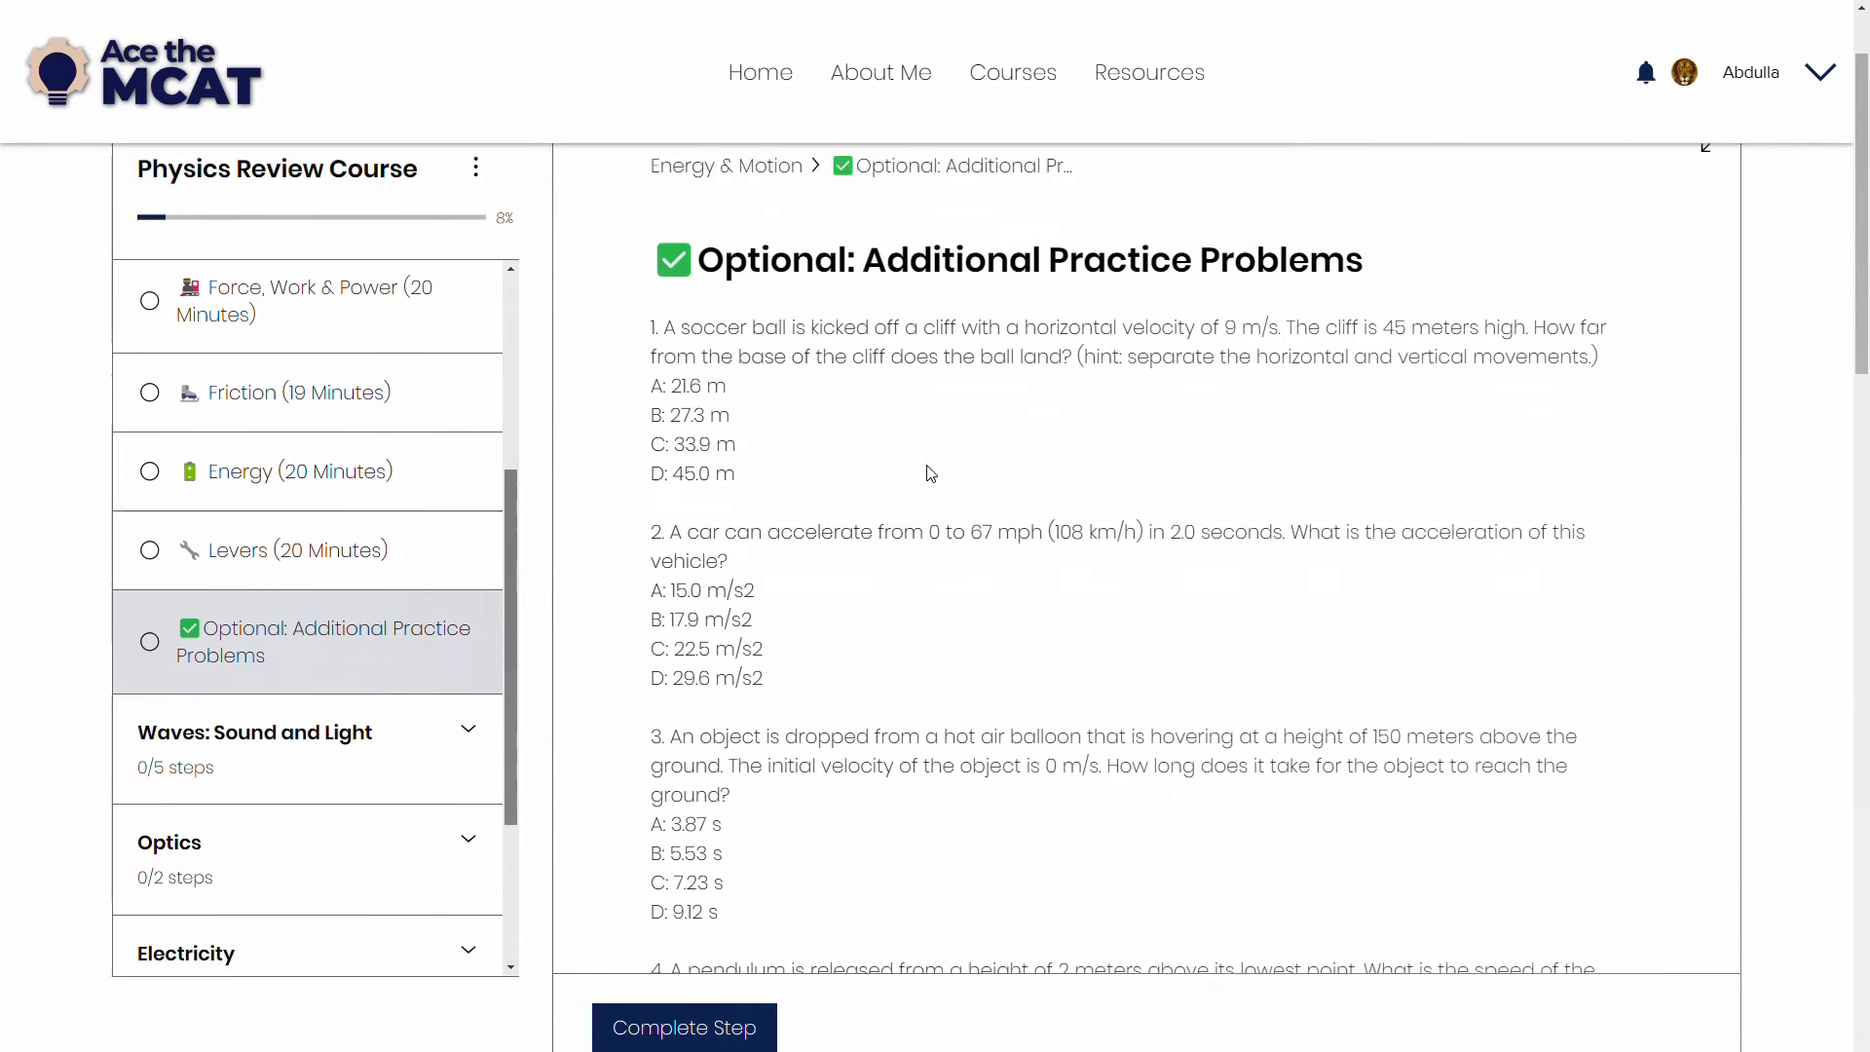
scroll("down", 3)
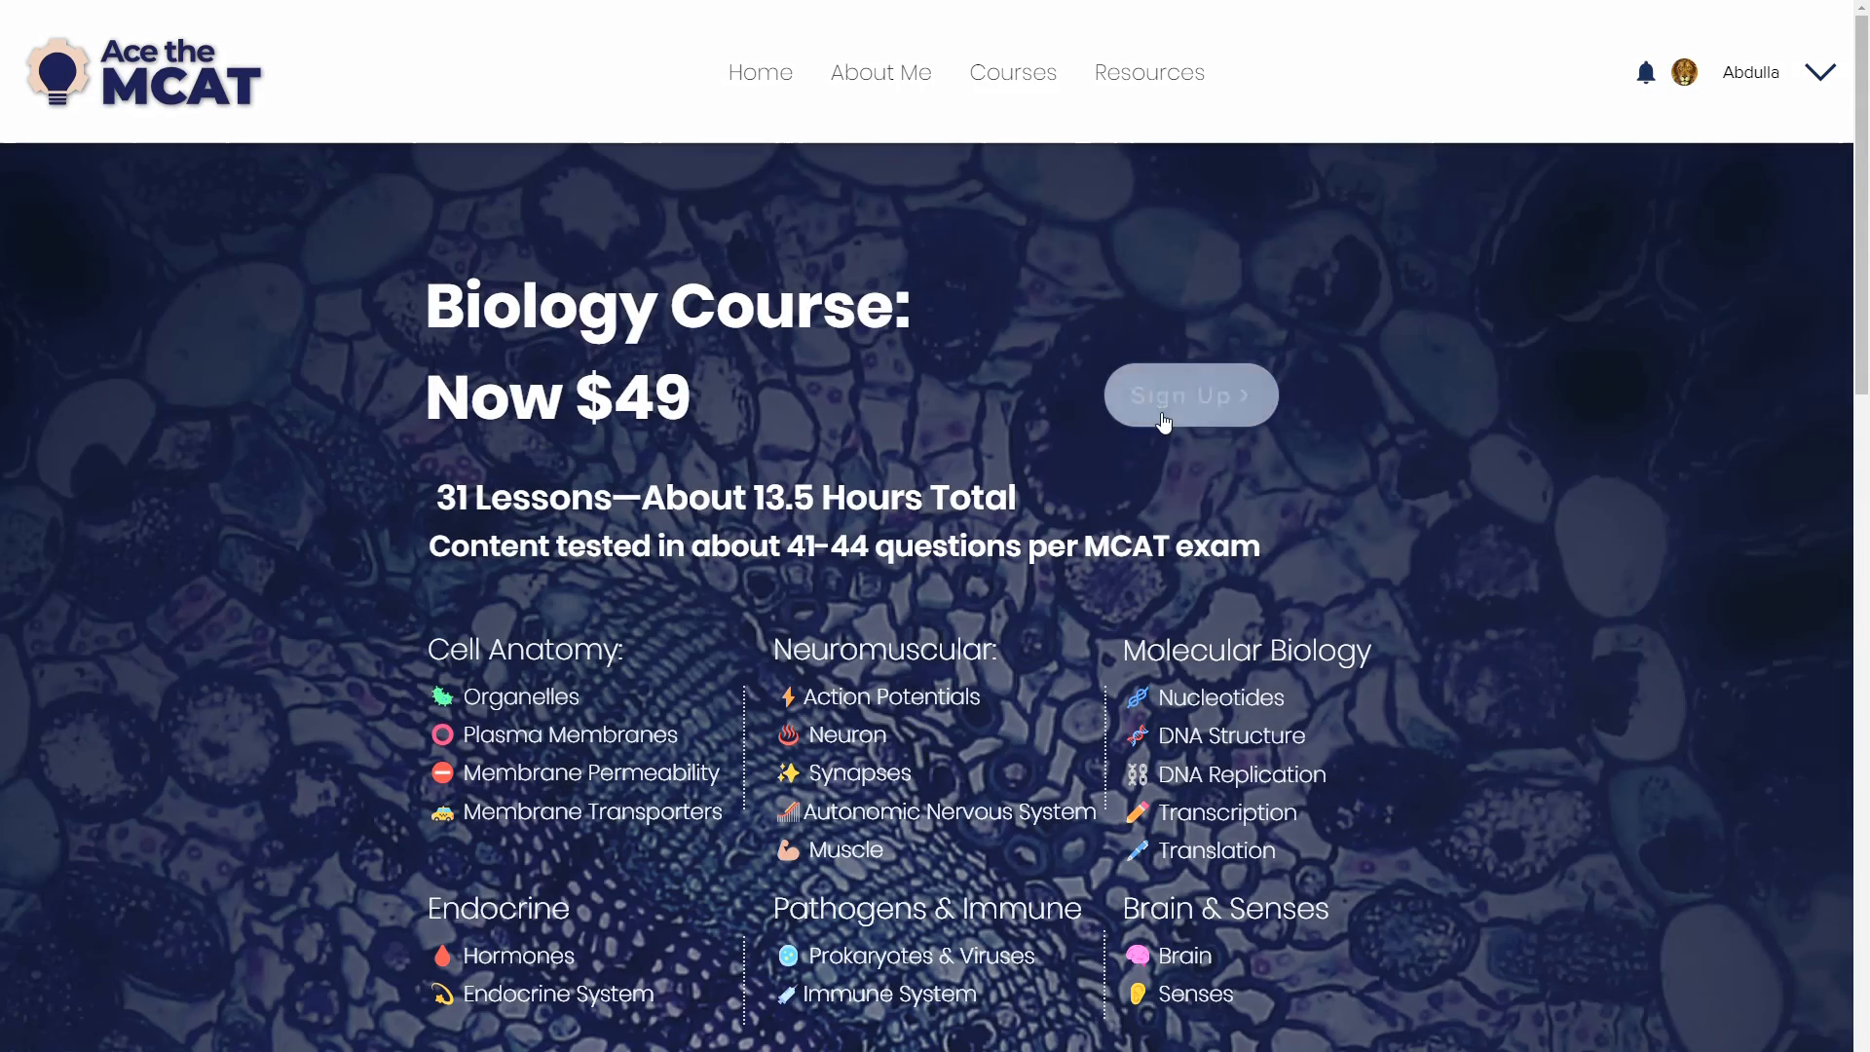
Sign up for the Biology Course to enter the Biology Review course
left_click(1190, 395)
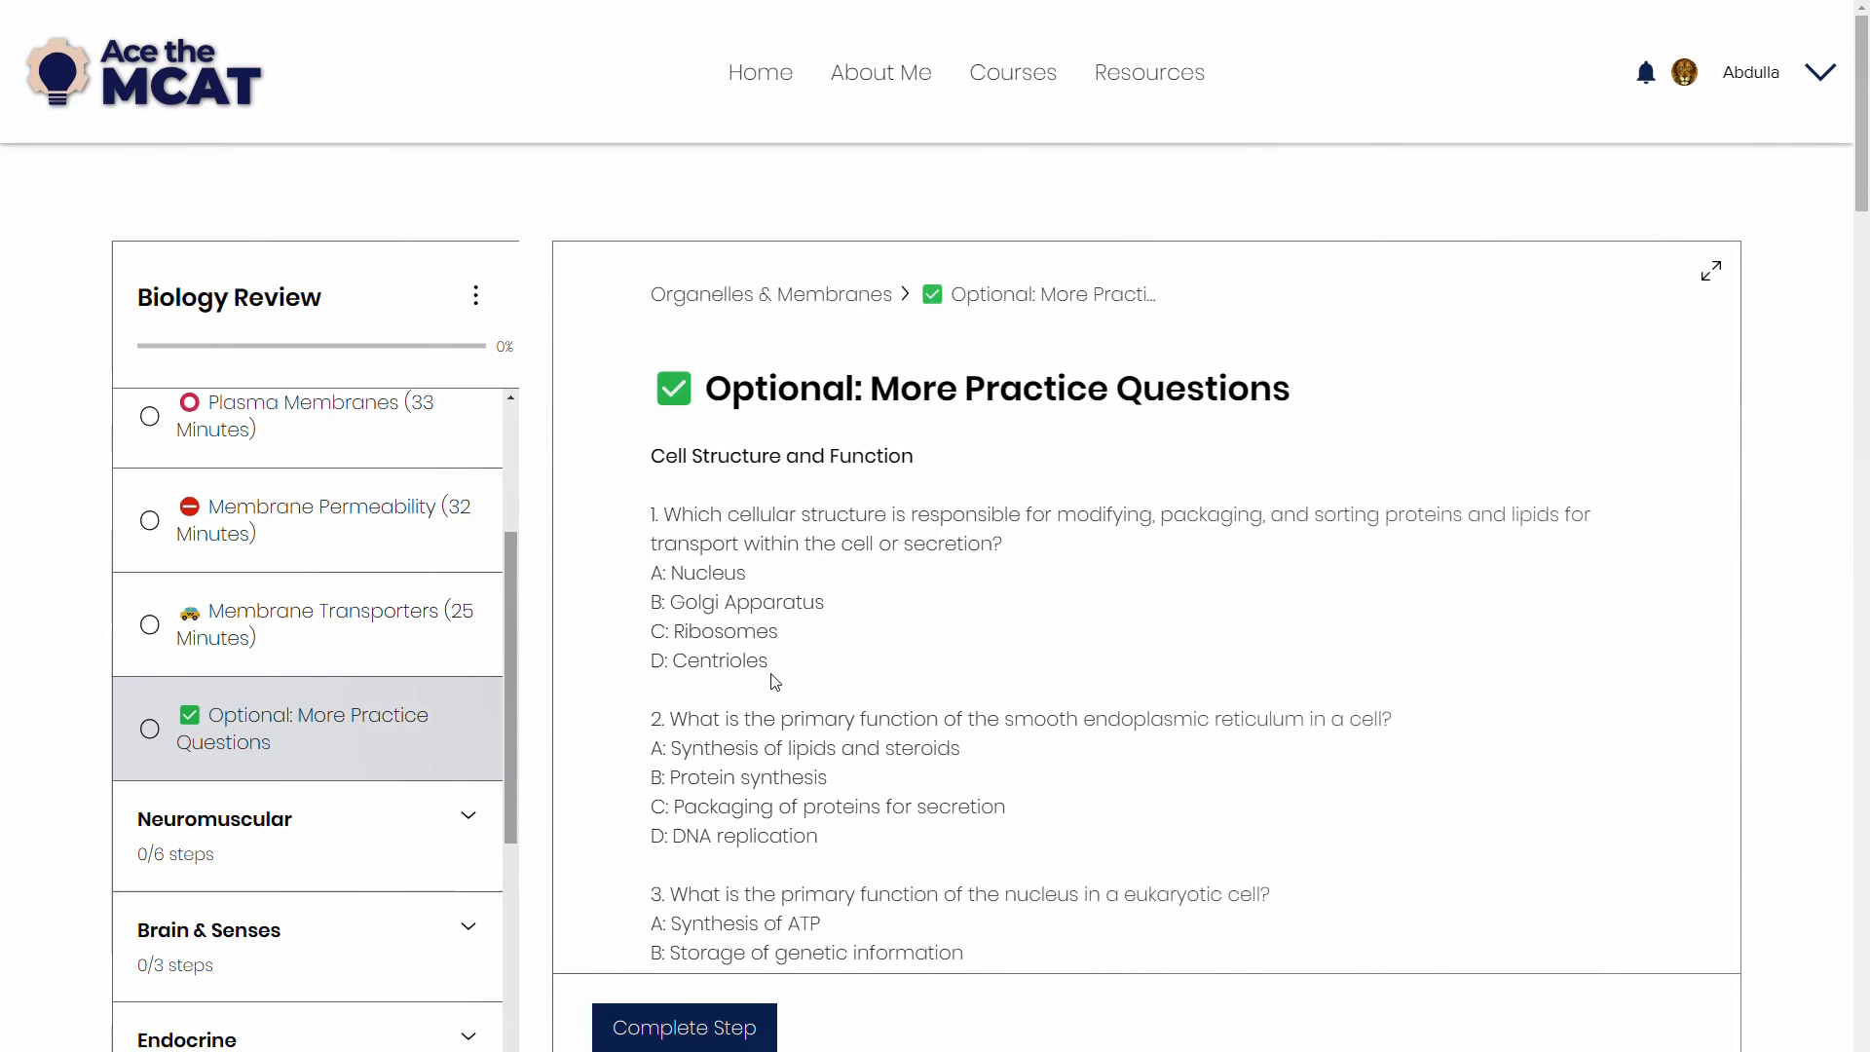
mouse_move(1403, 503)
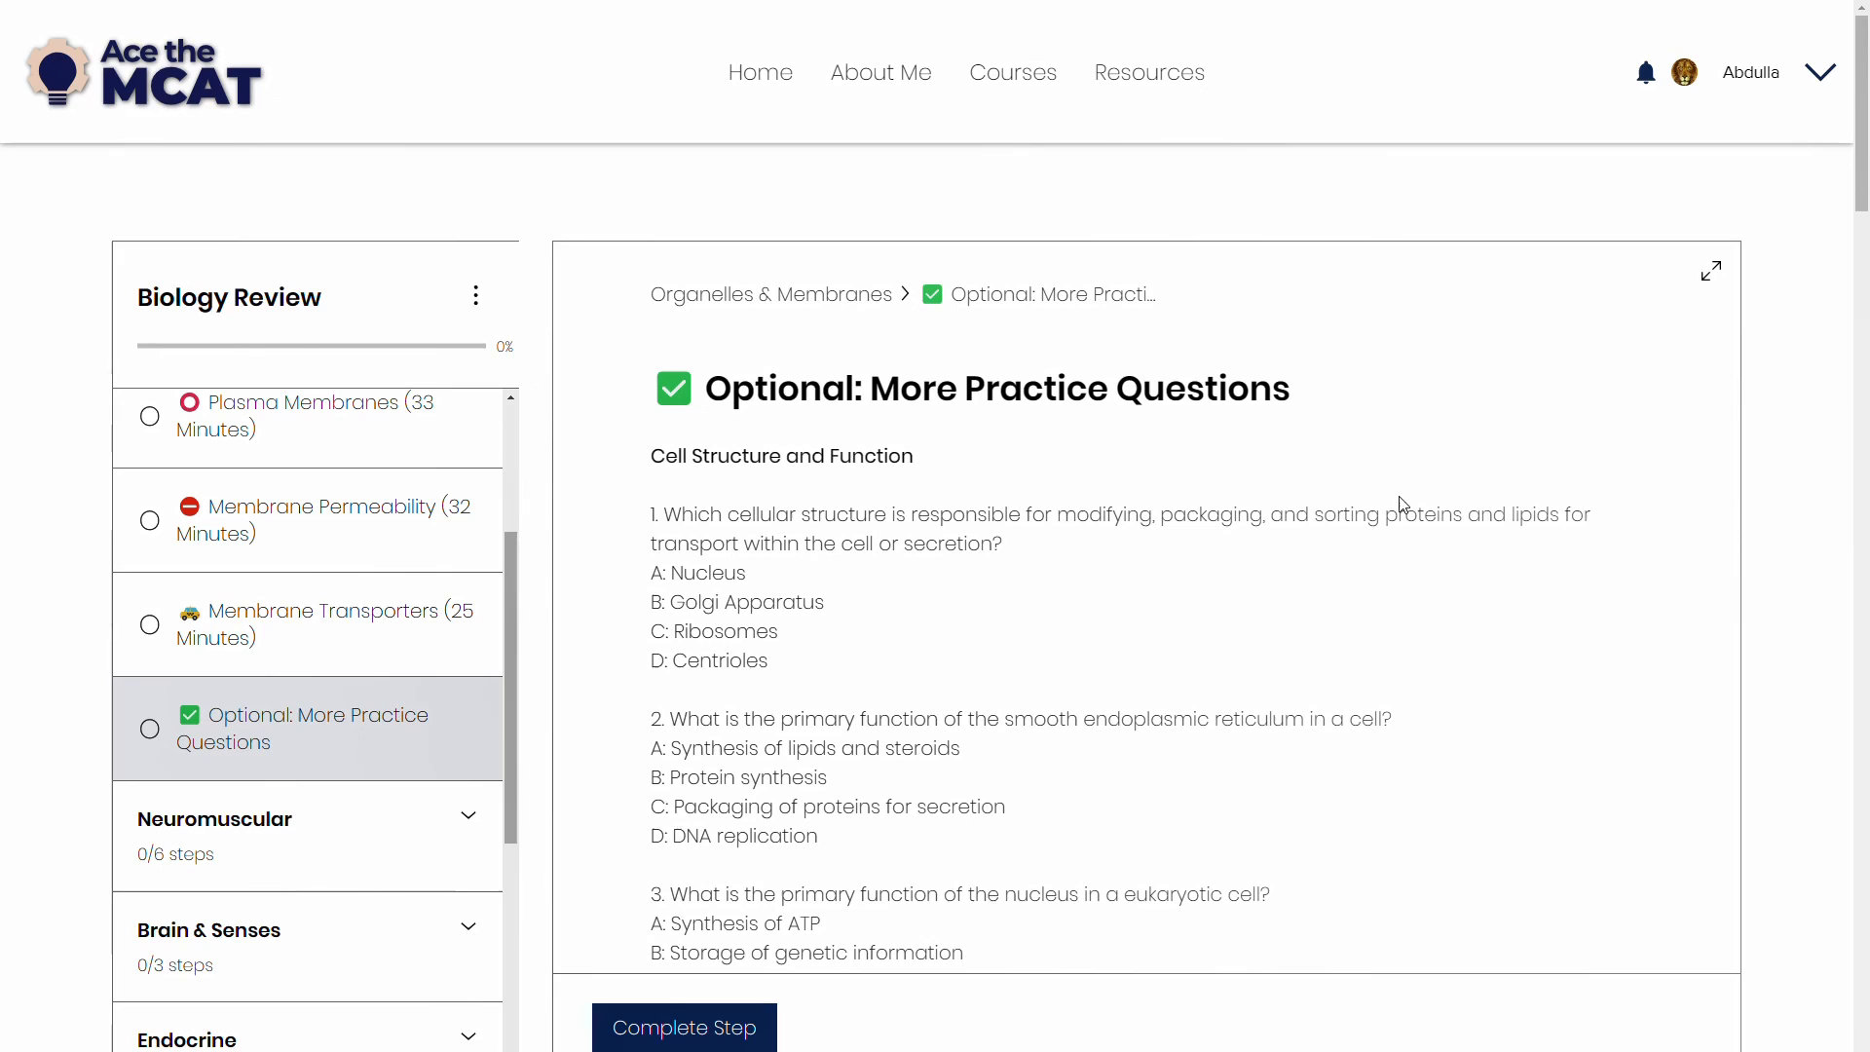
mouse_move(1769, 536)
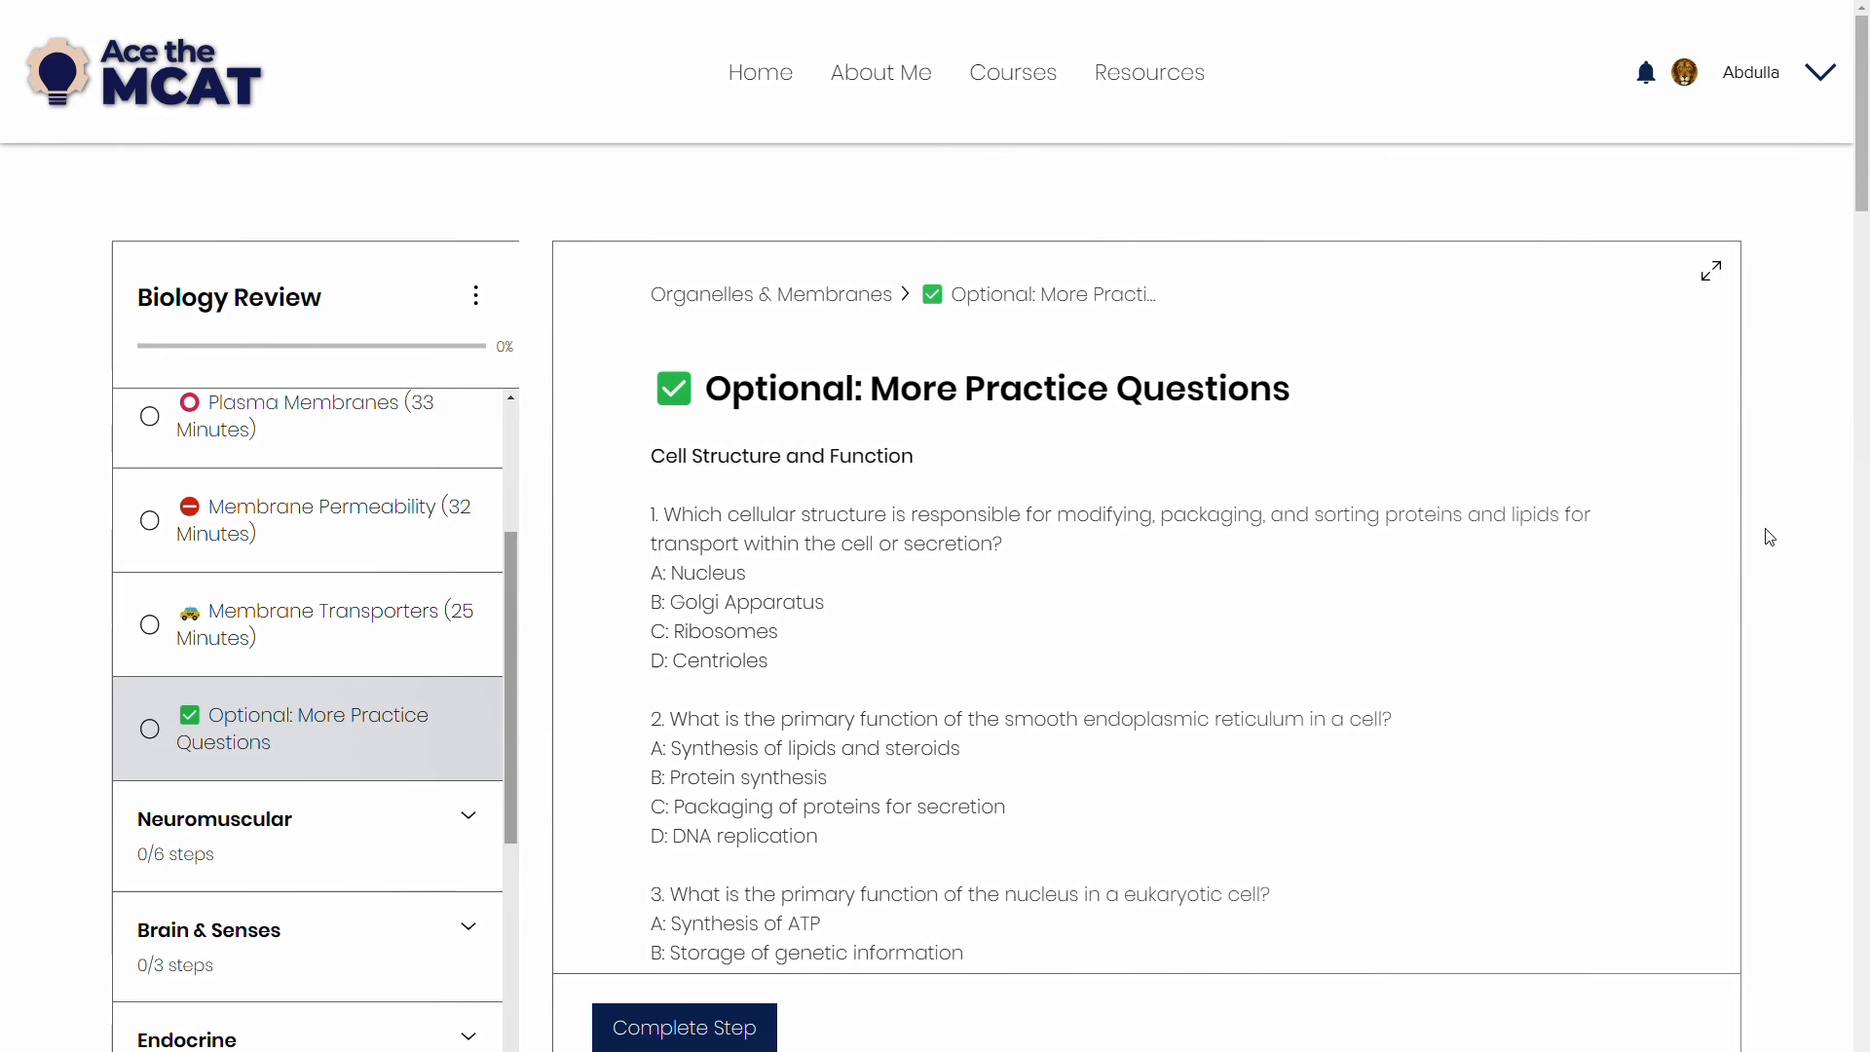
mouse_move(1779, 478)
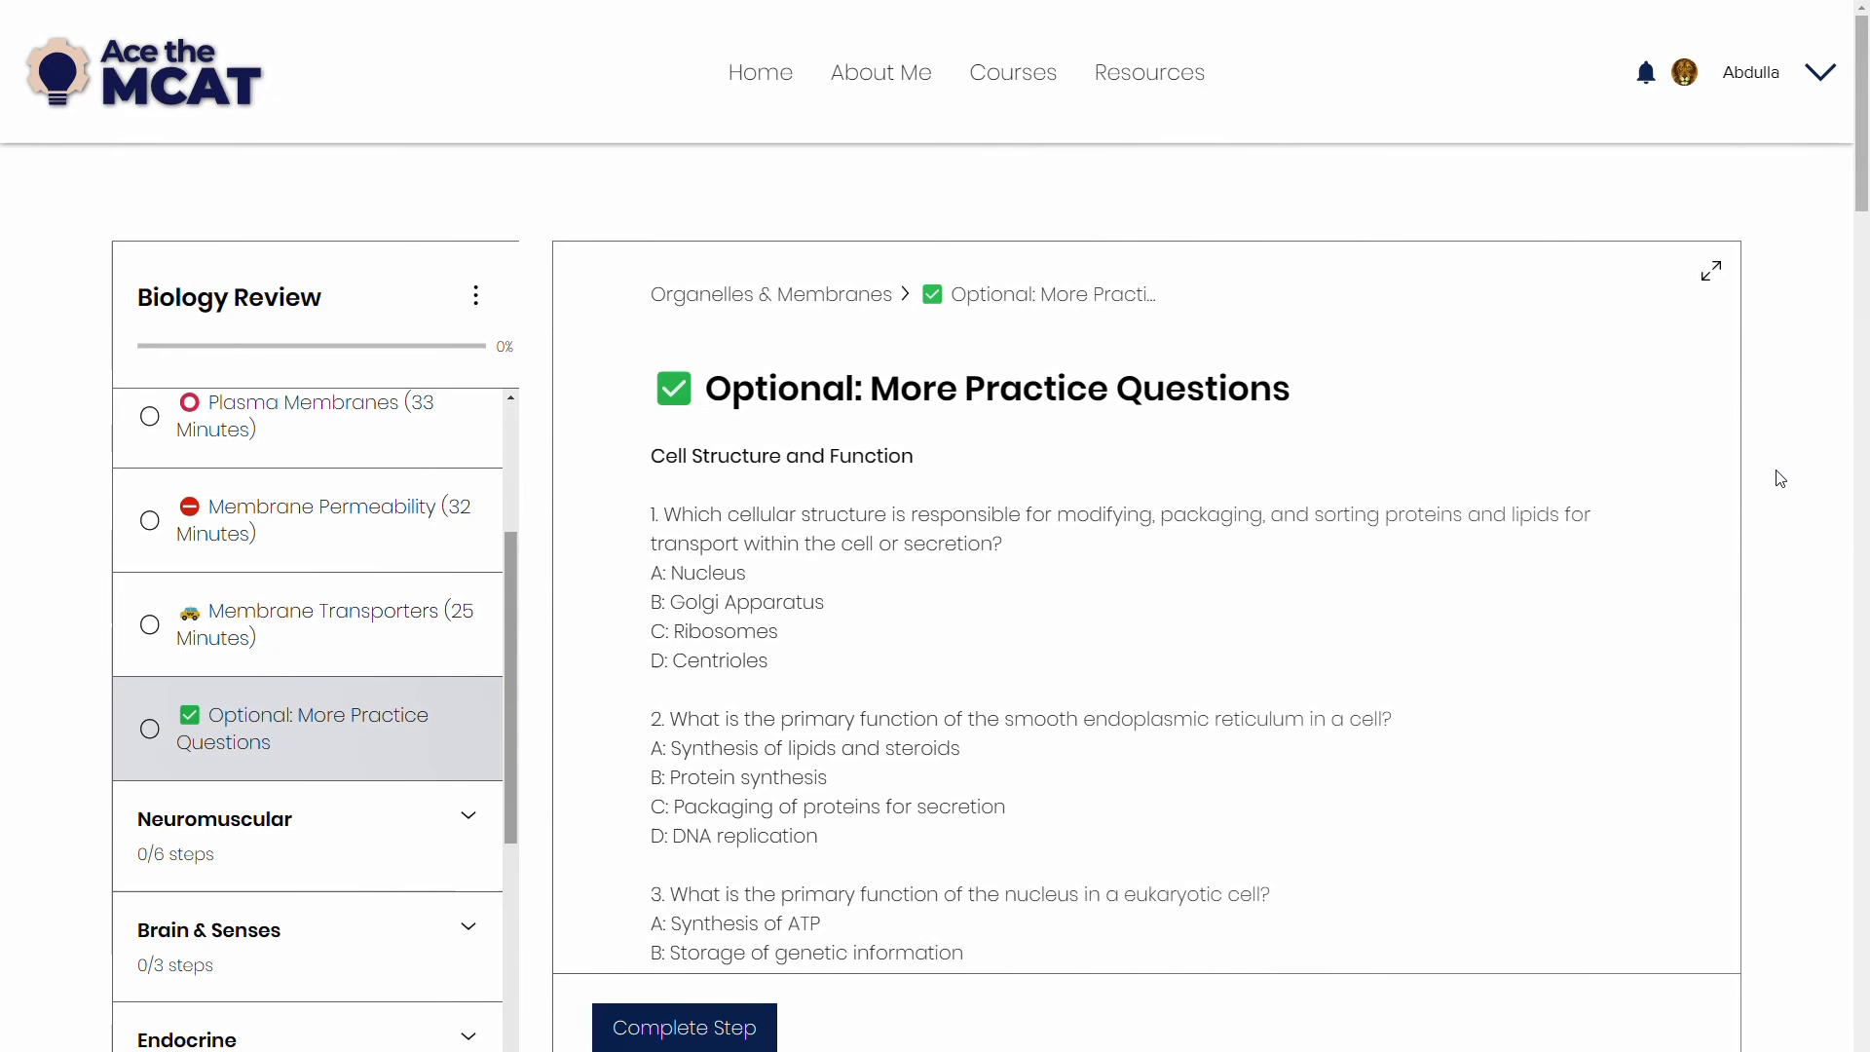